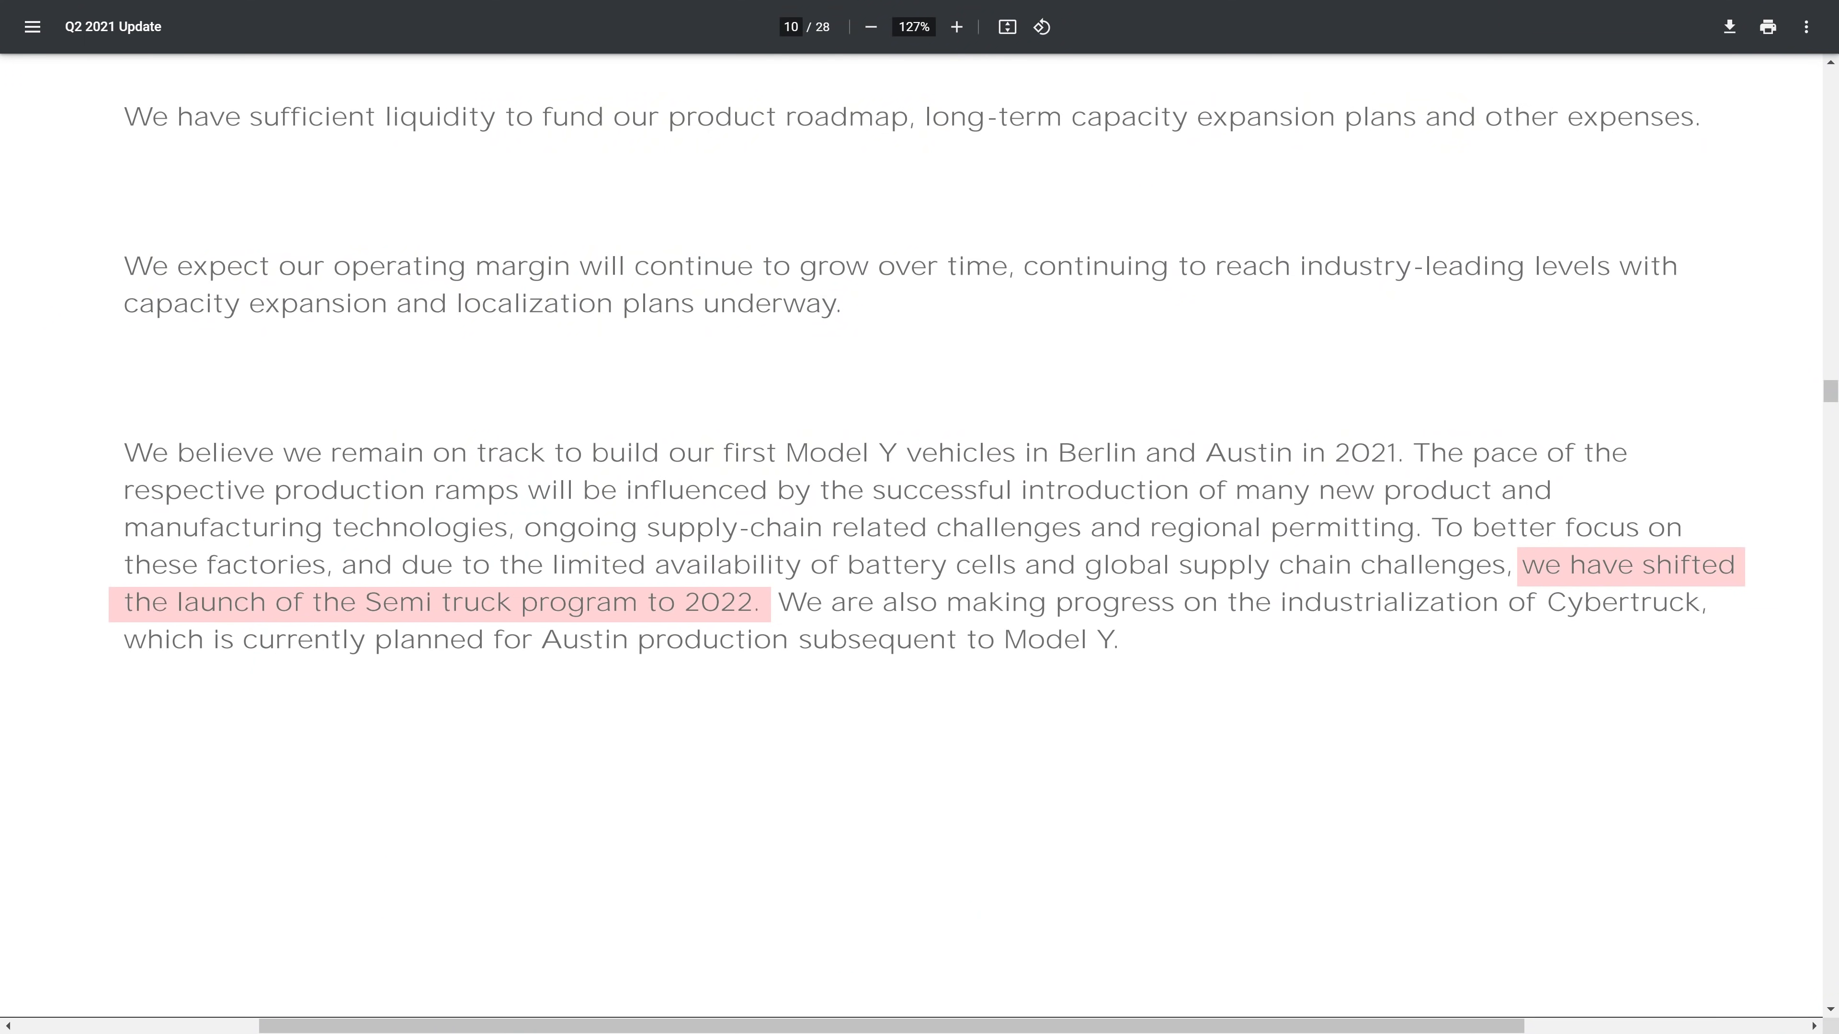
Step: Highlight the Semi truck delay passage in the Q2 2021 Update PDF
{"action": "left_click_drag", "start_coordinate": [1545, 601], "coordinate": [1116, 639]}
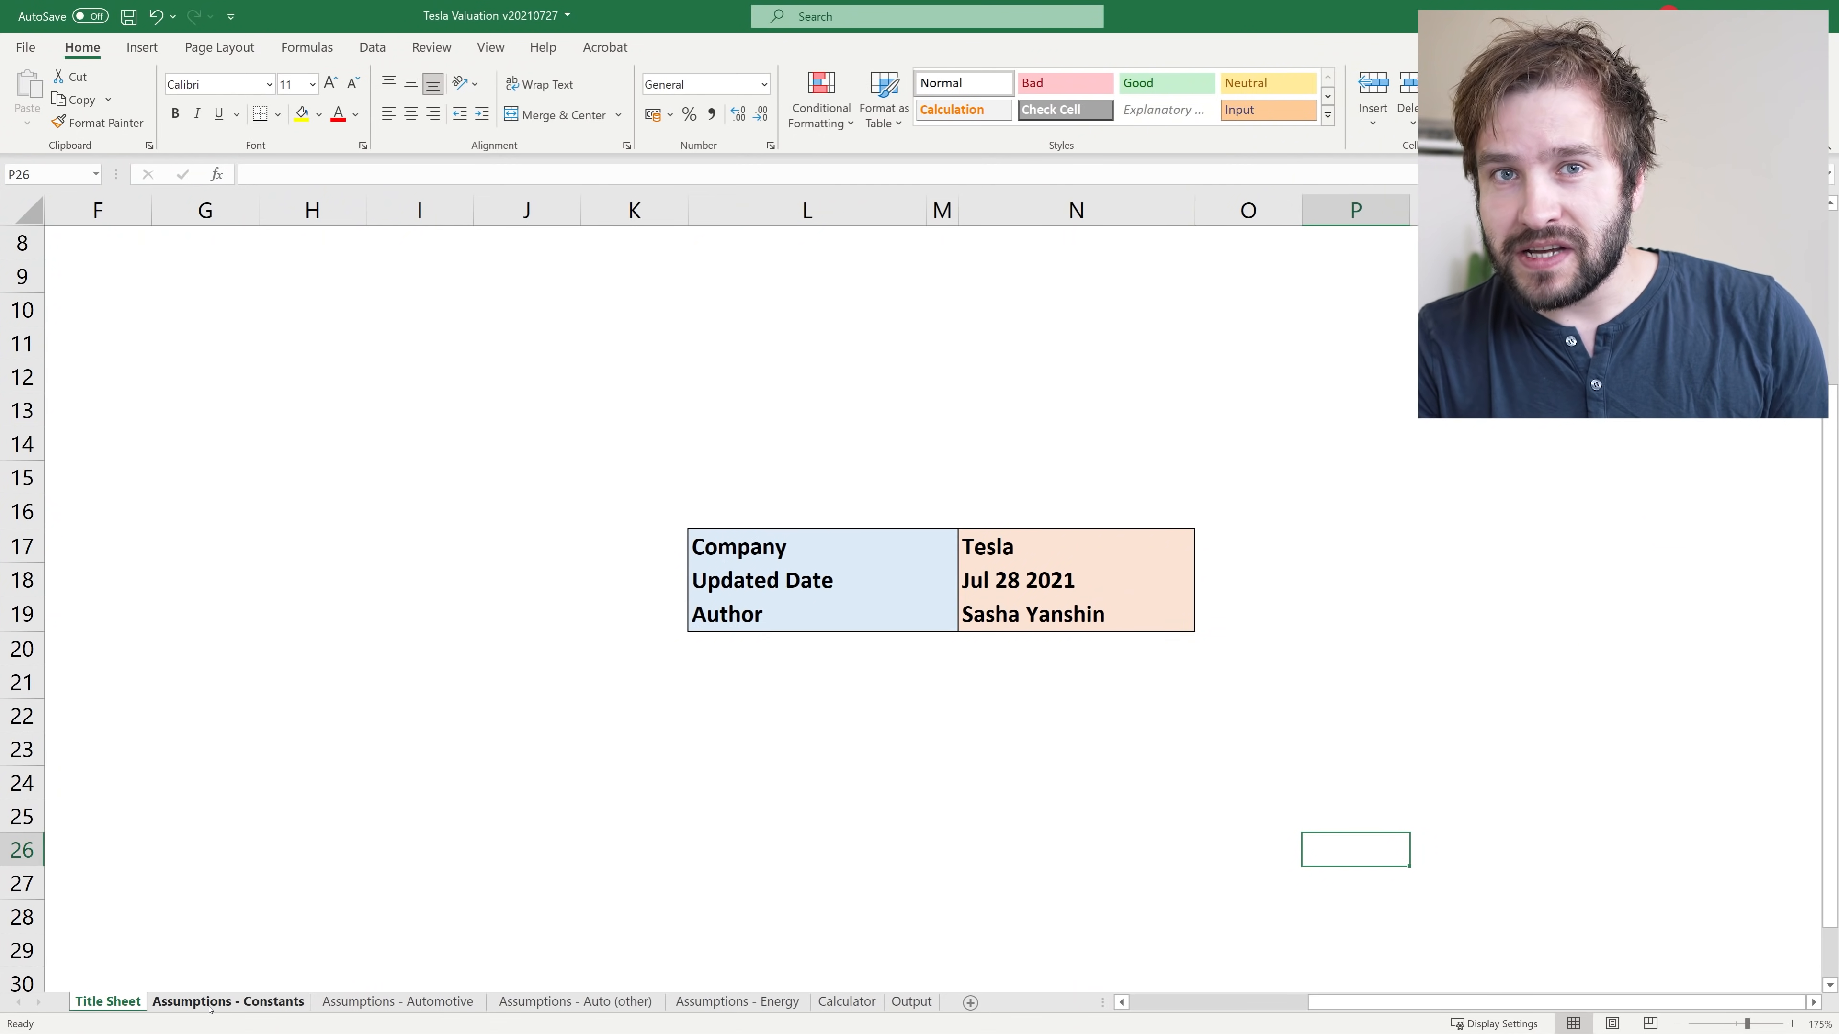
Step: Review the tax, discount rate, automotive, insurance and energy growth constants down the sheet
{"action": "left_click", "coordinate": [210, 1002]}
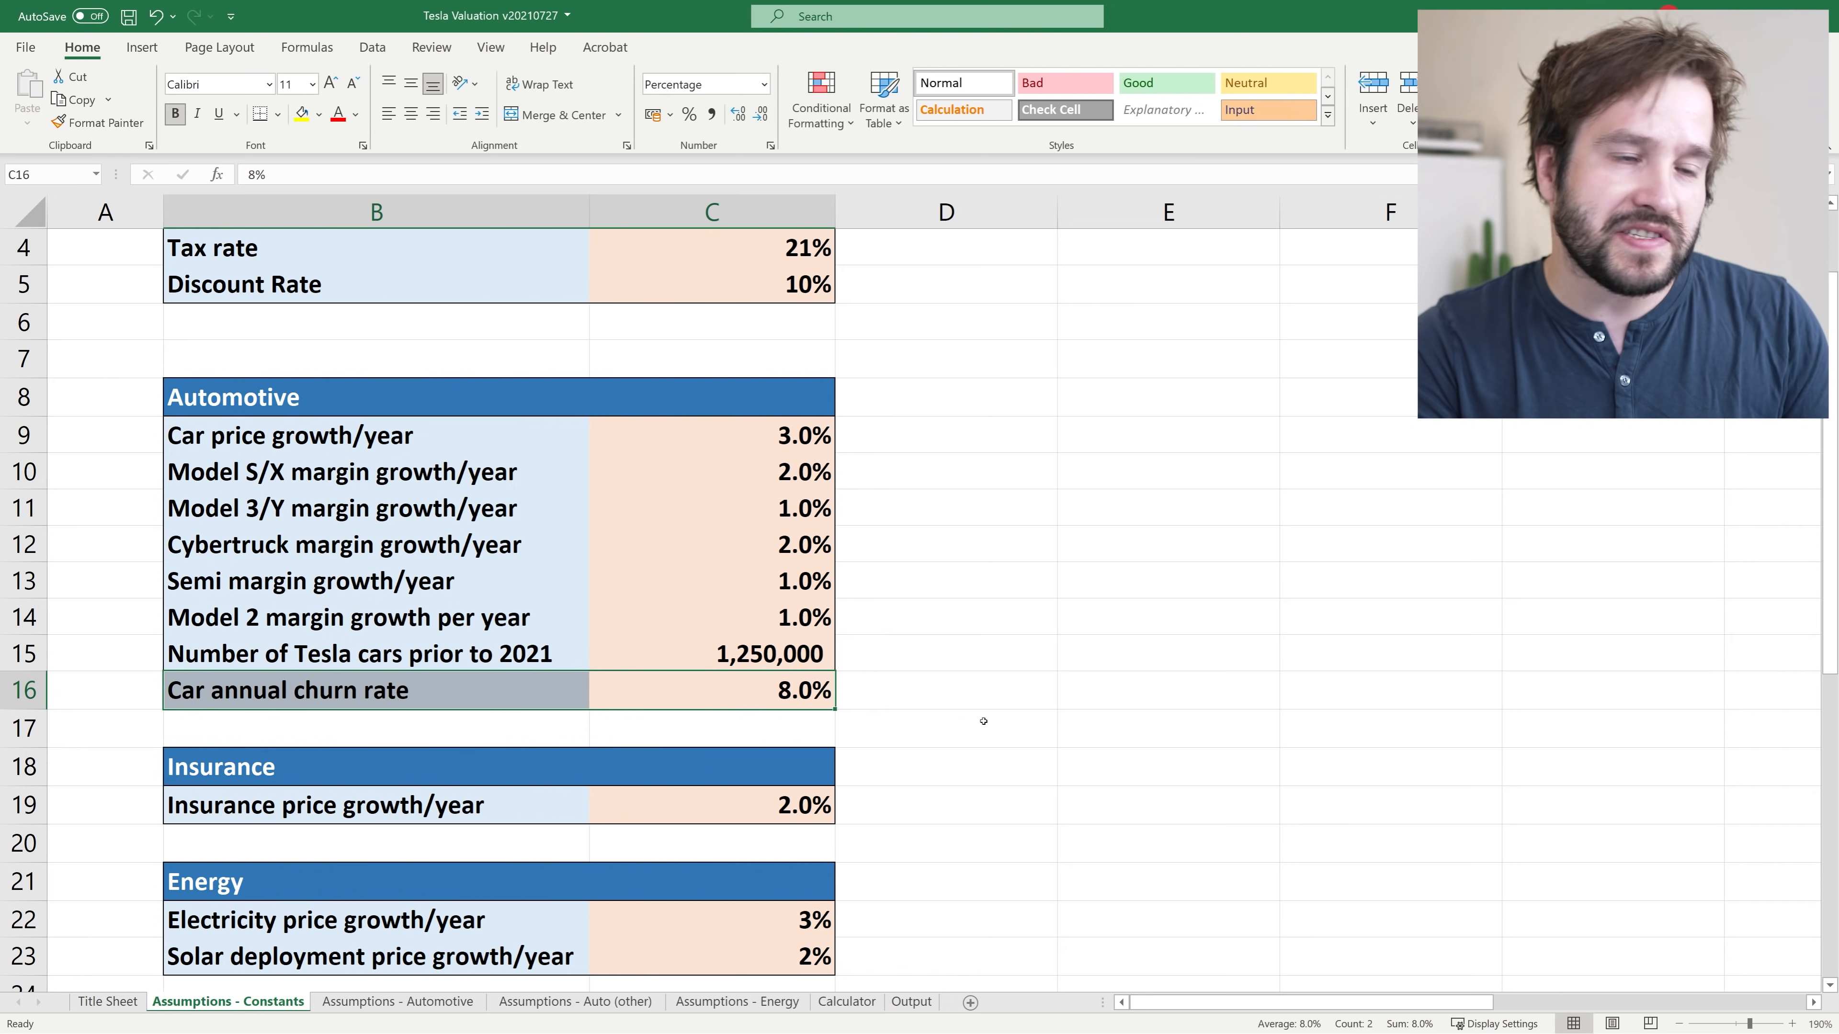
{"action": "scroll", "scroll_direction": "down", "scroll_amount": 3}
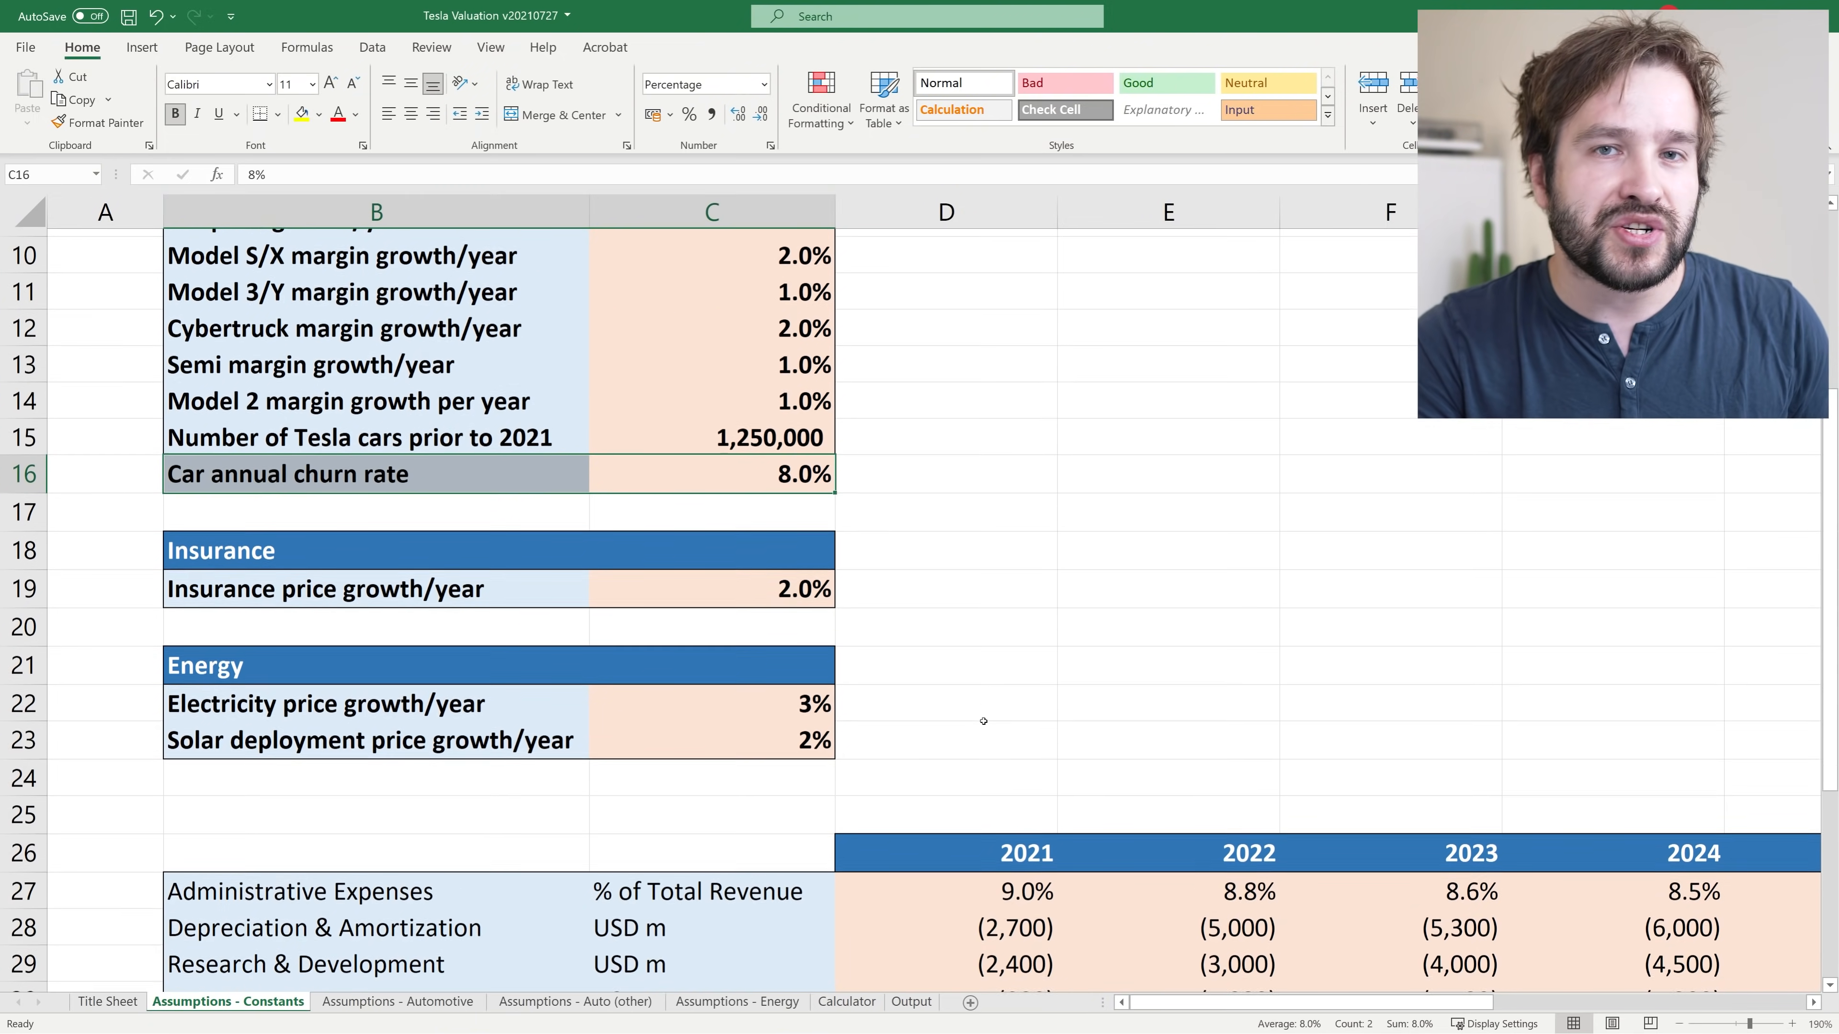
{"action": "scroll", "scroll_direction": "down", "scroll_amount": 3}
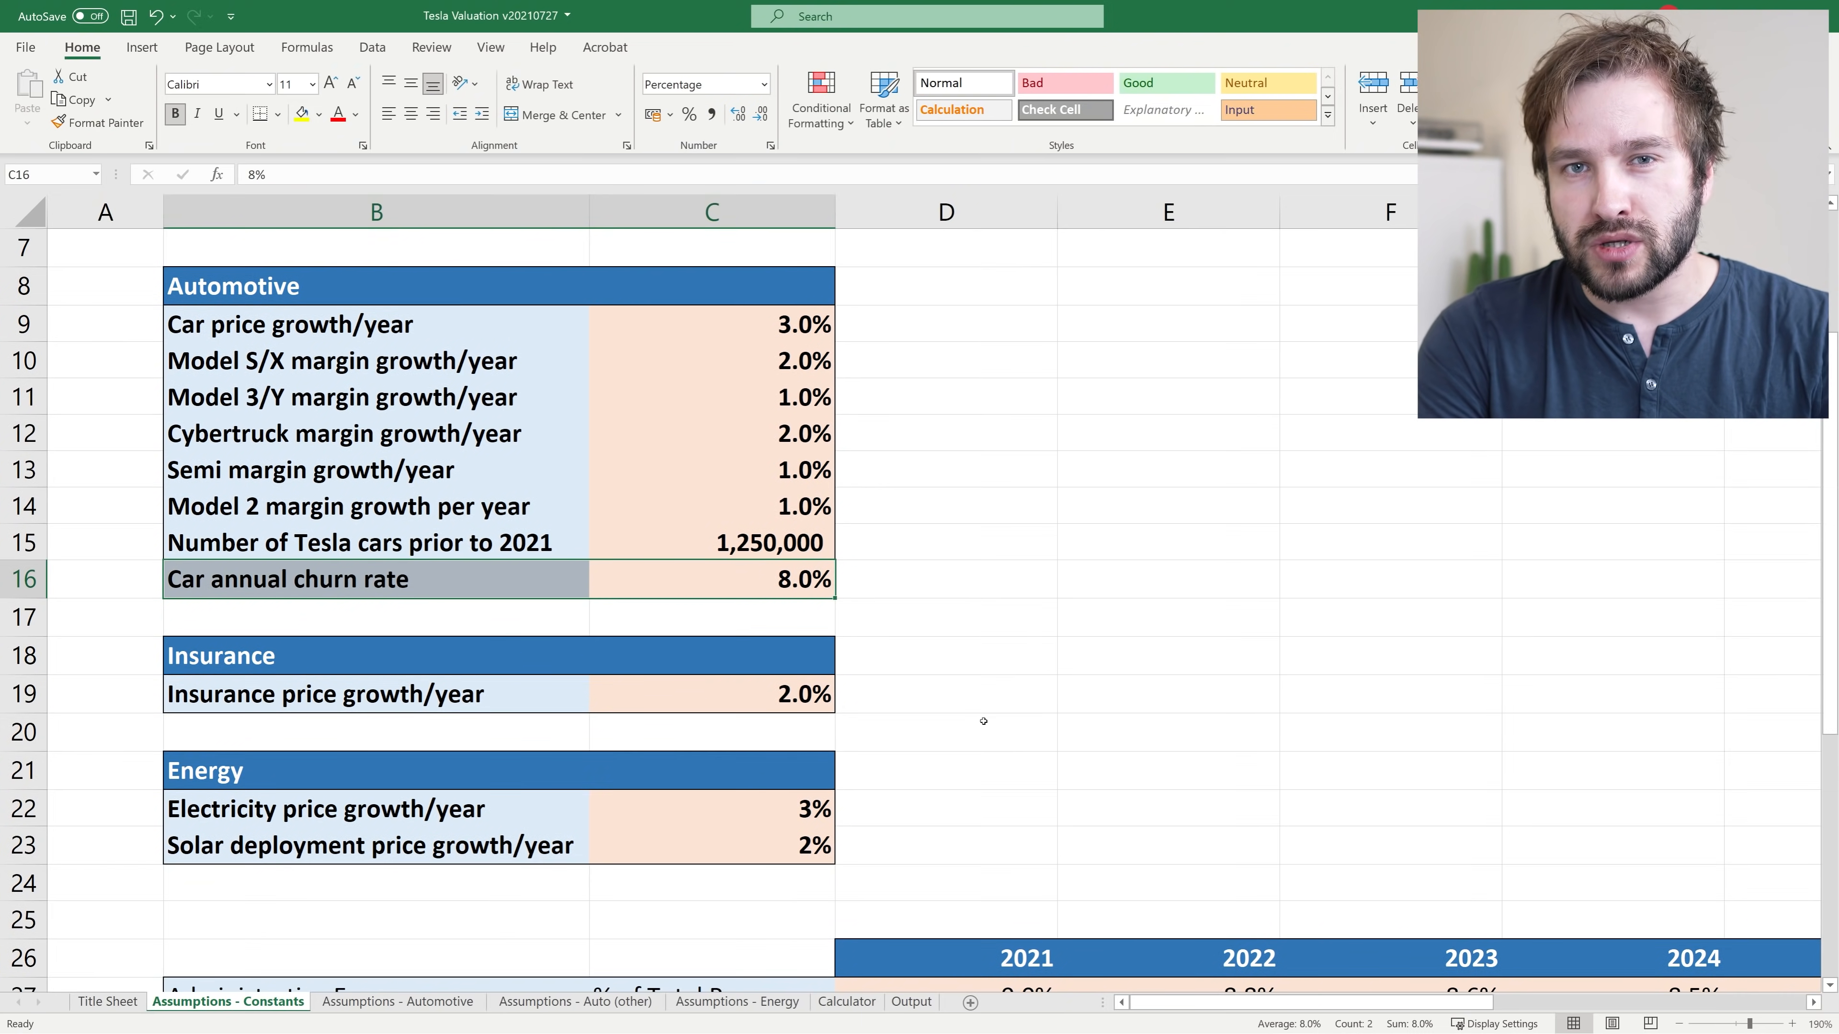
{"action": "scroll", "scroll_direction": "down", "scroll_amount": 3}
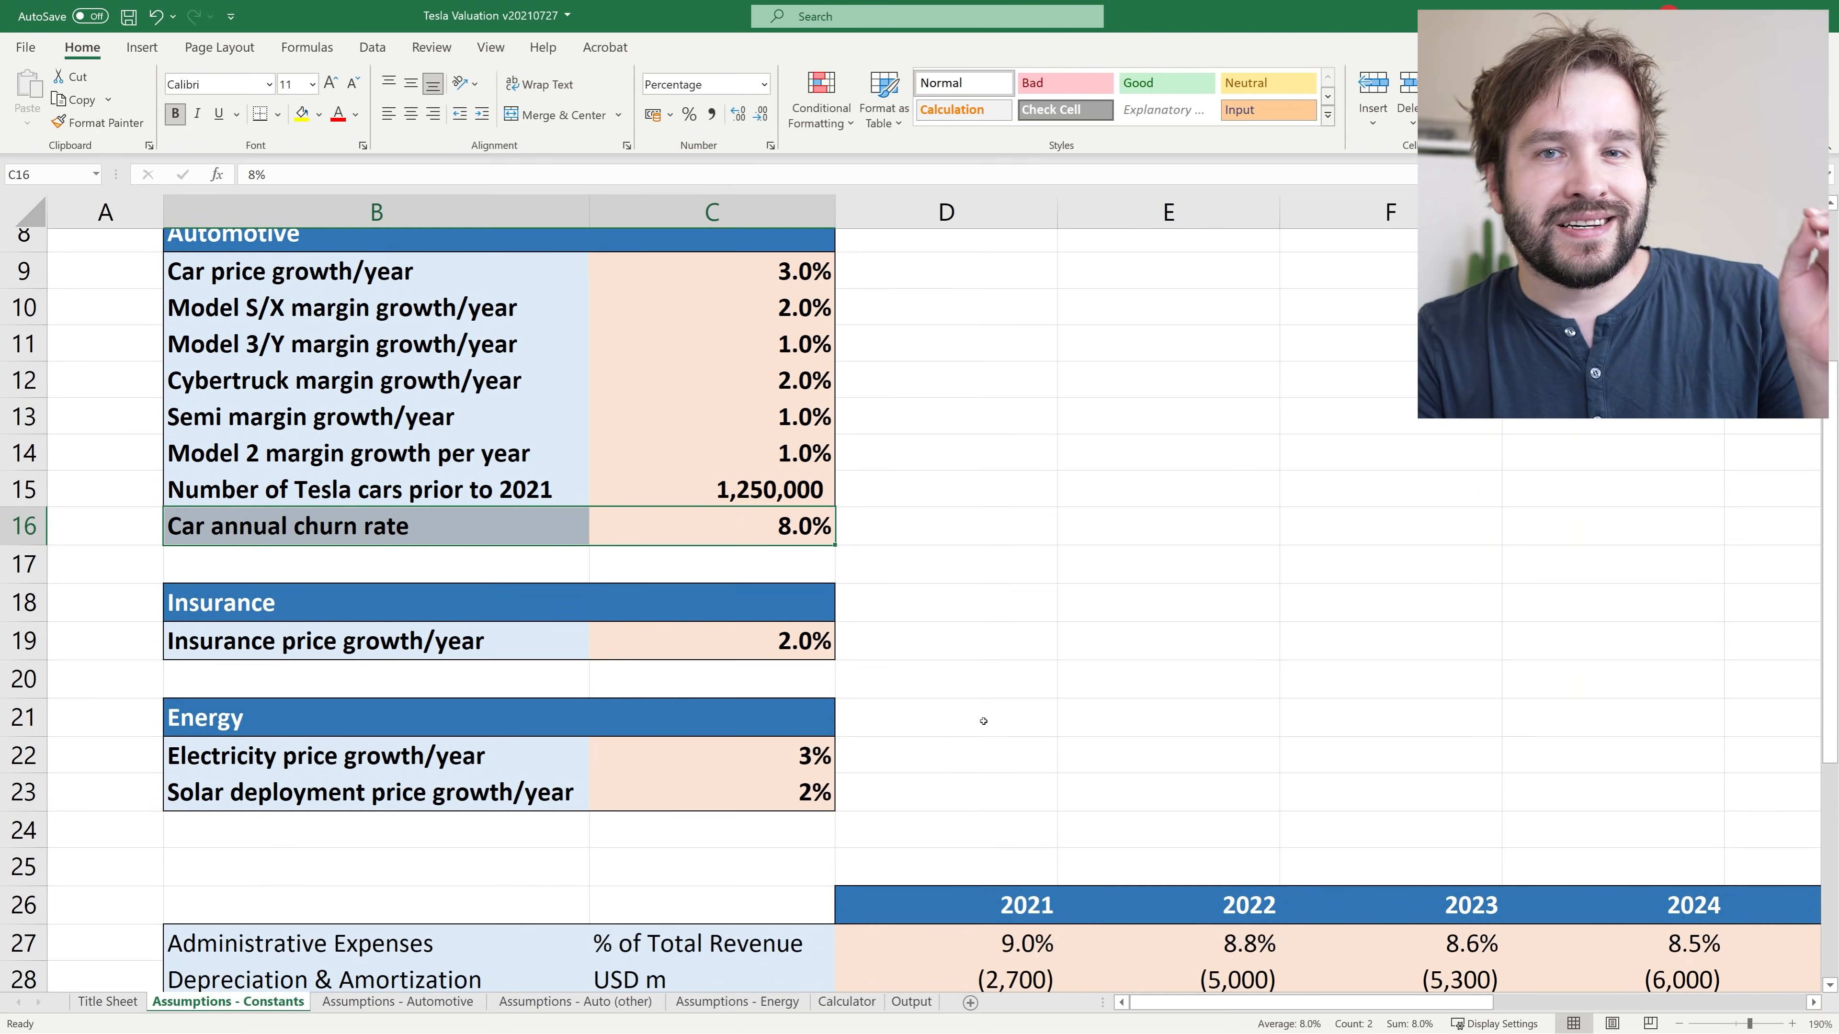
{"action": "scroll", "scroll_direction": "down", "scroll_amount": 3}
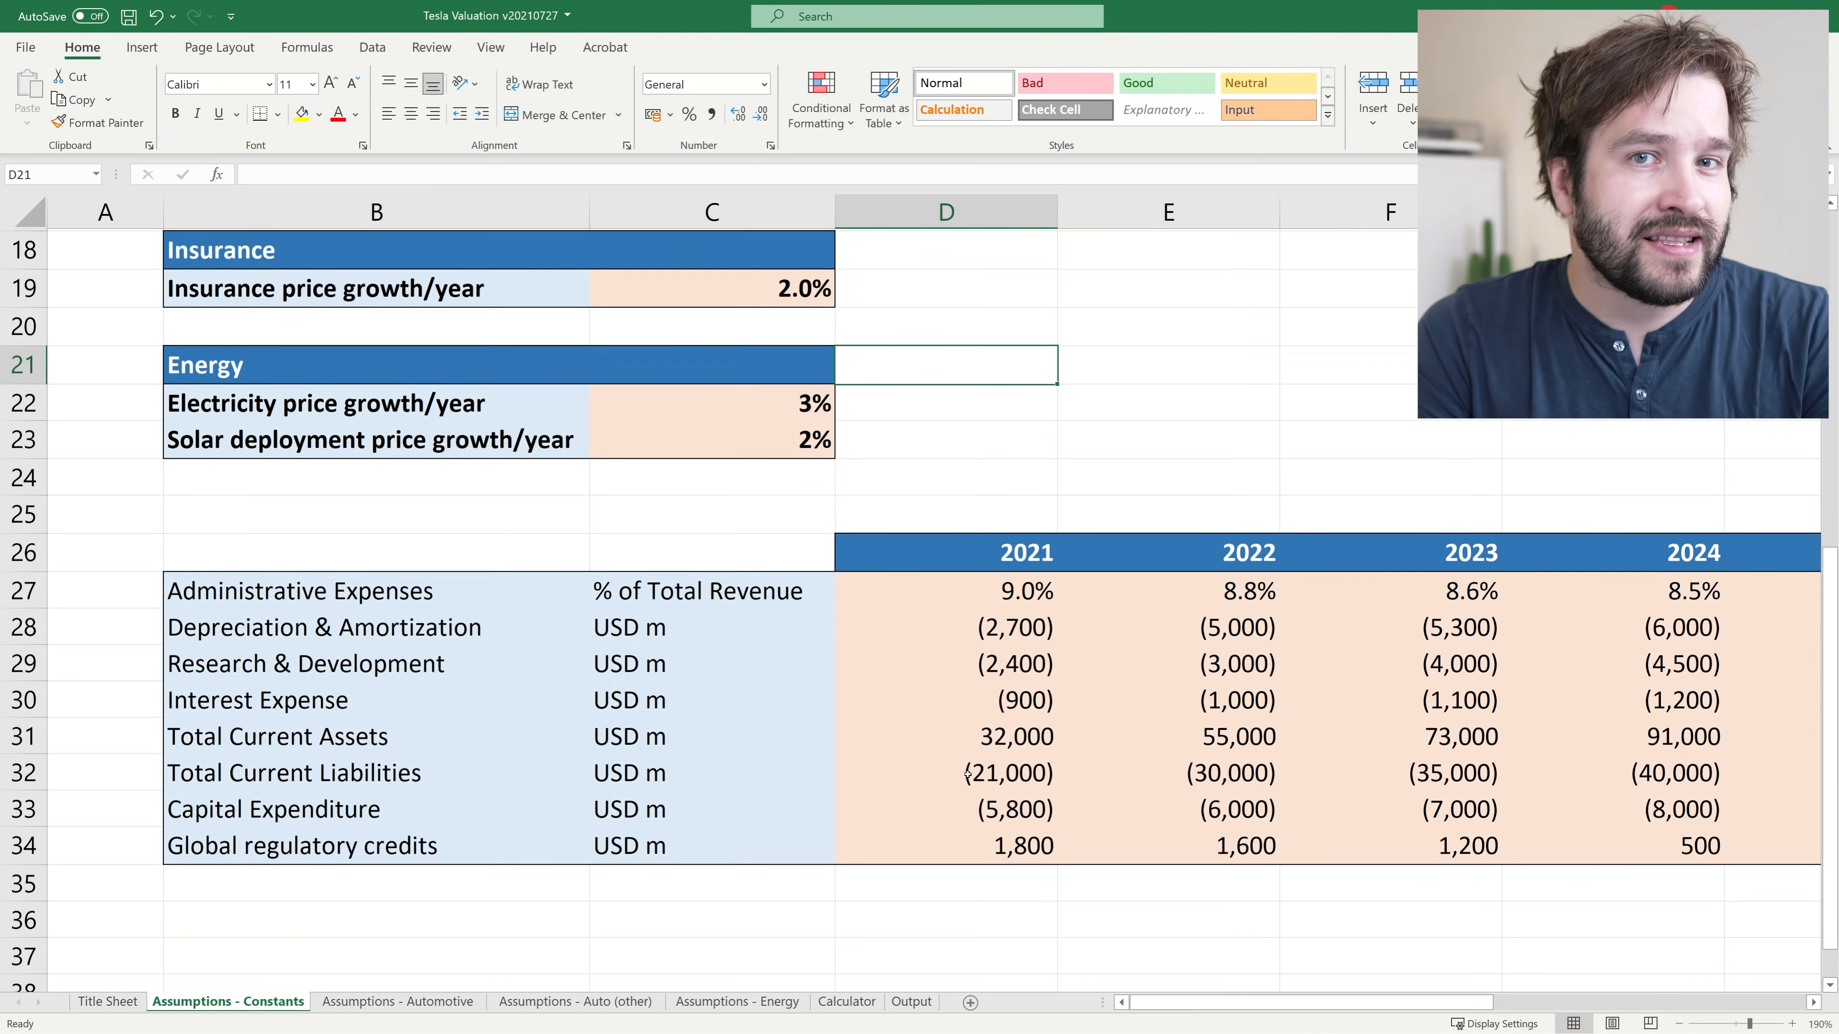
{"action": "scroll", "scroll_direction": "down", "scroll_amount": 3}
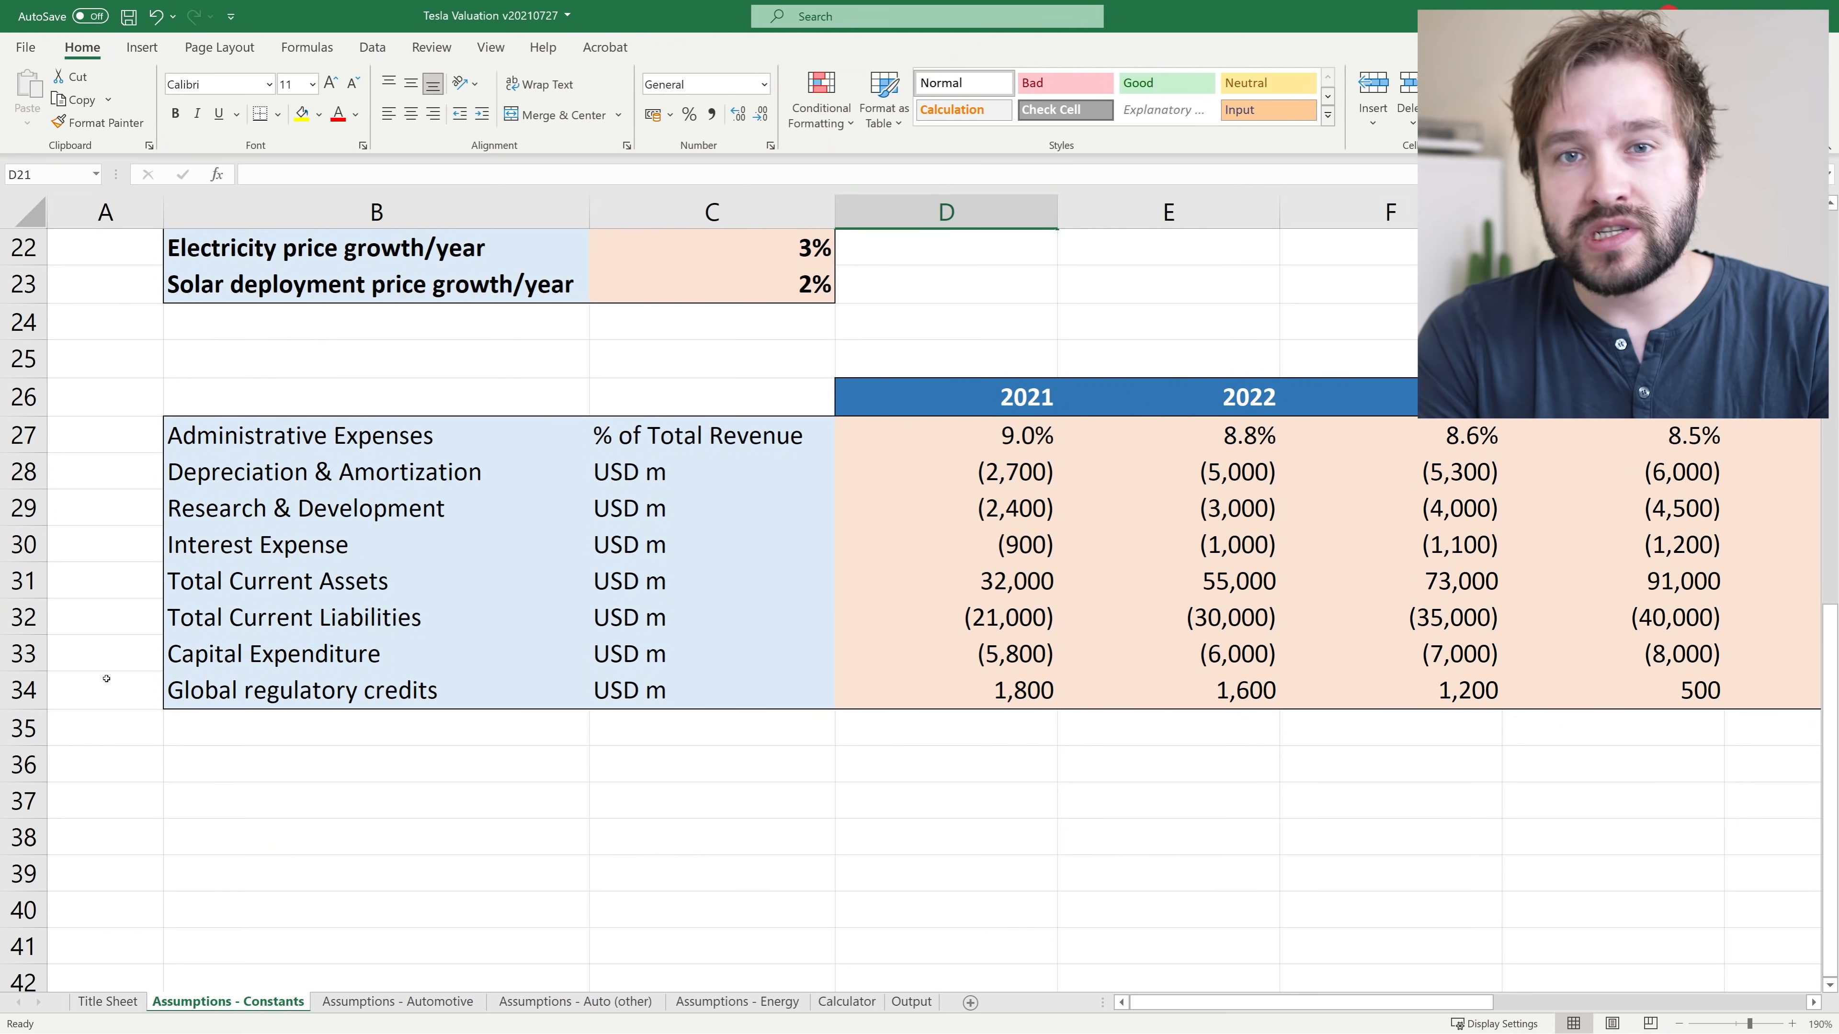
{"action": "left_click", "coordinate": [106, 690]}
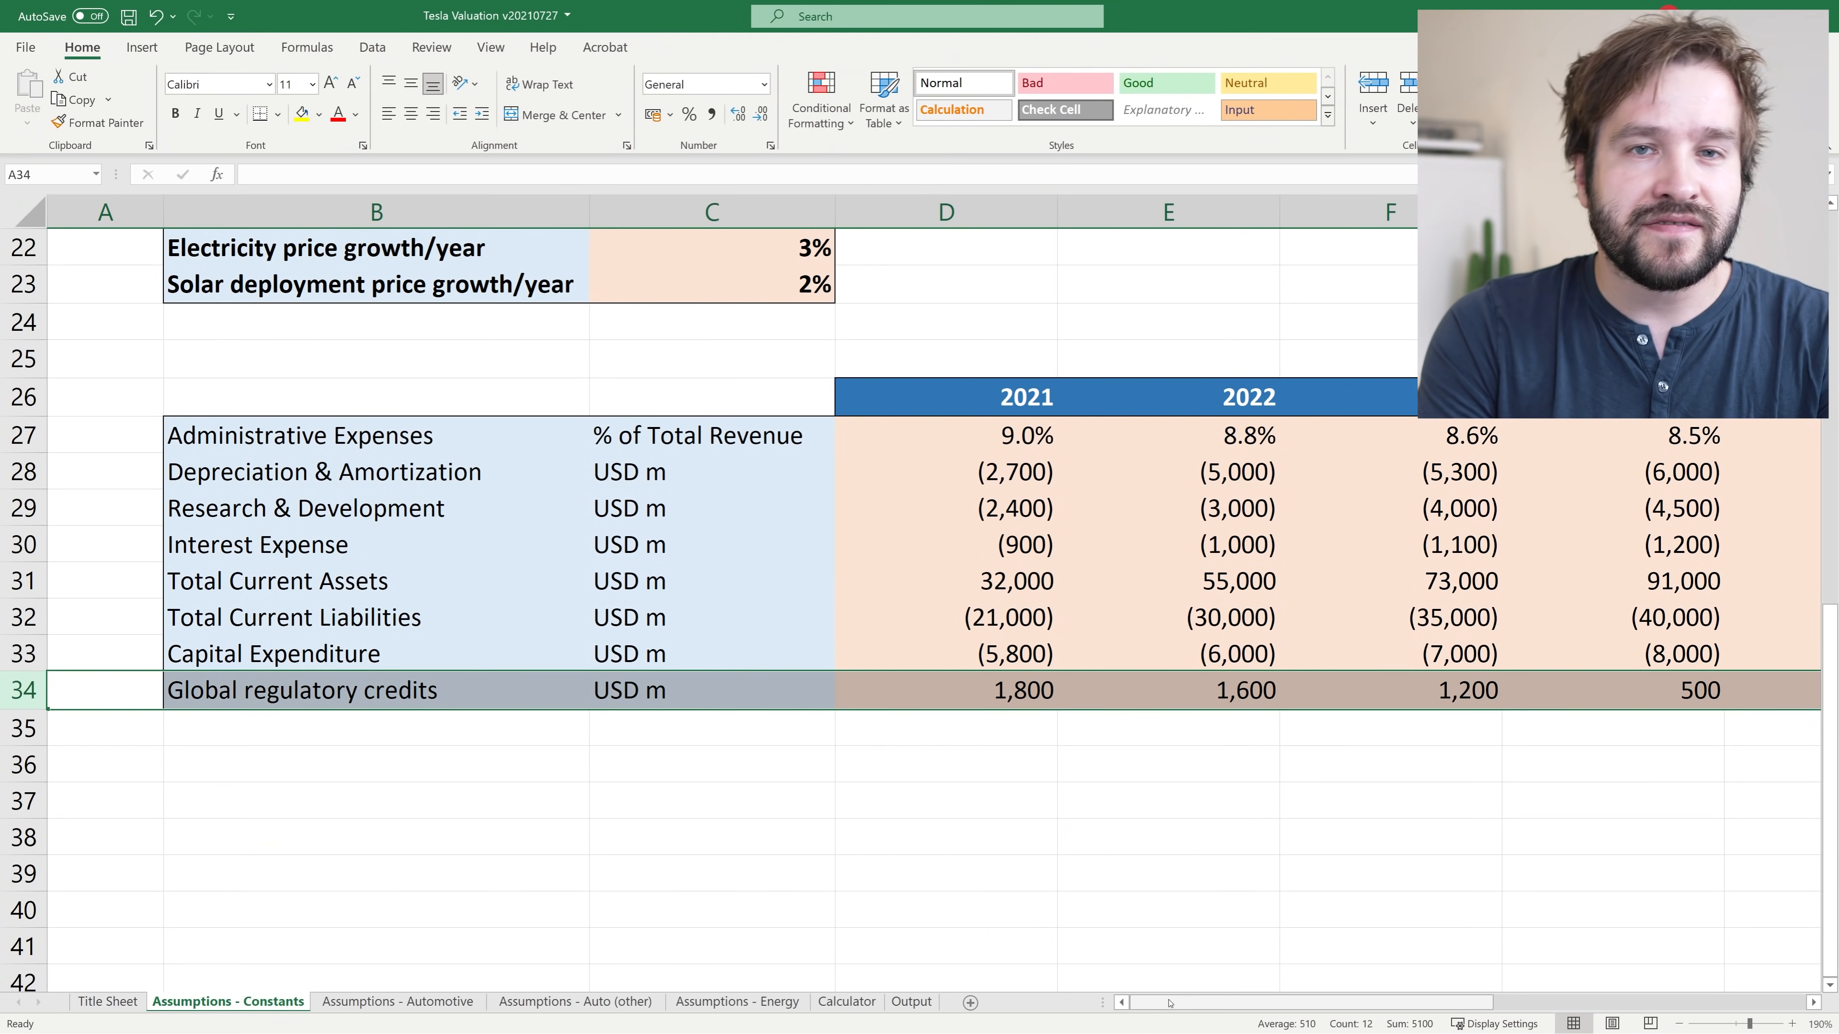
{"action": "scroll", "scroll_direction": "right", "scroll_amount": 3}
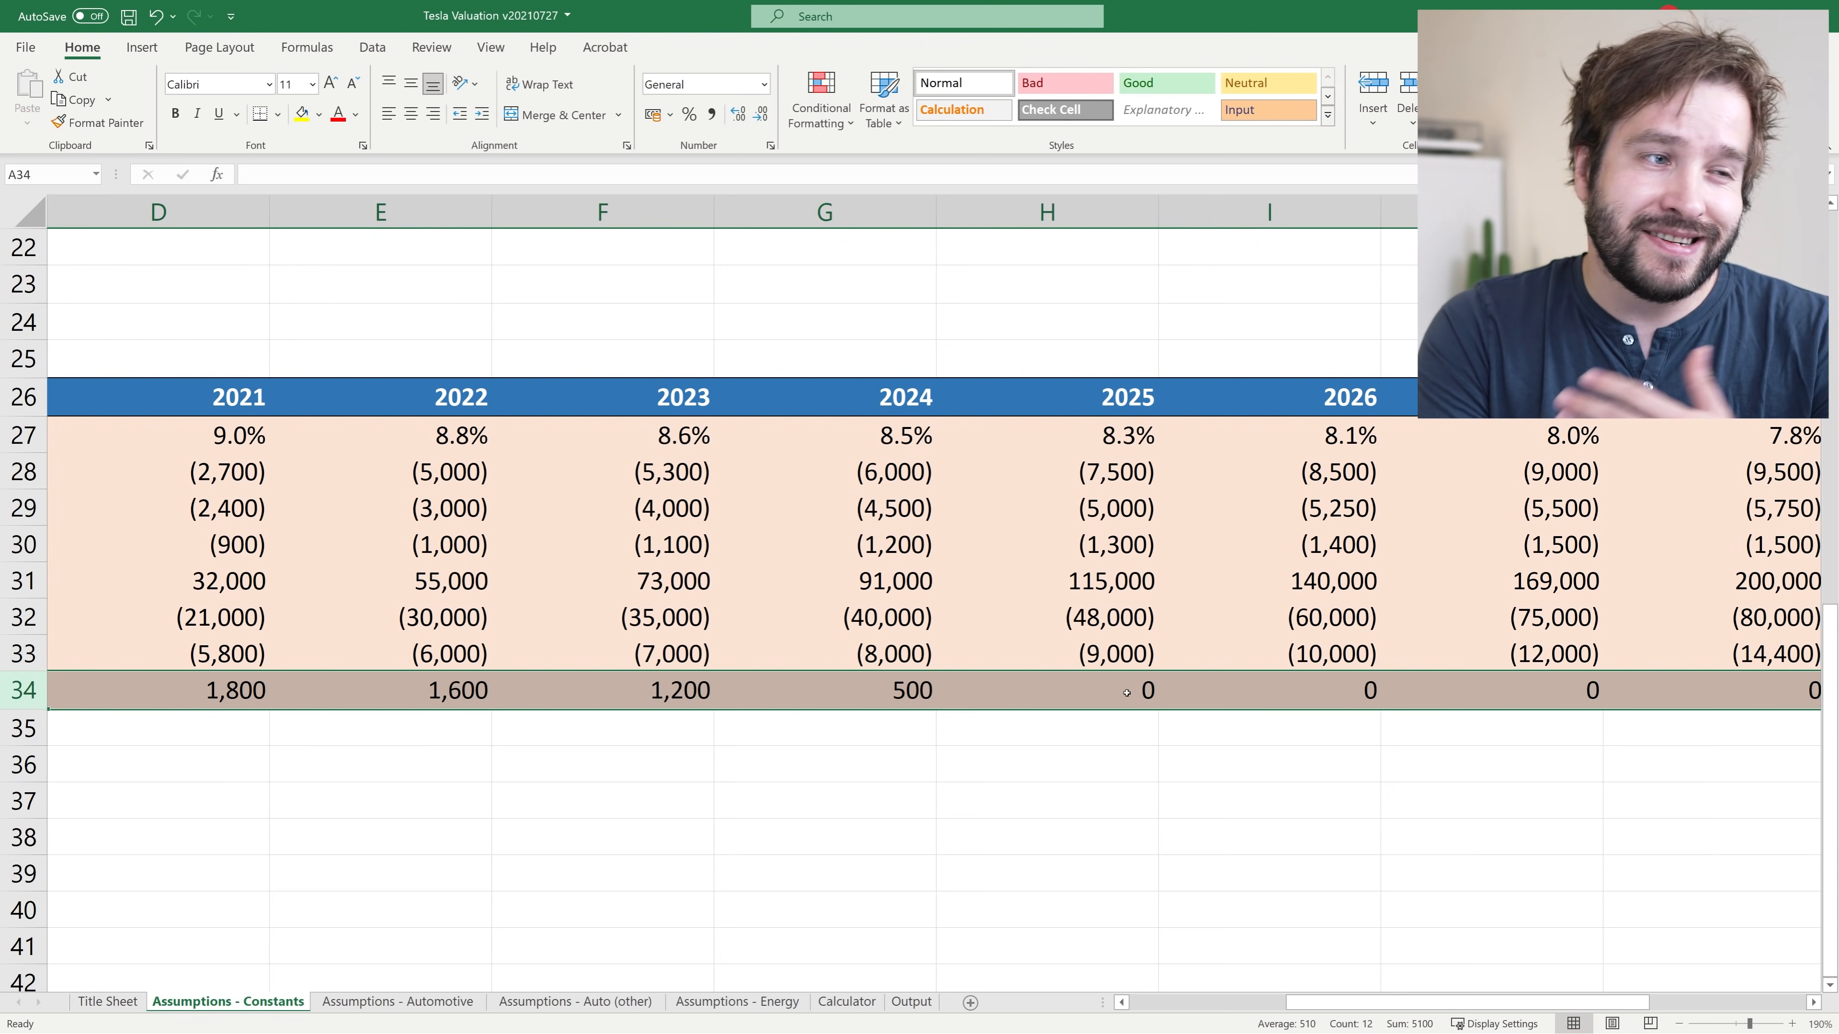
{"action": "scroll", "scroll_direction": "left", "scroll_amount": 3}
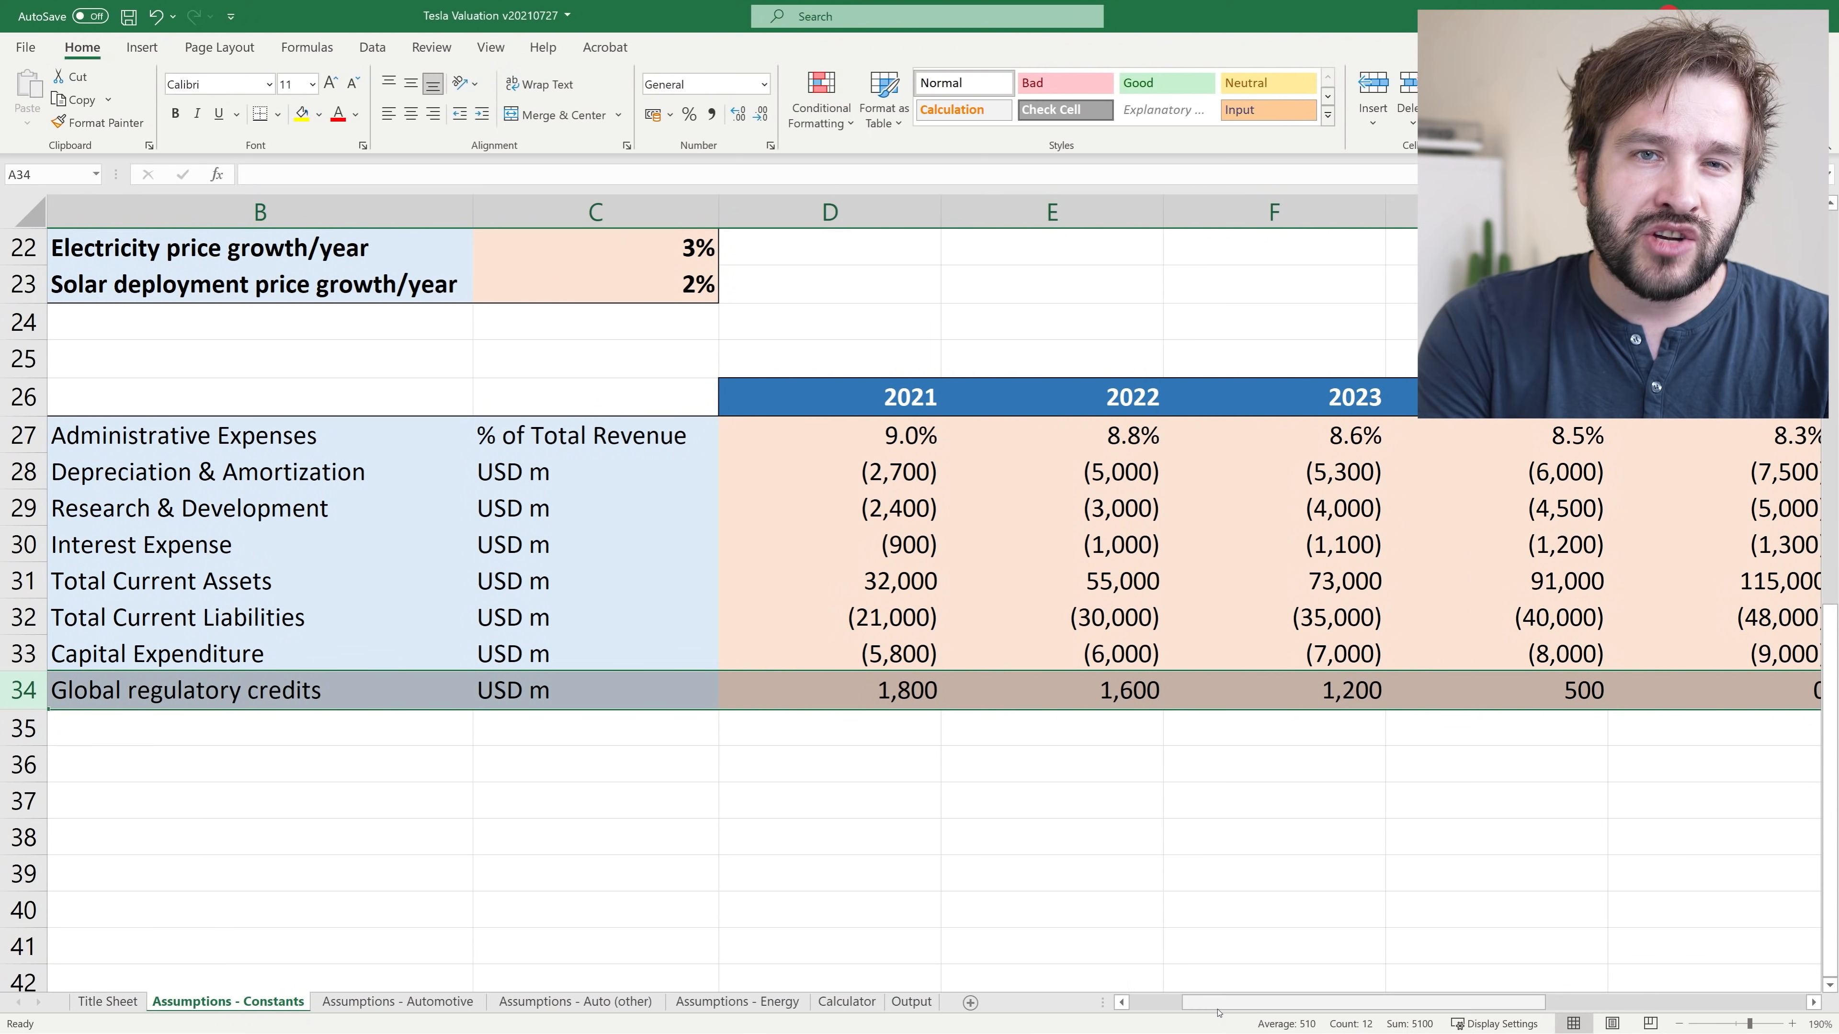
{"action": "mouse_move", "coordinate": [1233, 948]}
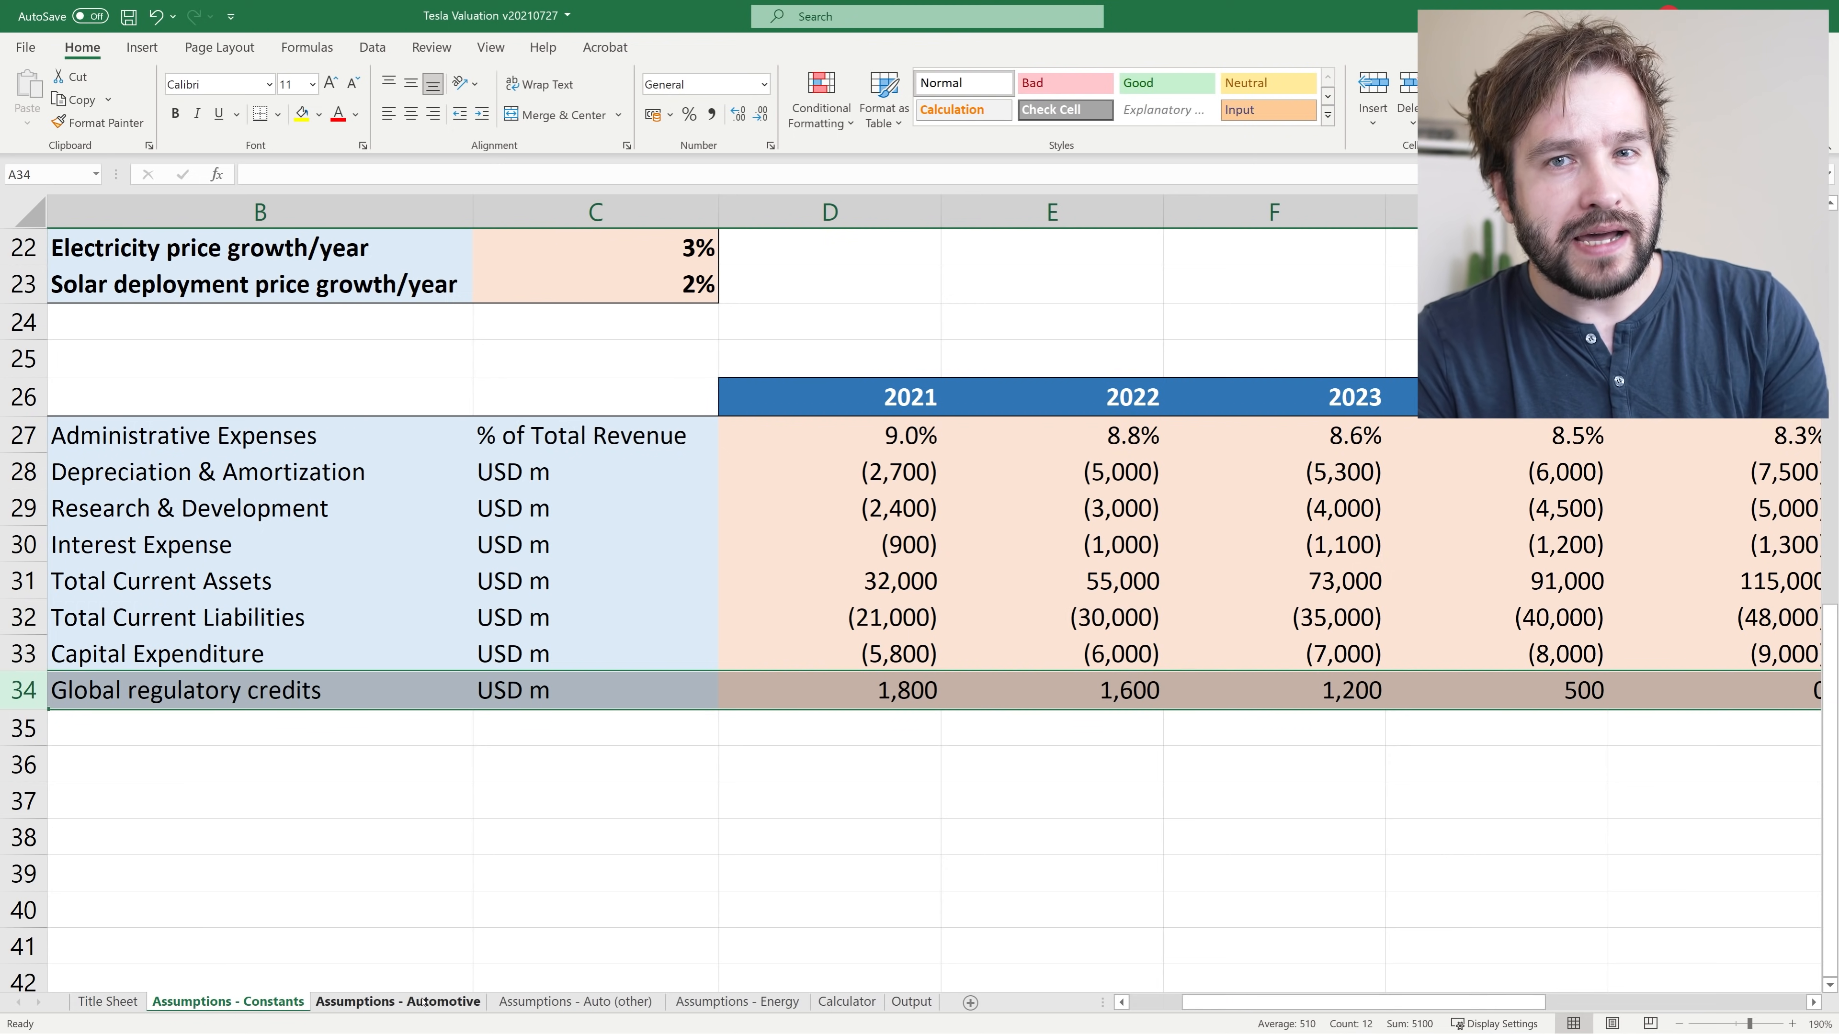
Step: Review the per-Gigafactory vehicle volume, price and margin tables, including Model 2 under Giga Shanghai
{"action": "left_click", "coordinate": [398, 1002]}
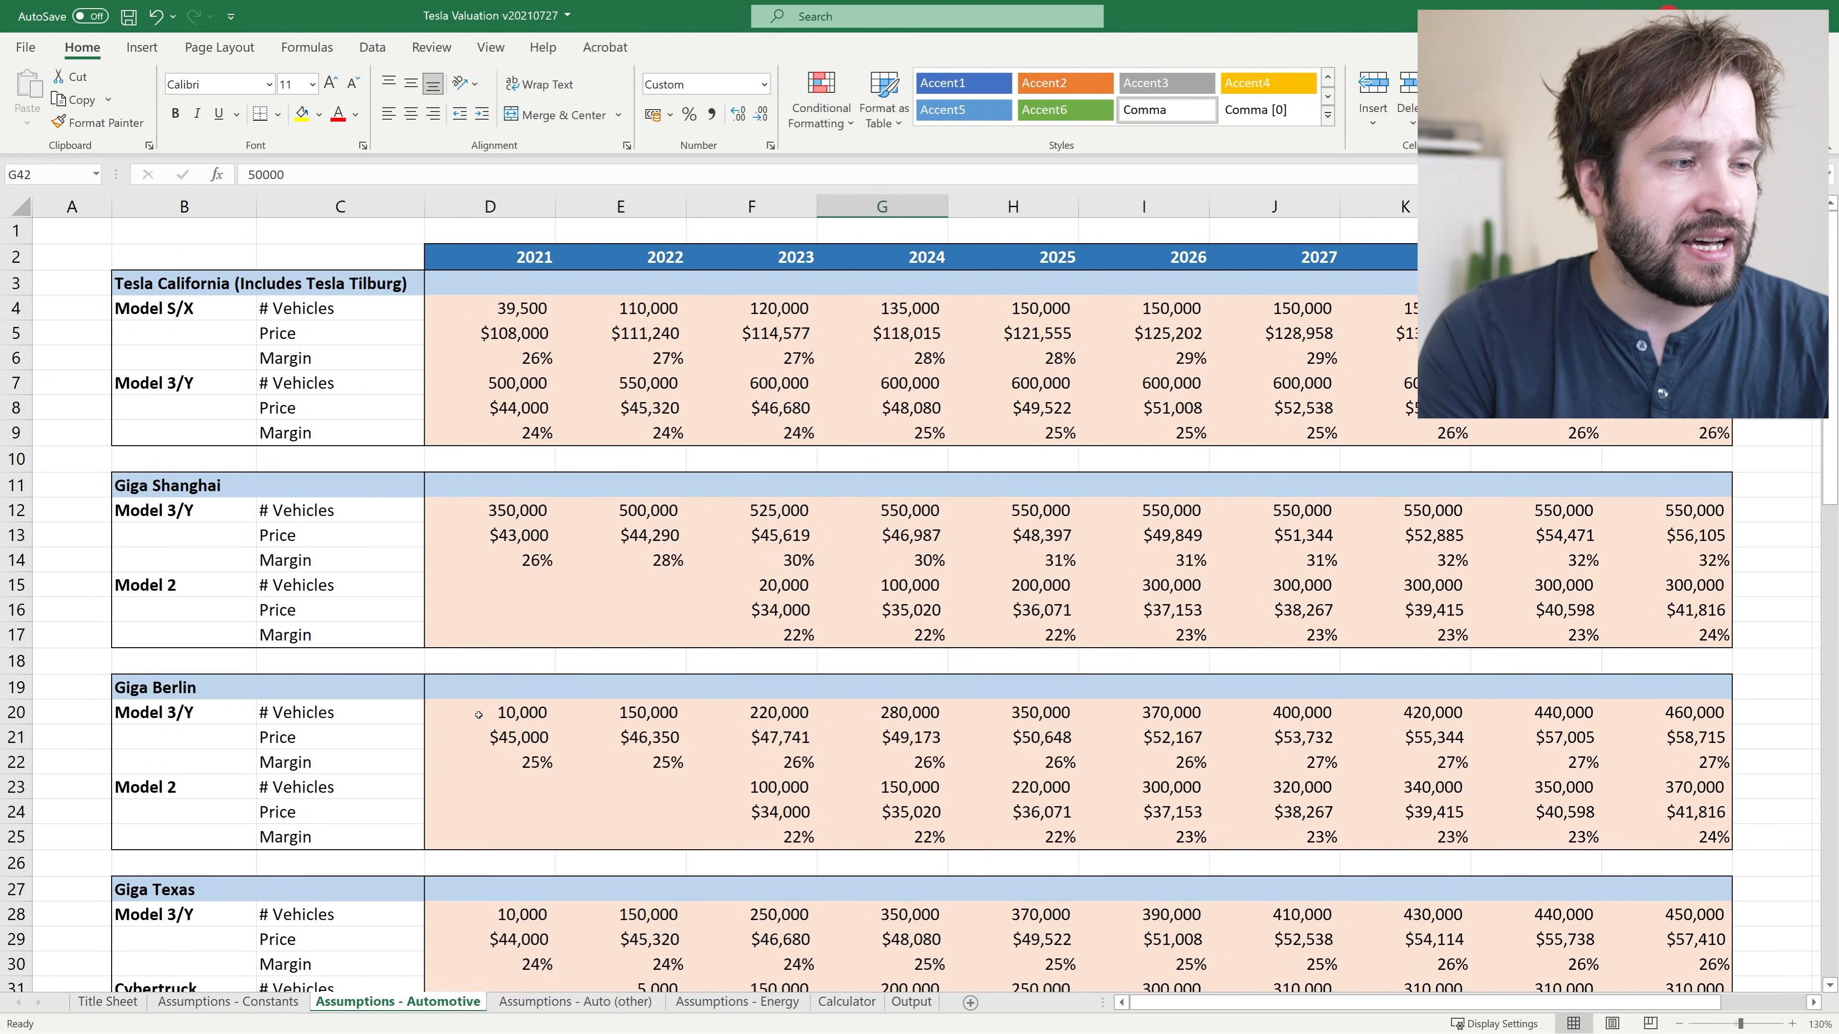
{"action": "scroll", "scroll_direction": "down", "scroll_amount": 3}
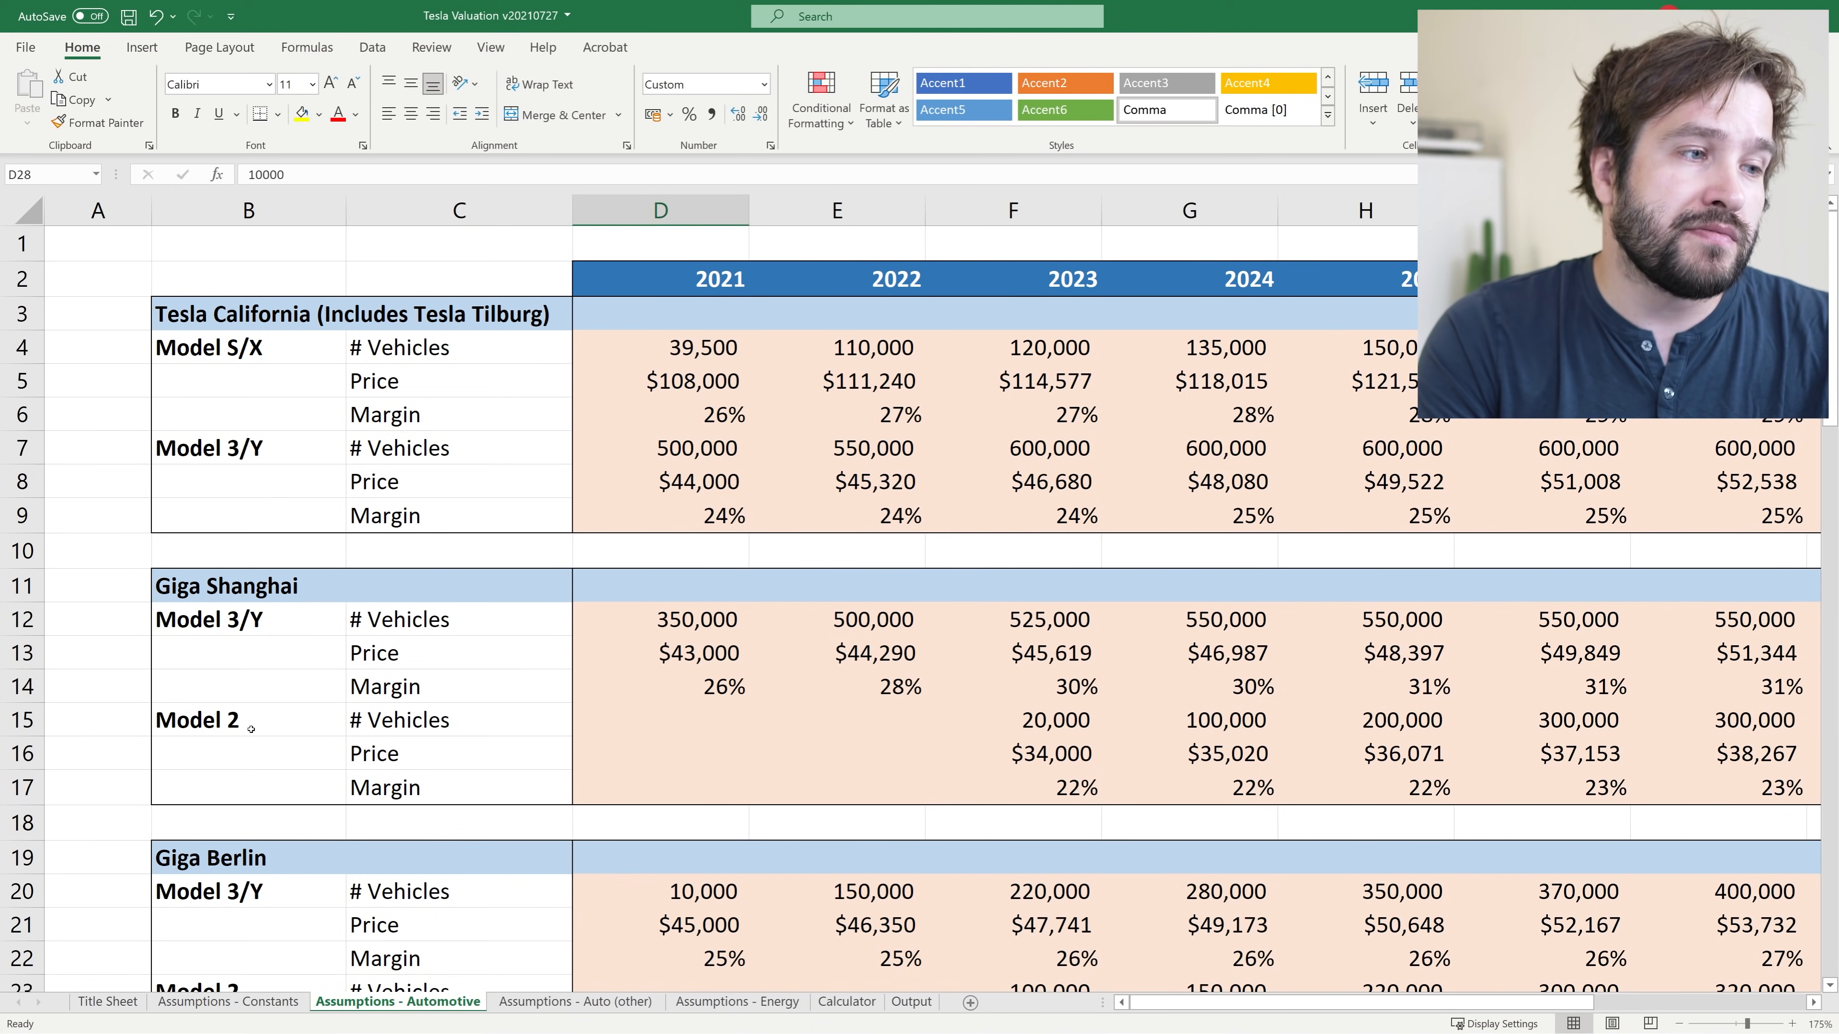
{"action": "left_click", "coordinate": [275, 720]}
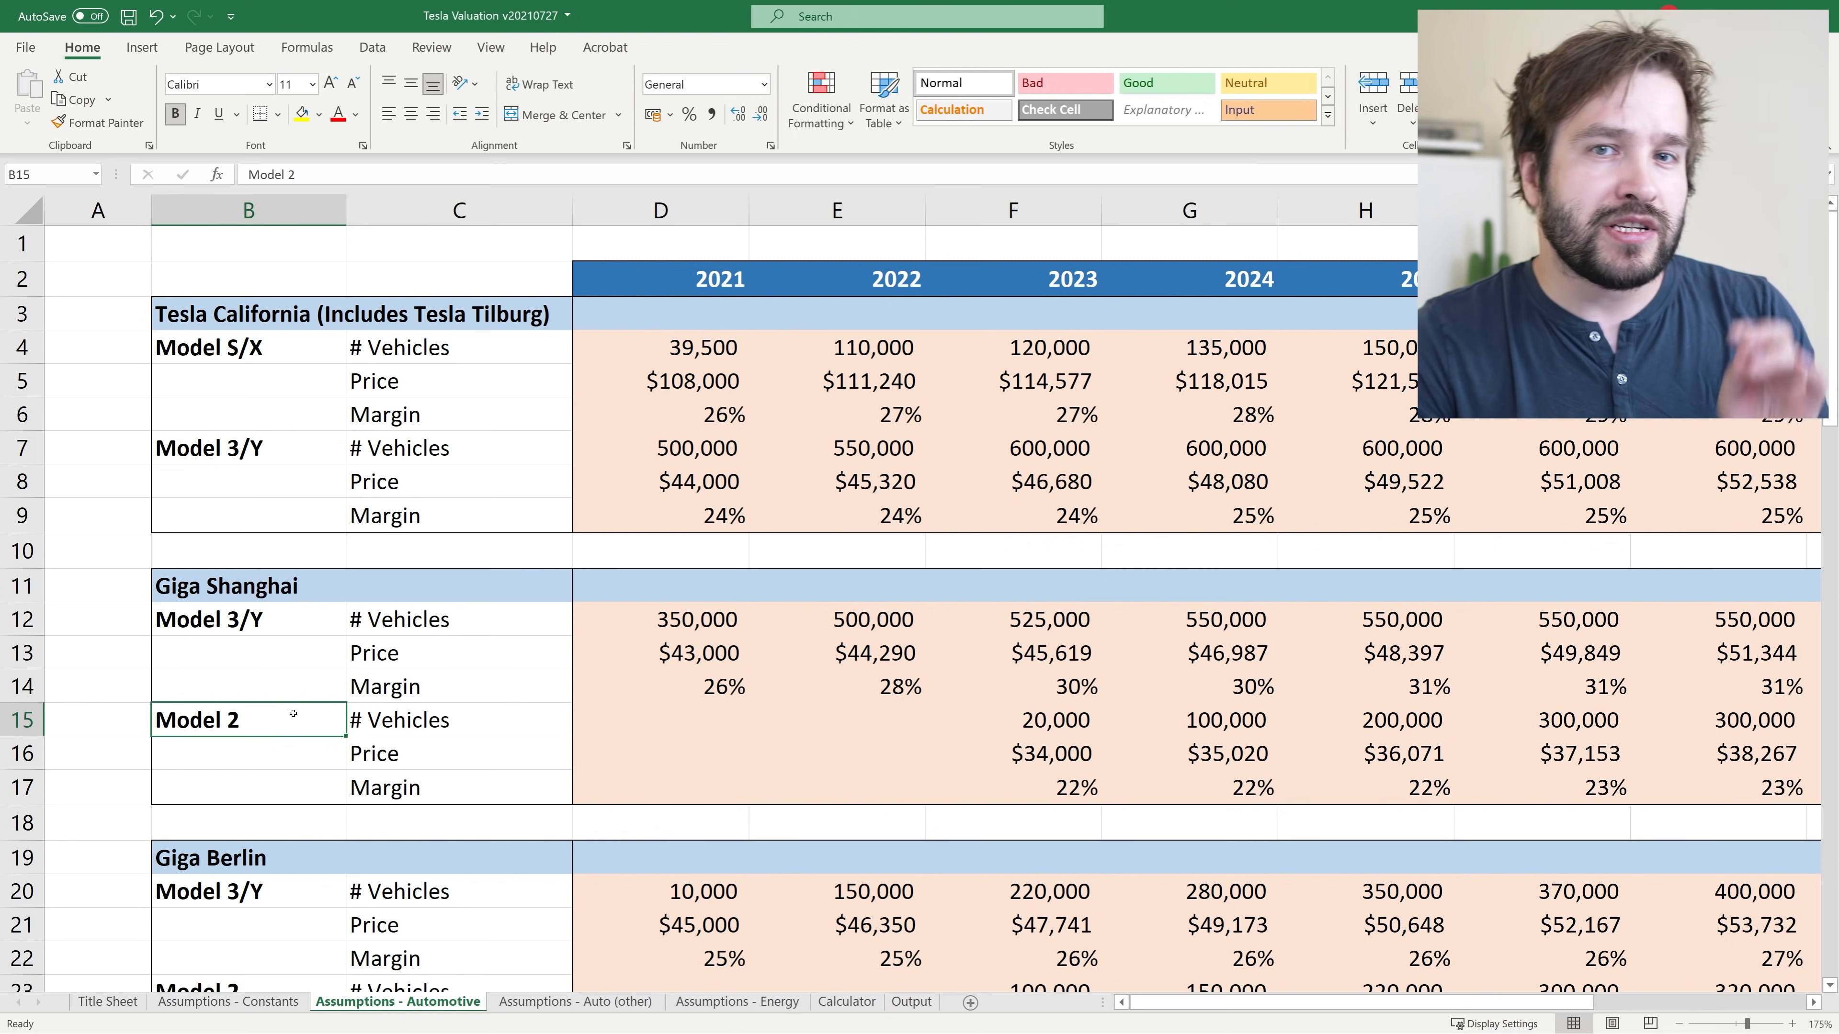
{"action": "scroll", "scroll_direction": "down", "scroll_amount": 3}
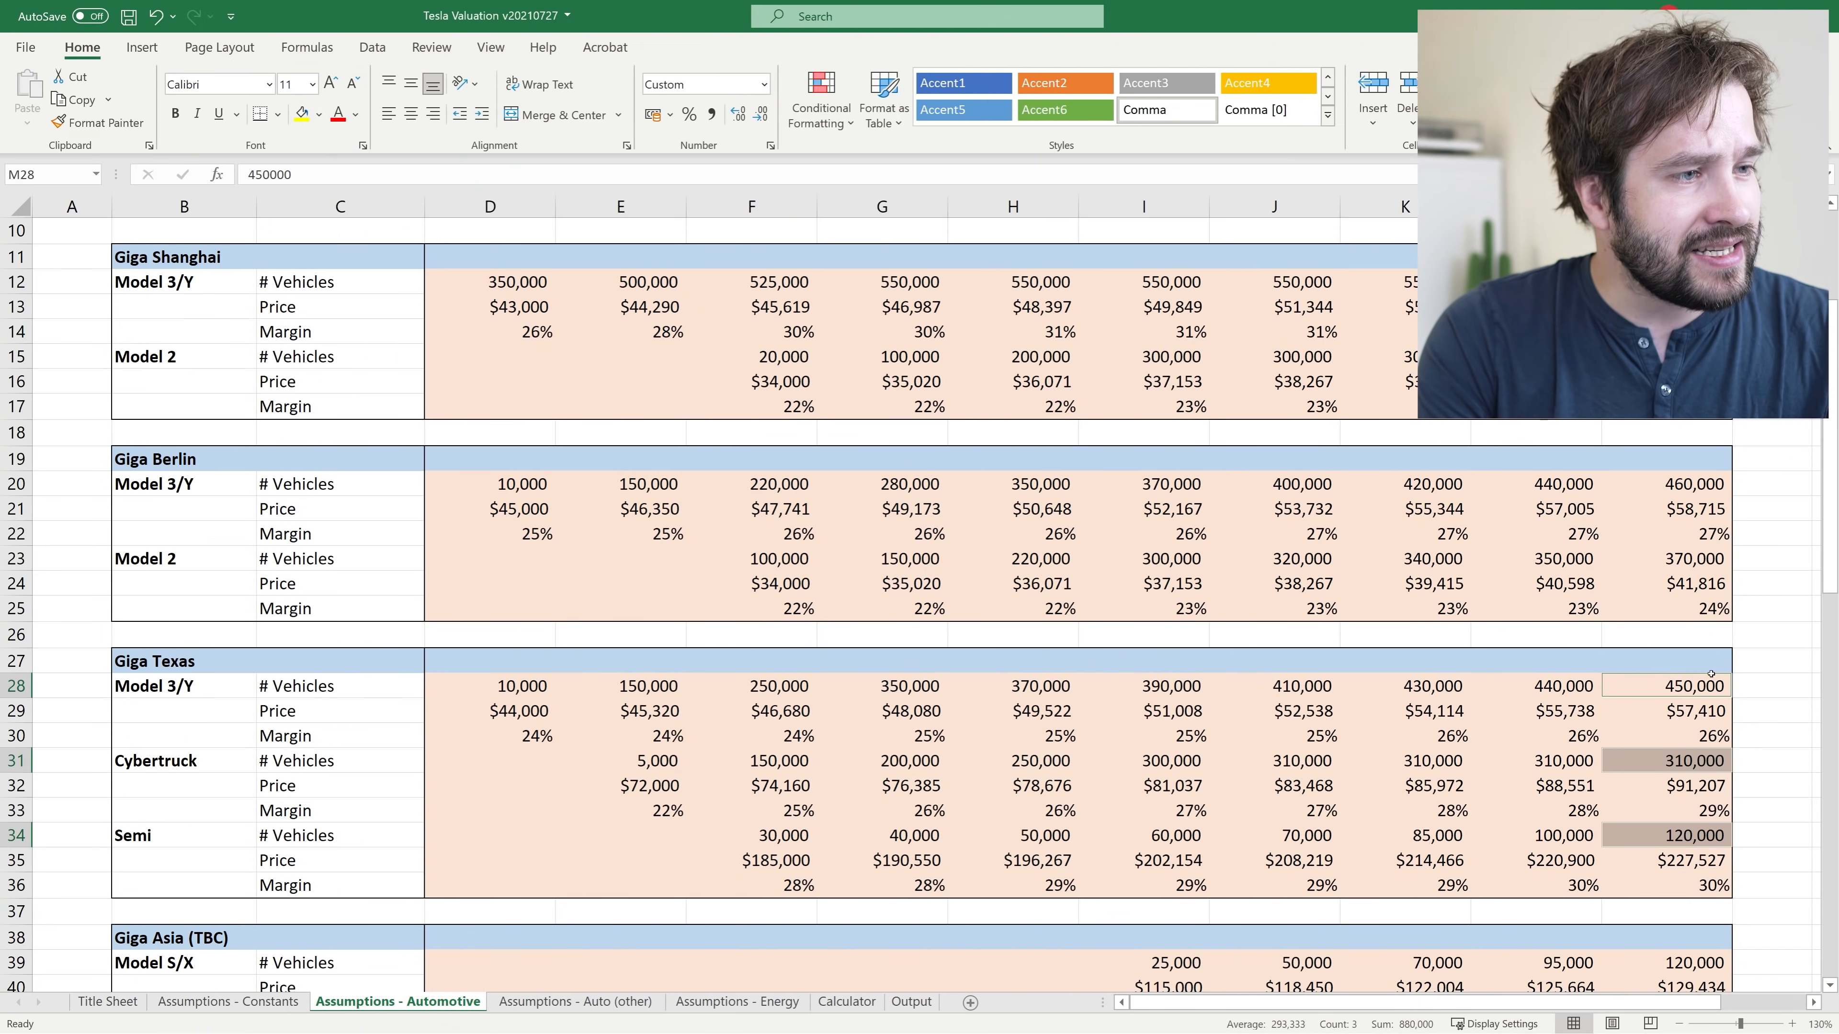
{"action": "left_click_drag", "start_coordinate": [1689, 684], "coordinate": [1689, 885]}
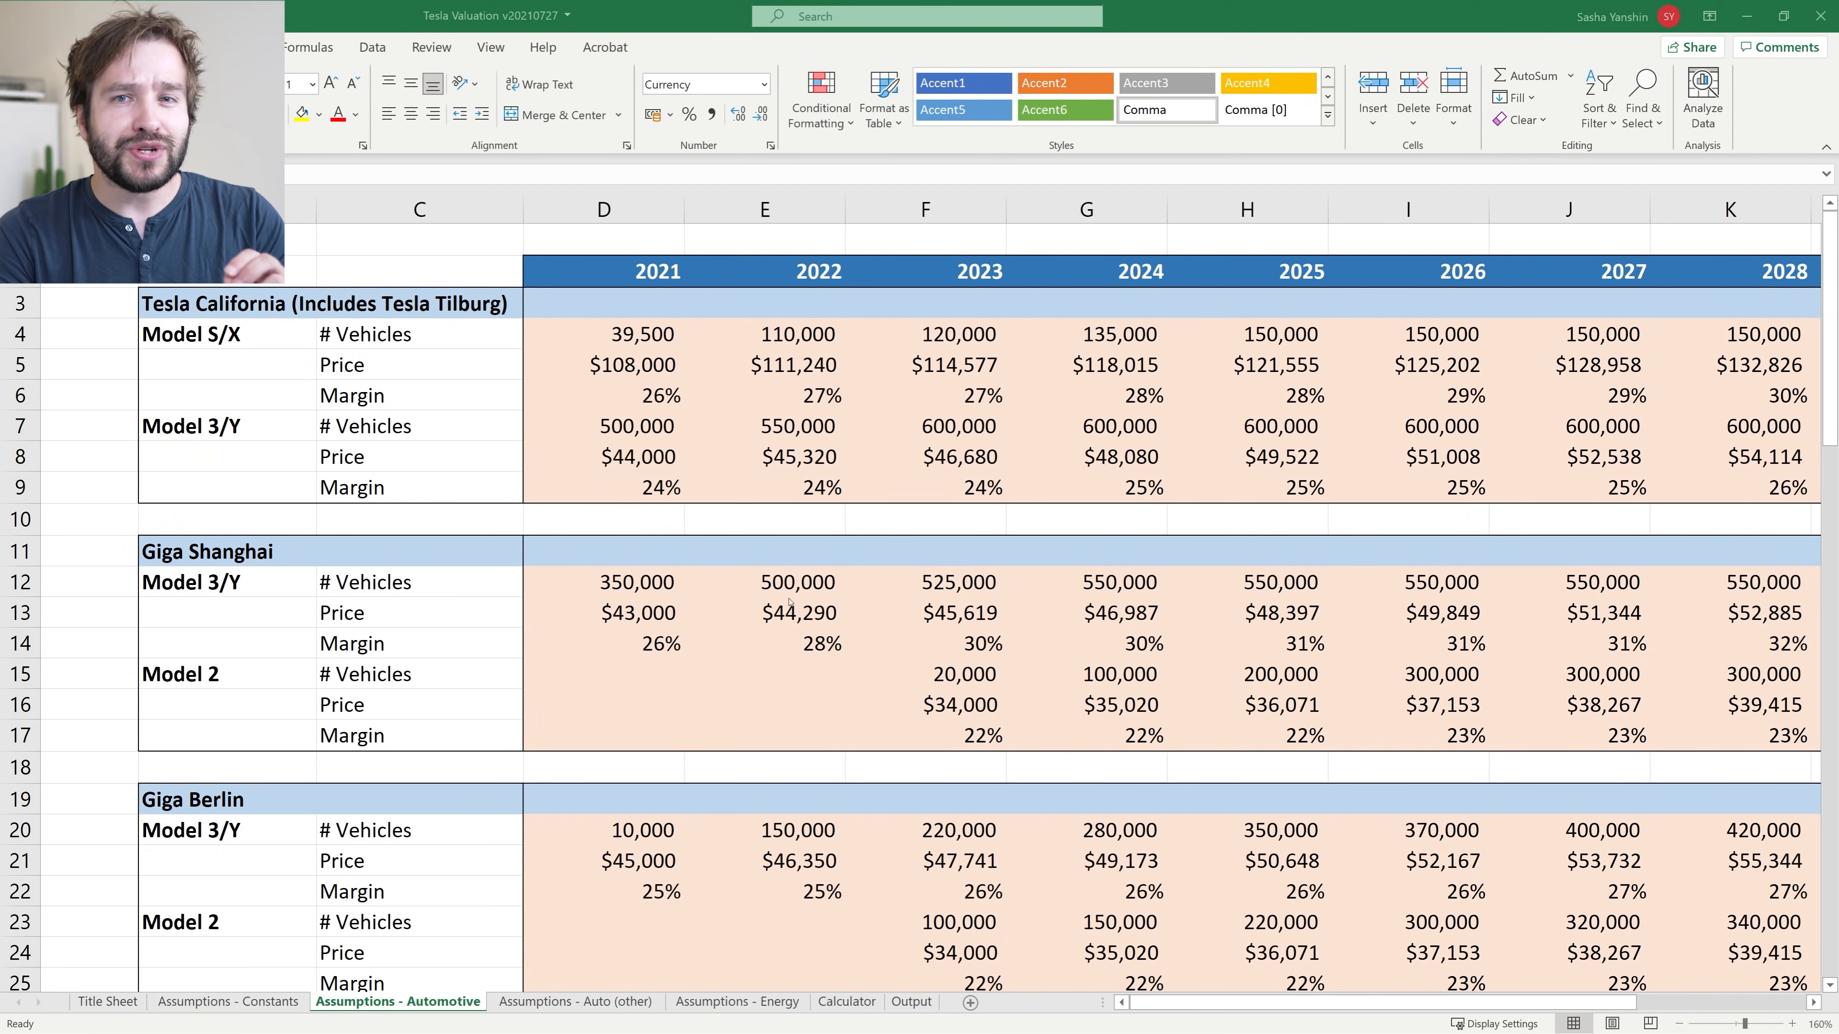
{"action": "left_click", "coordinate": [638, 456]}
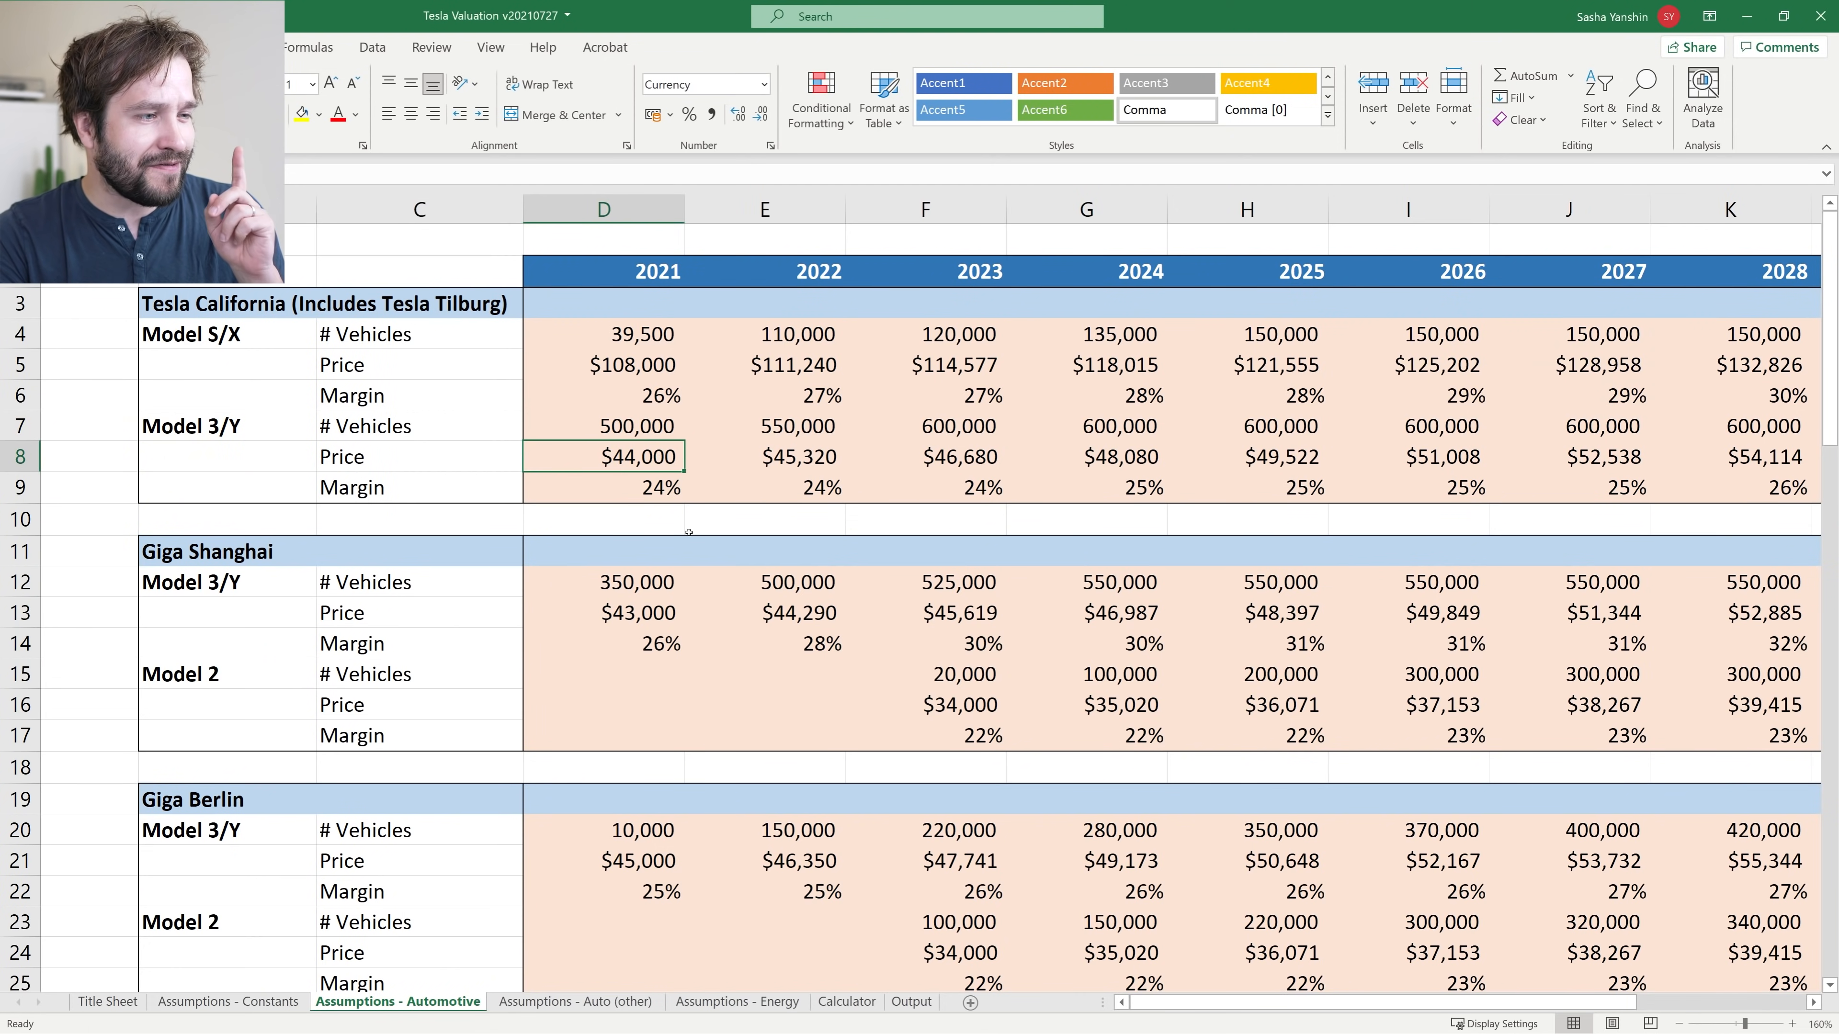
{"action": "left_click", "coordinate": [638, 613]}
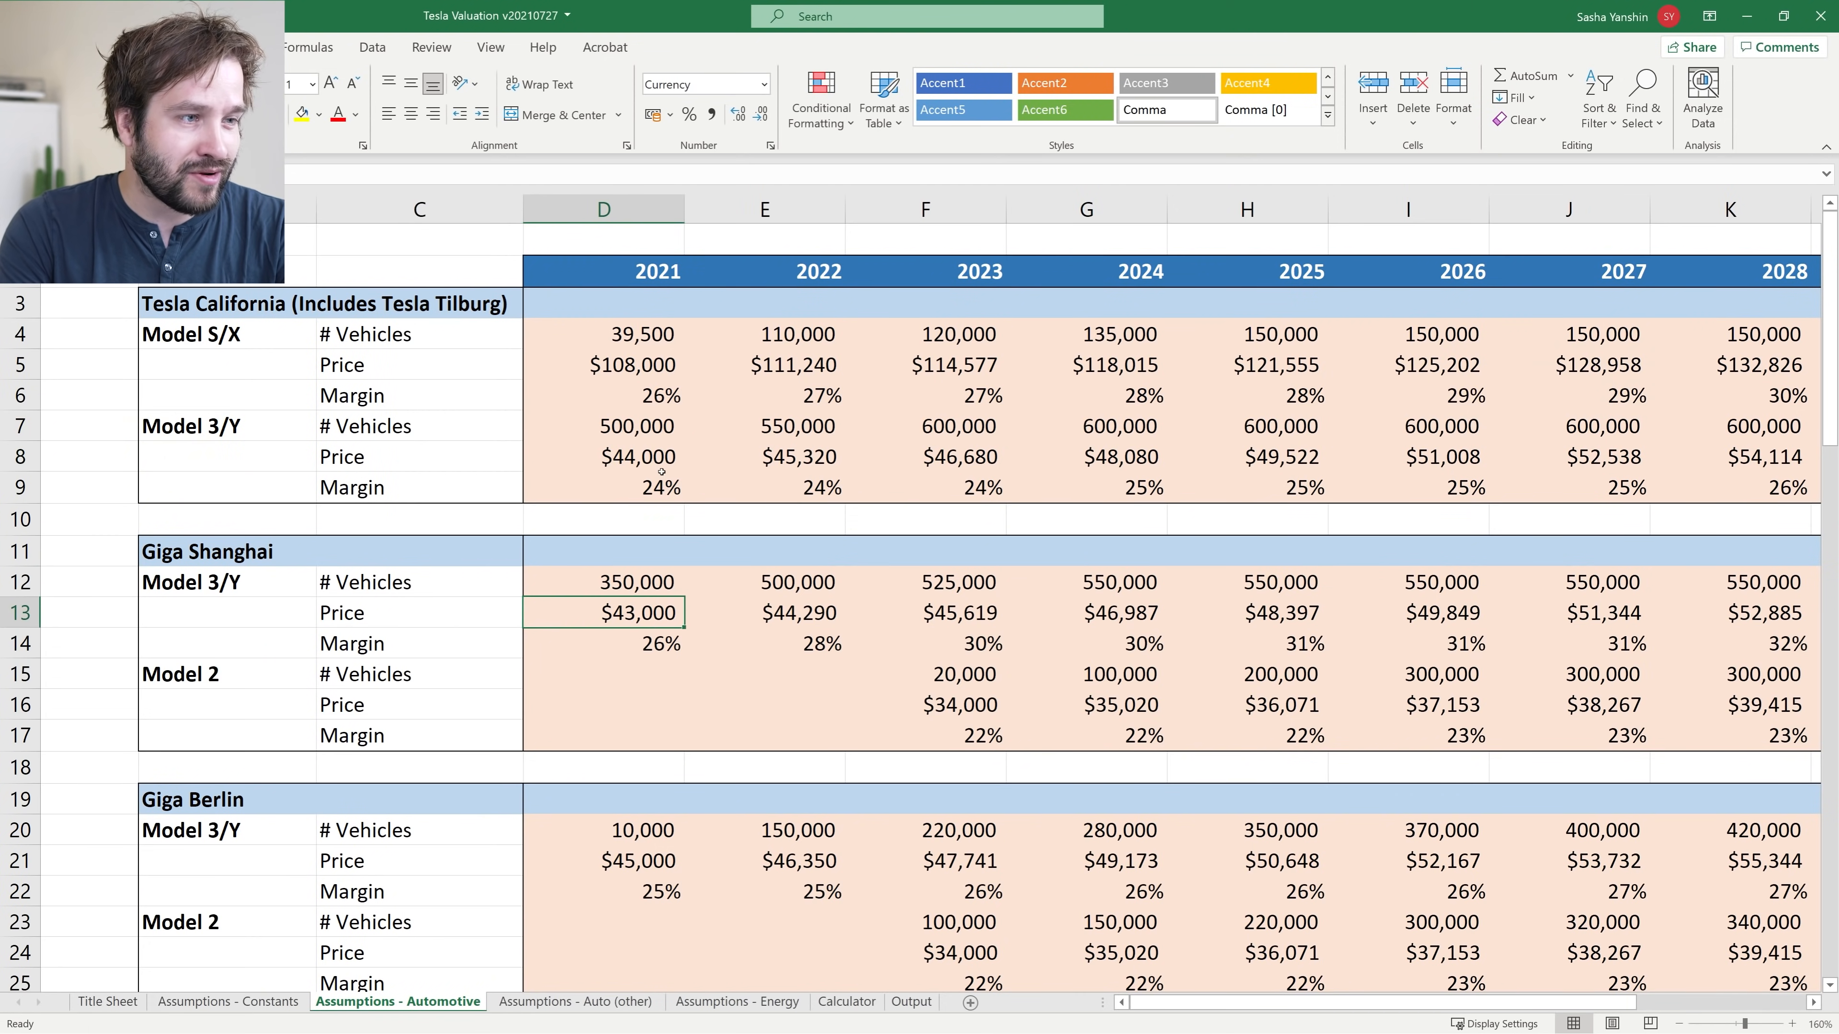
{"action": "left_click", "coordinate": [638, 457]}
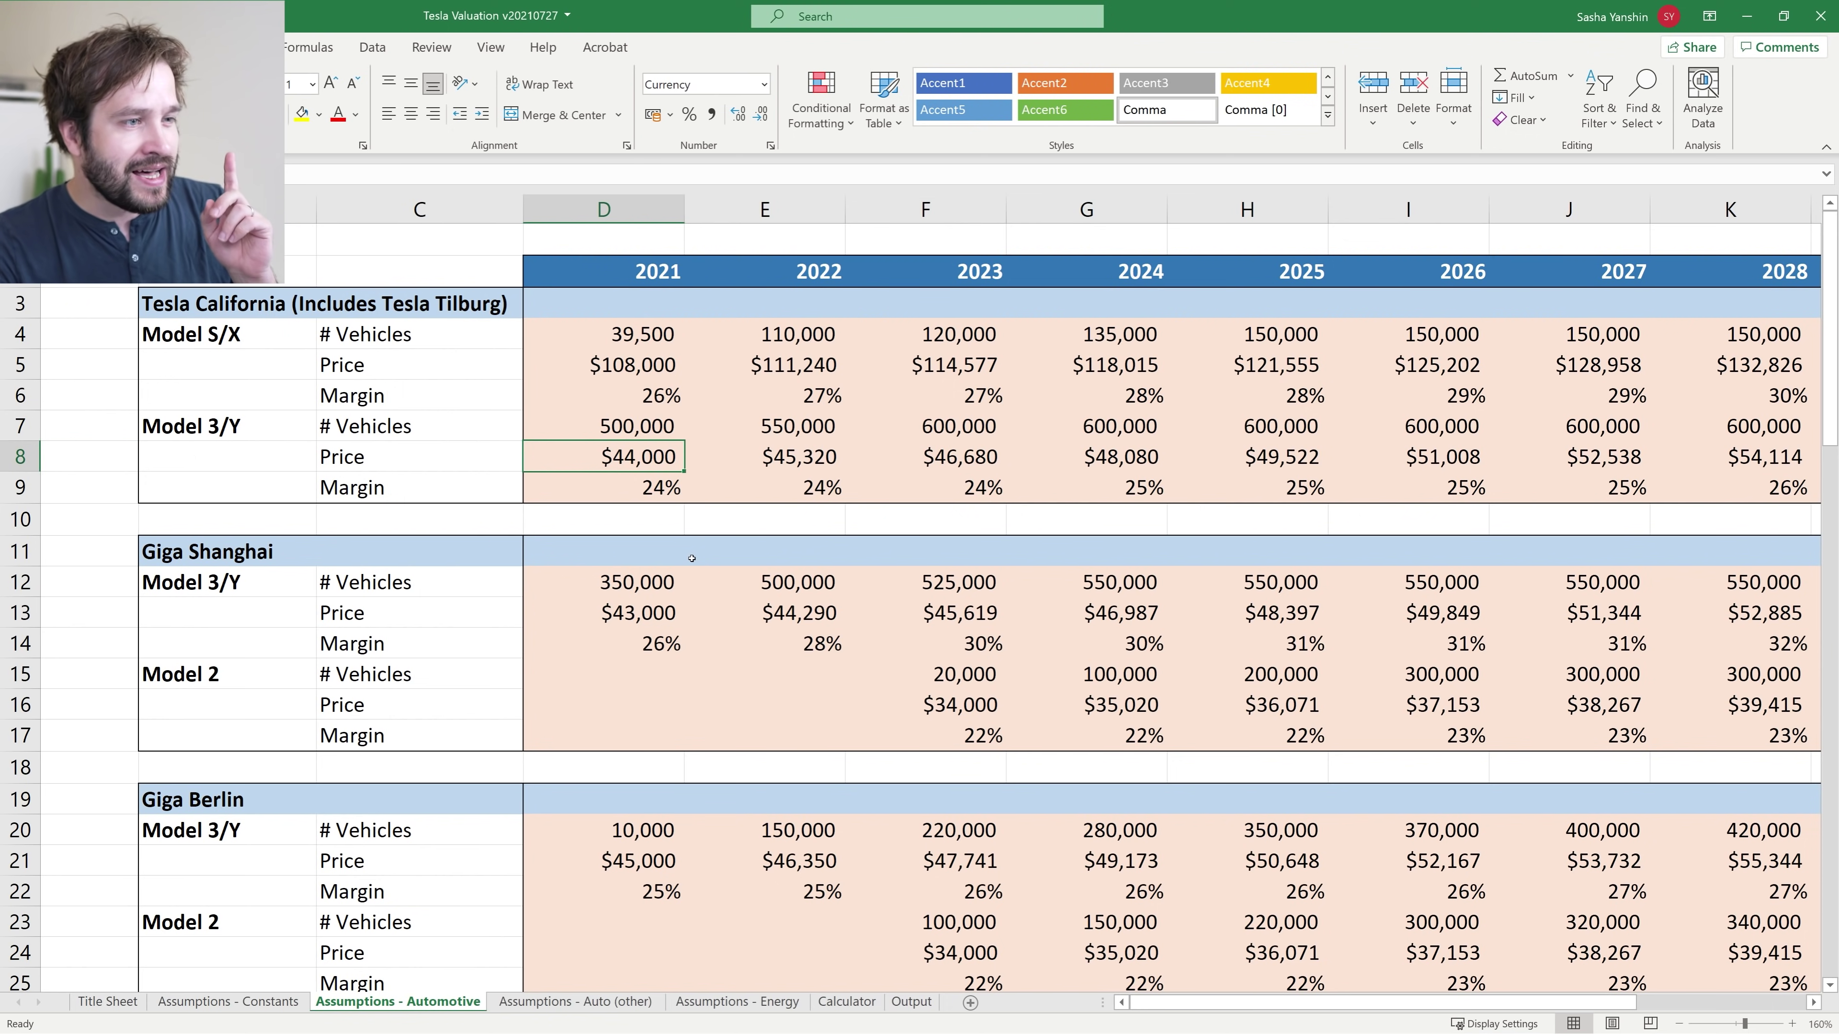
{"action": "mouse_move", "coordinate": [722, 625]}
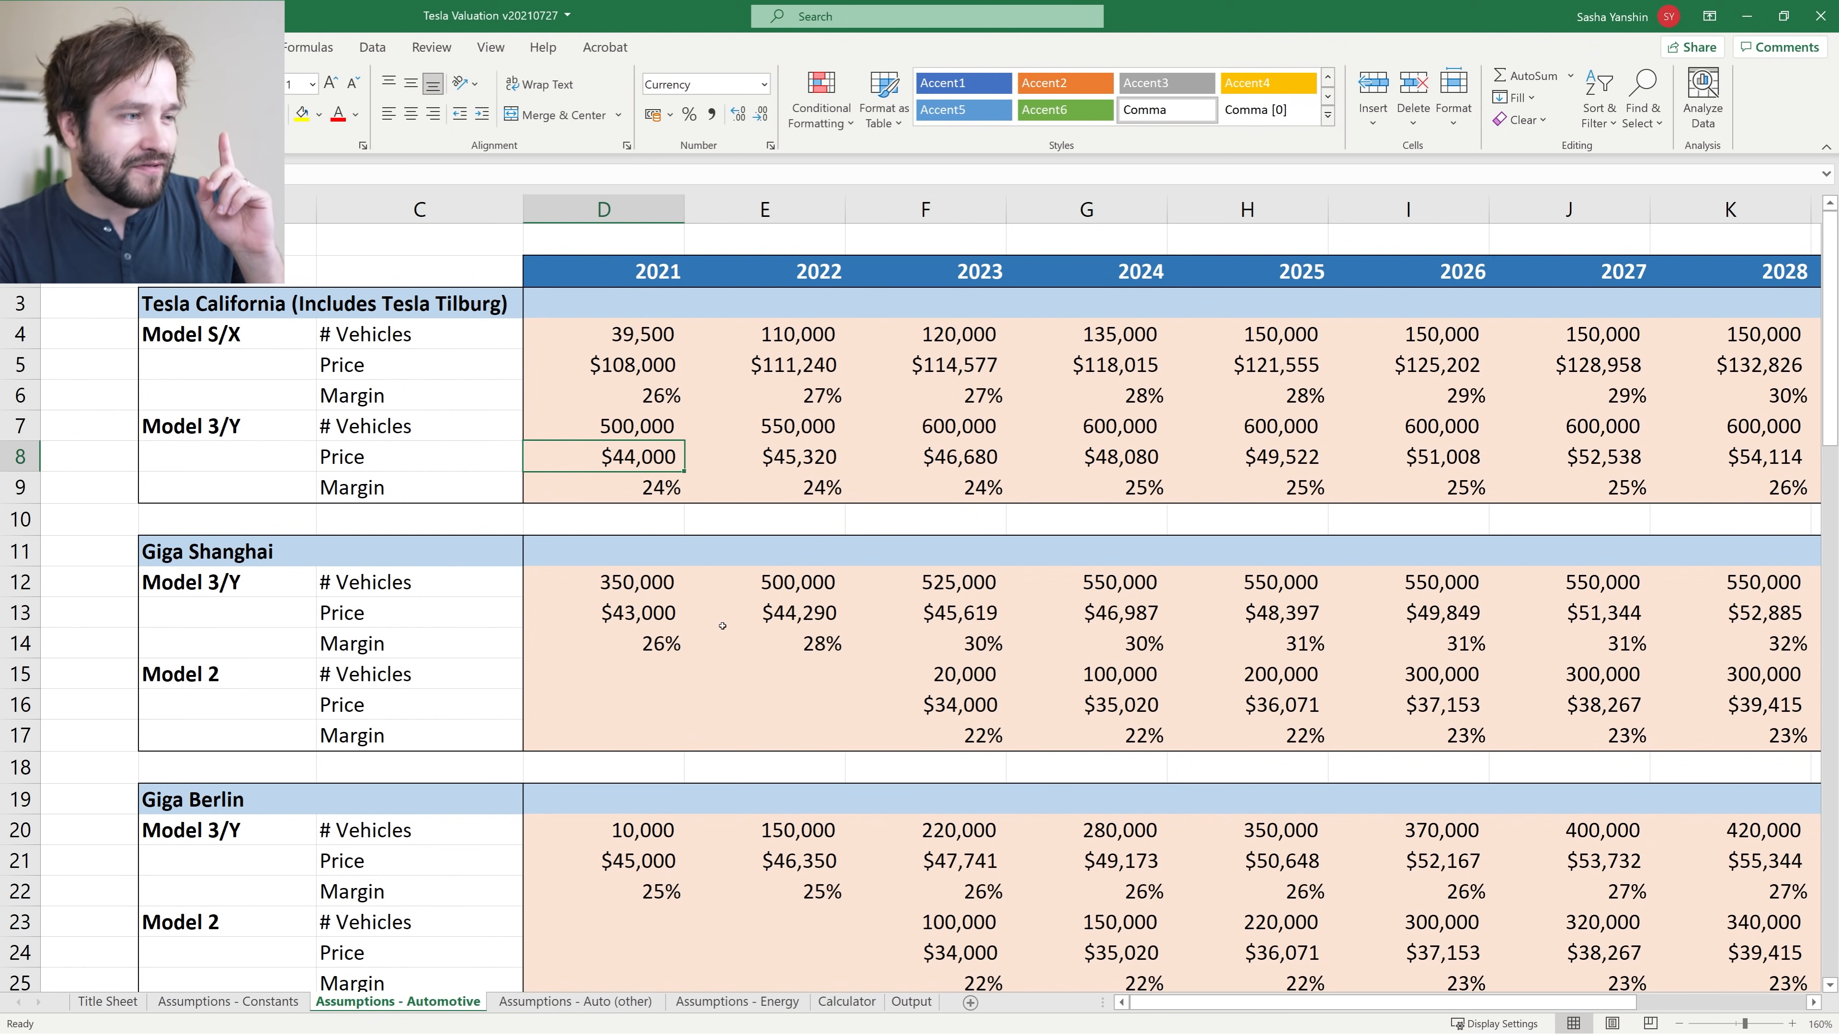
{"action": "scroll", "scroll_direction": "down", "scroll_amount": 3}
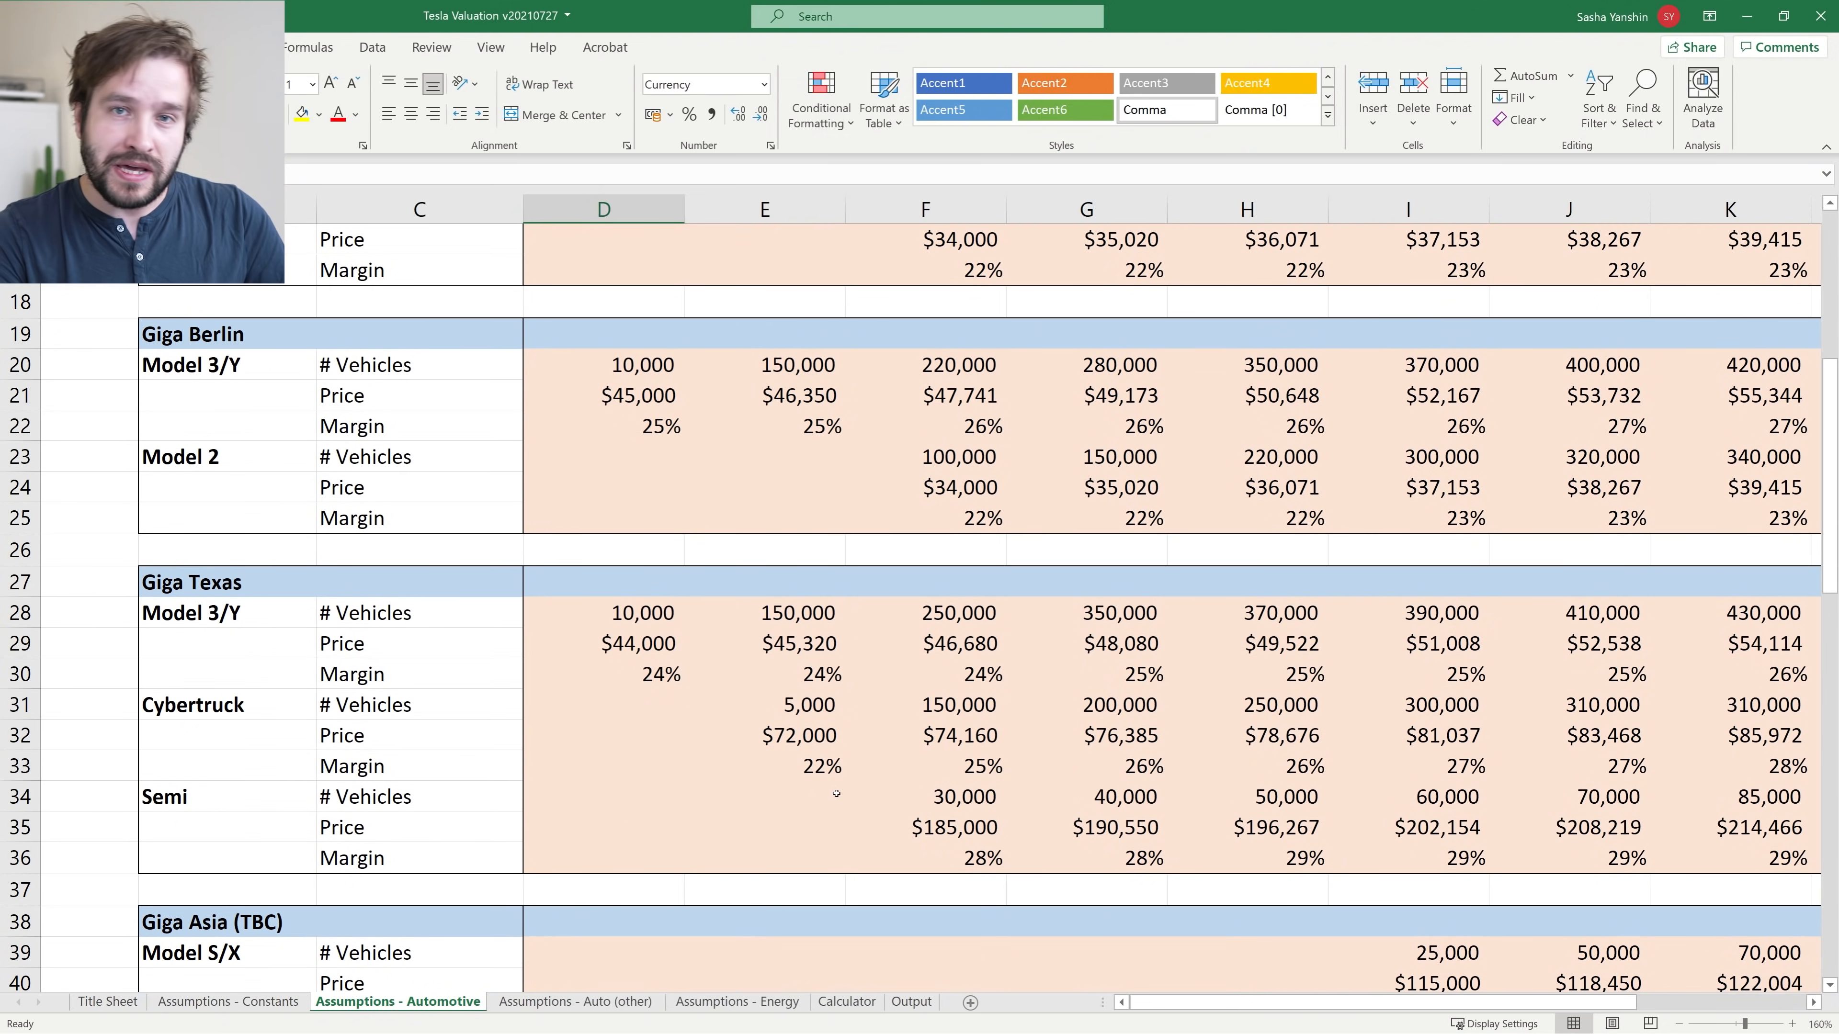
{"action": "scroll", "scroll_direction": "down", "scroll_amount": 3}
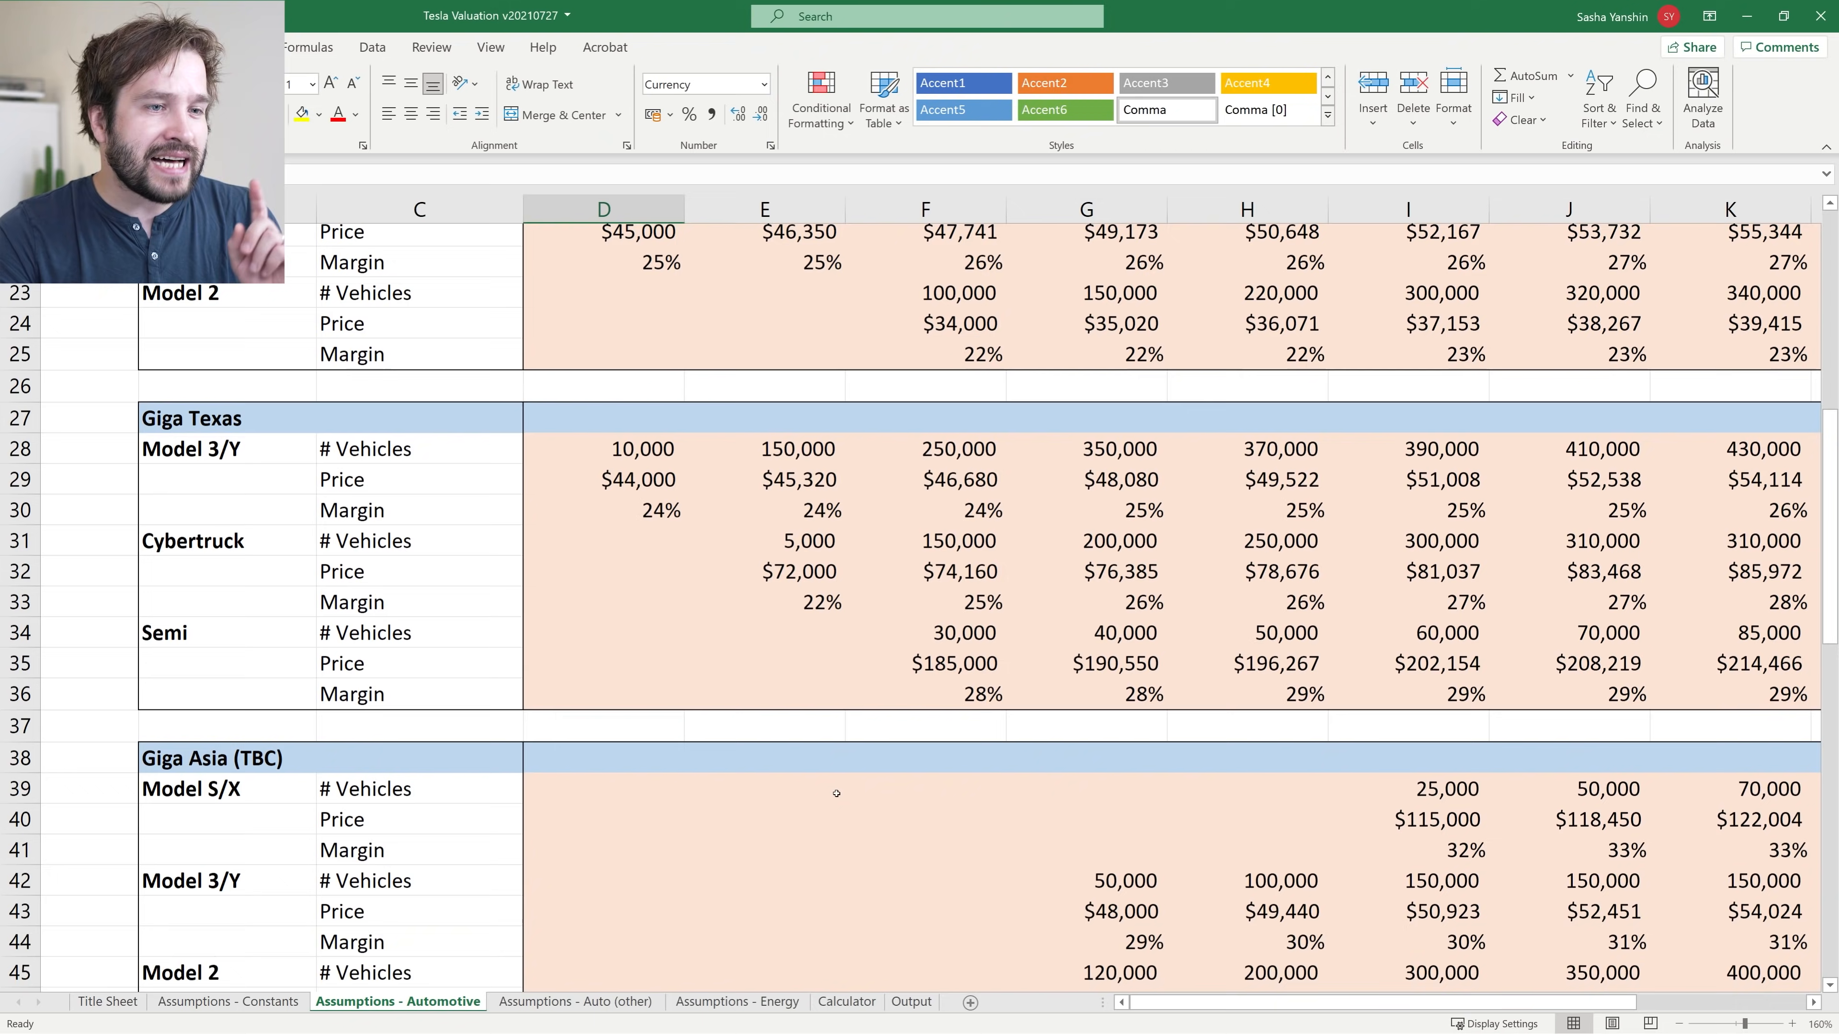
{"action": "scroll", "scroll_direction": "down", "scroll_amount": 3}
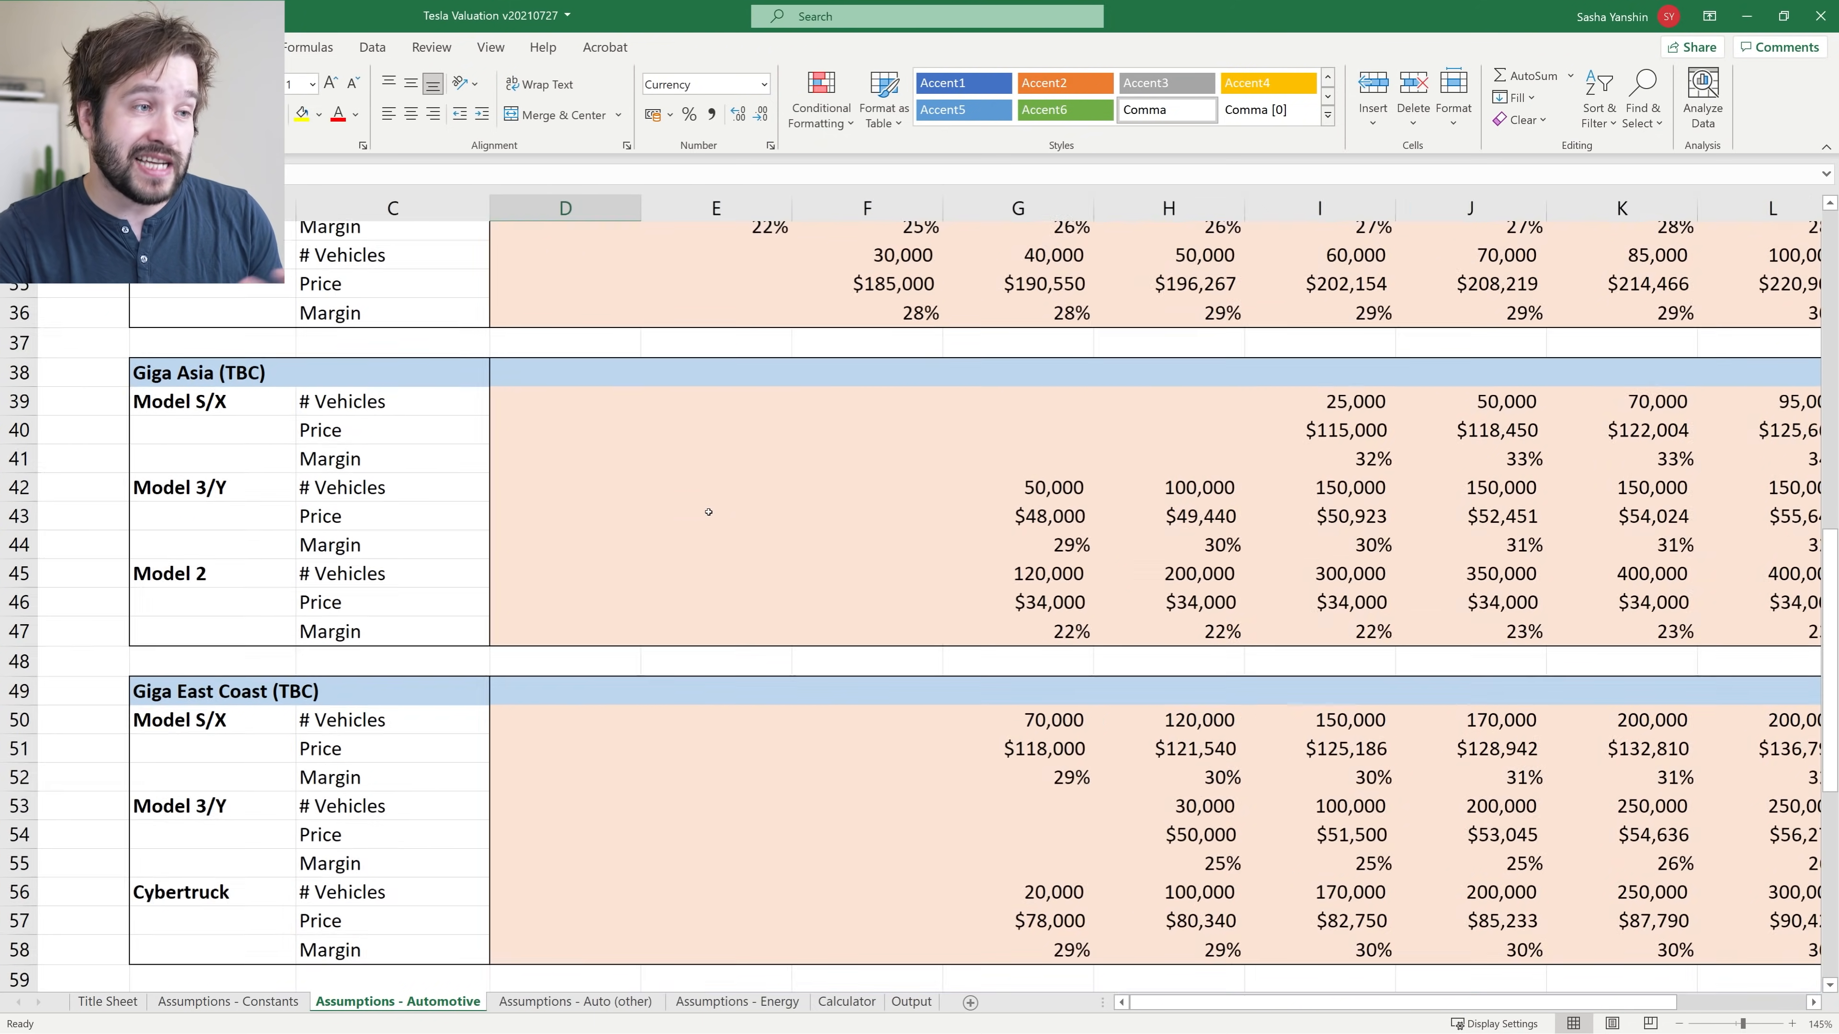
{"action": "scroll", "scroll_direction": "down", "scroll_amount": 3}
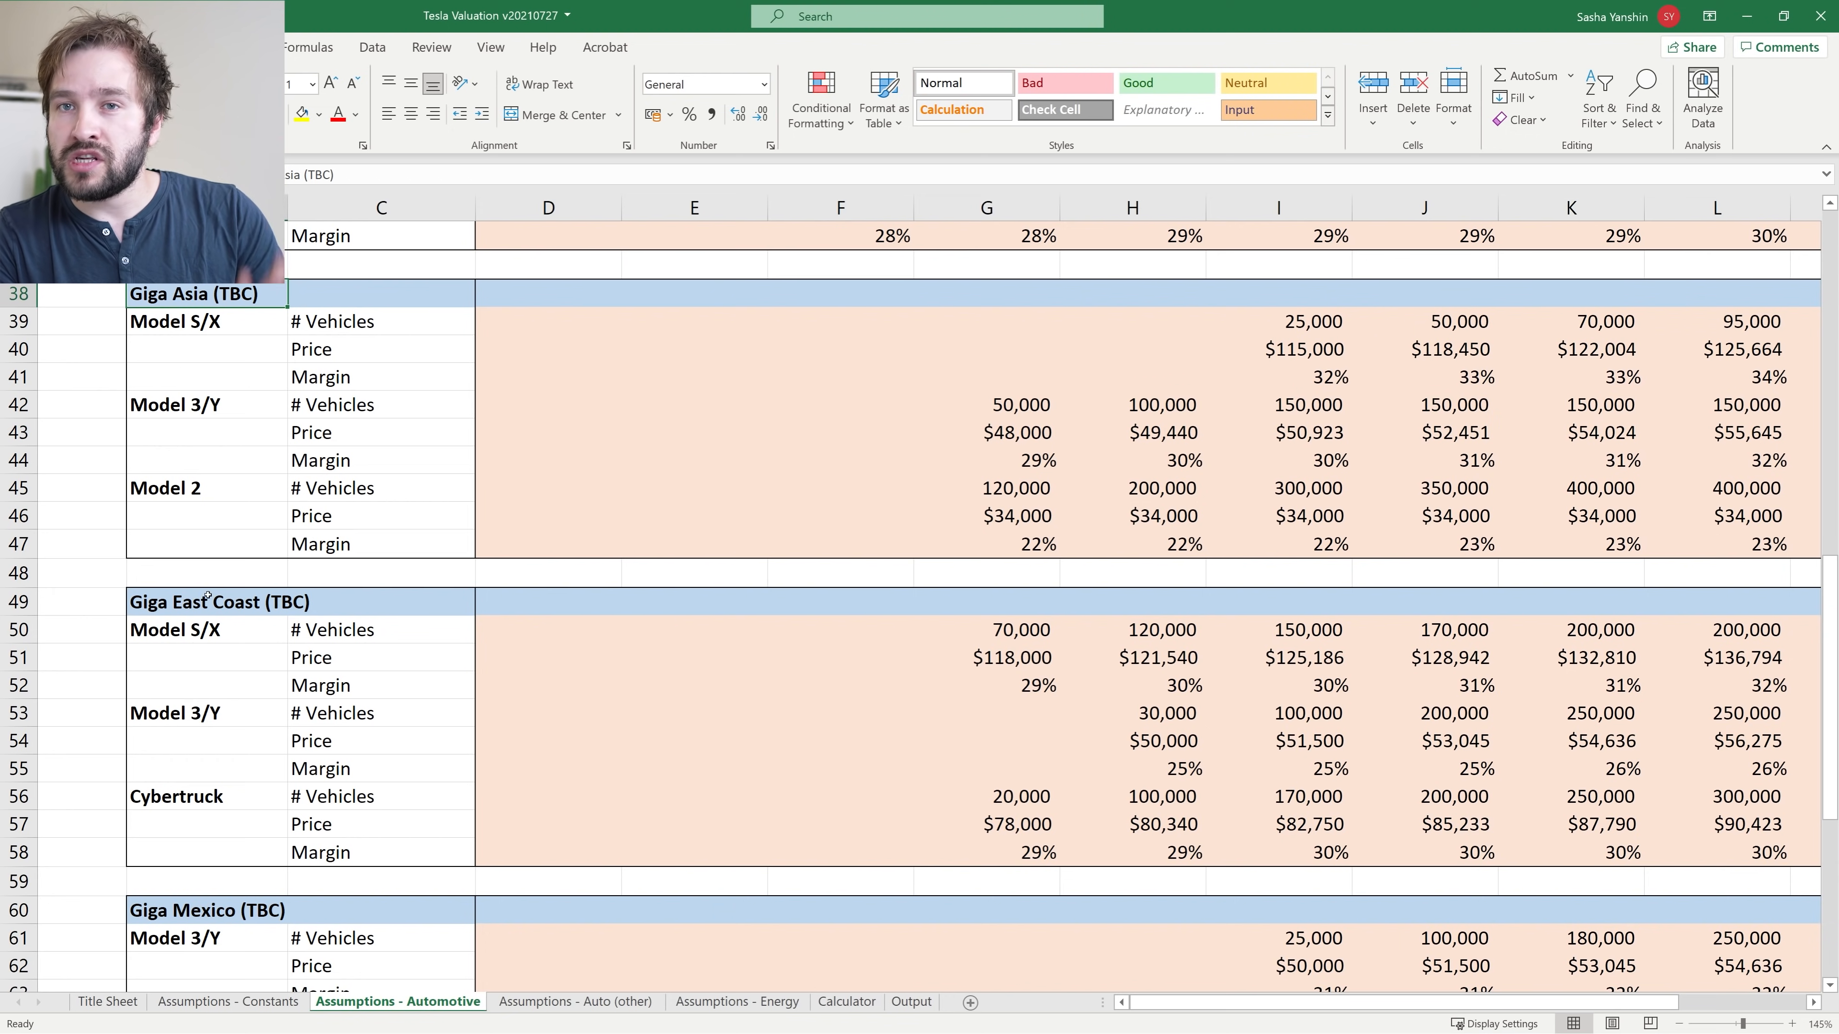
{"action": "left_click", "coordinate": [207, 602]}
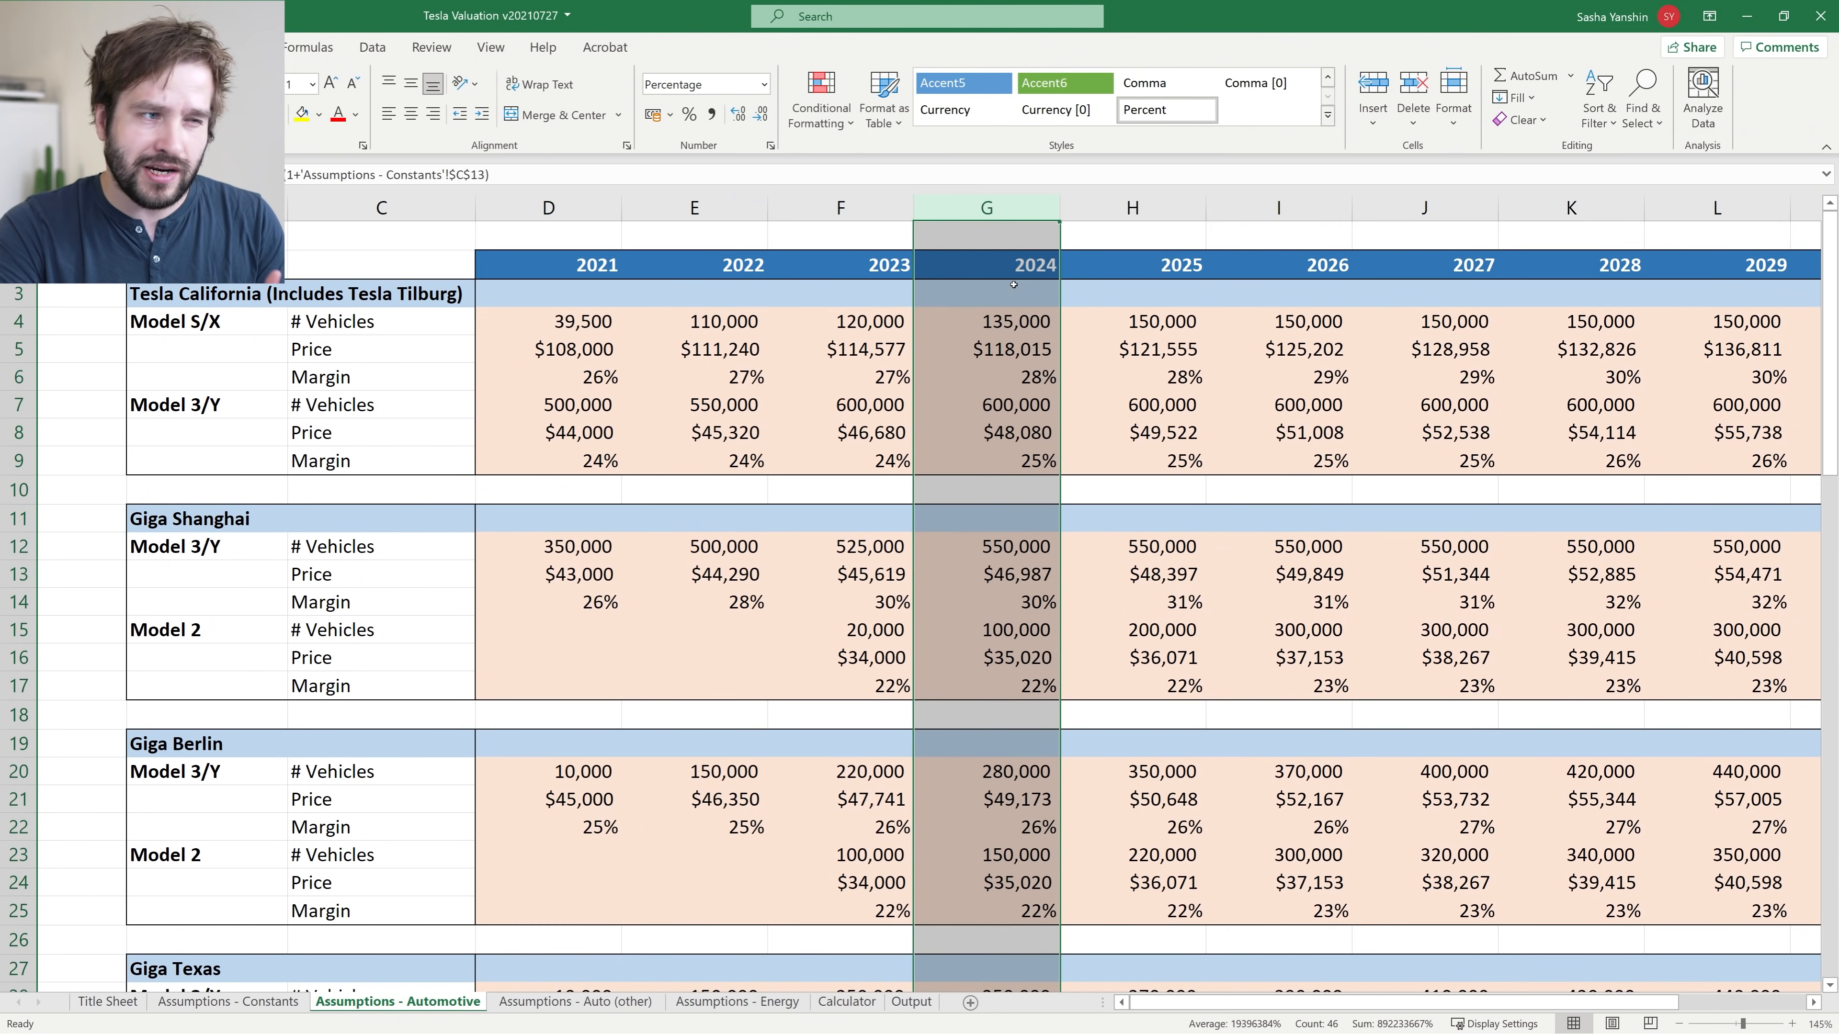
{"action": "scroll", "scroll_direction": "down", "scroll_amount": 3}
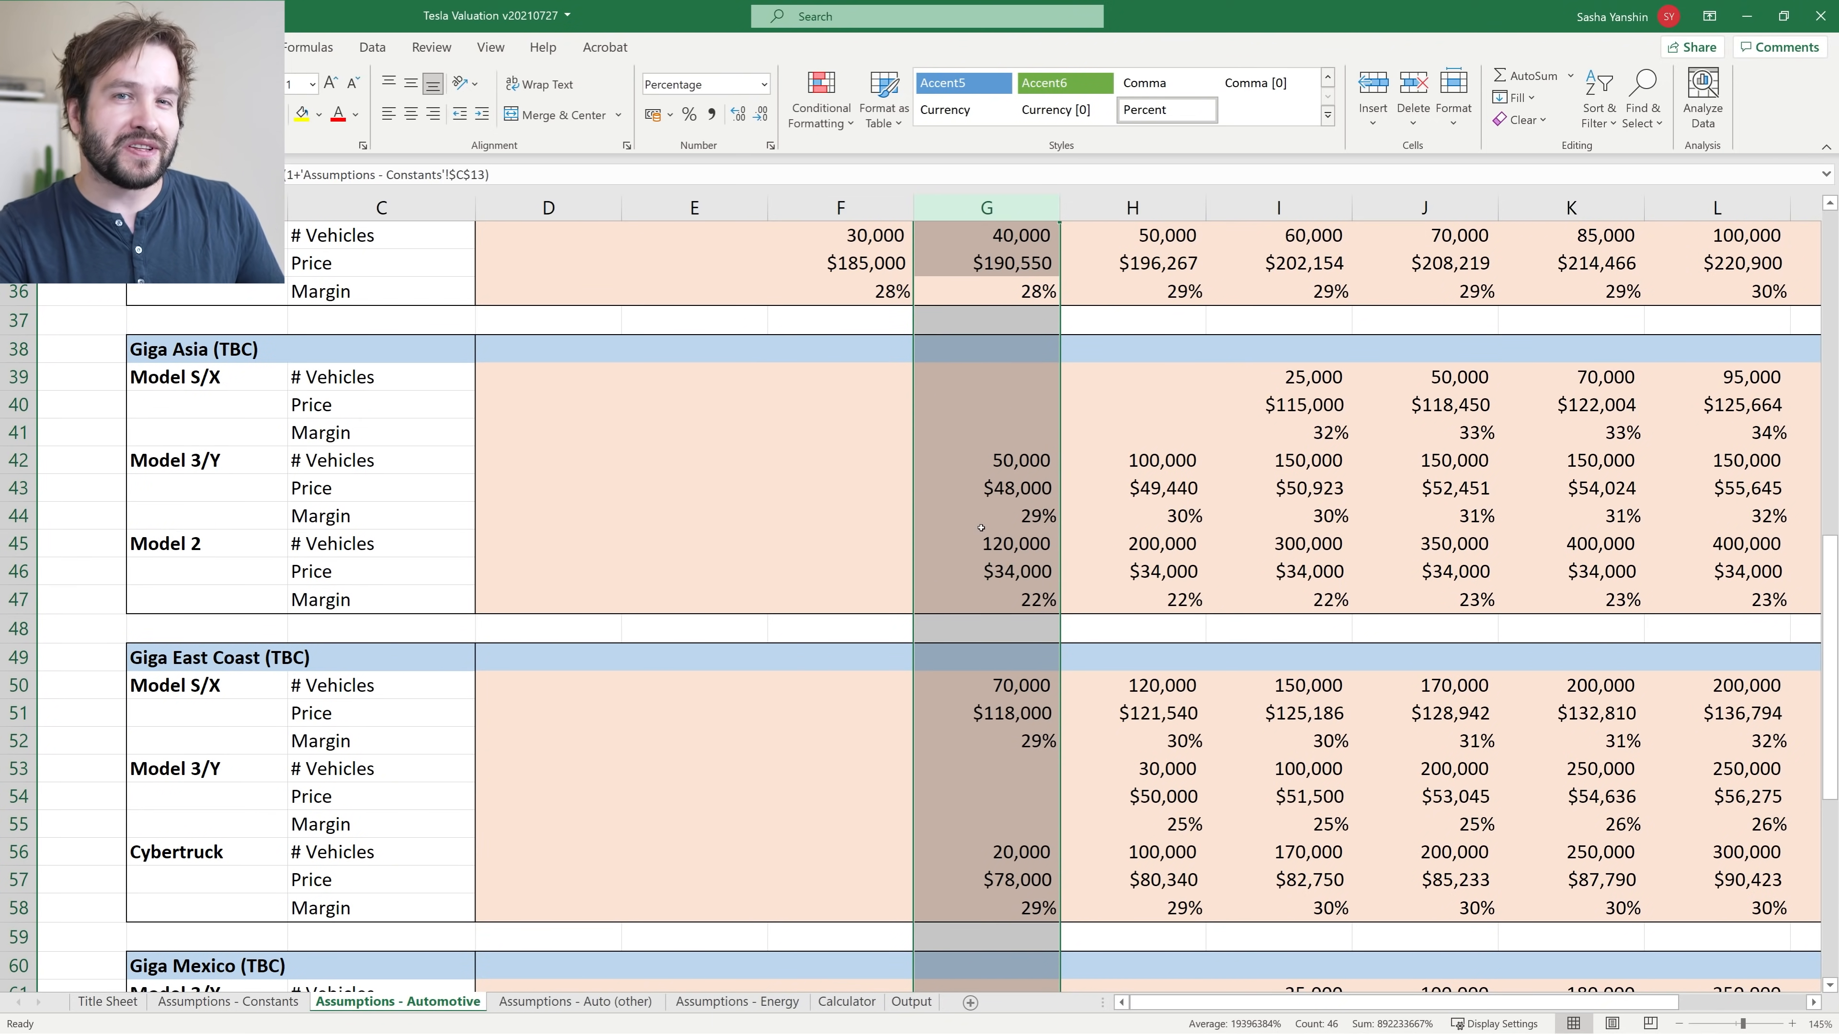
{"action": "scroll", "scroll_direction": "down", "scroll_amount": 3}
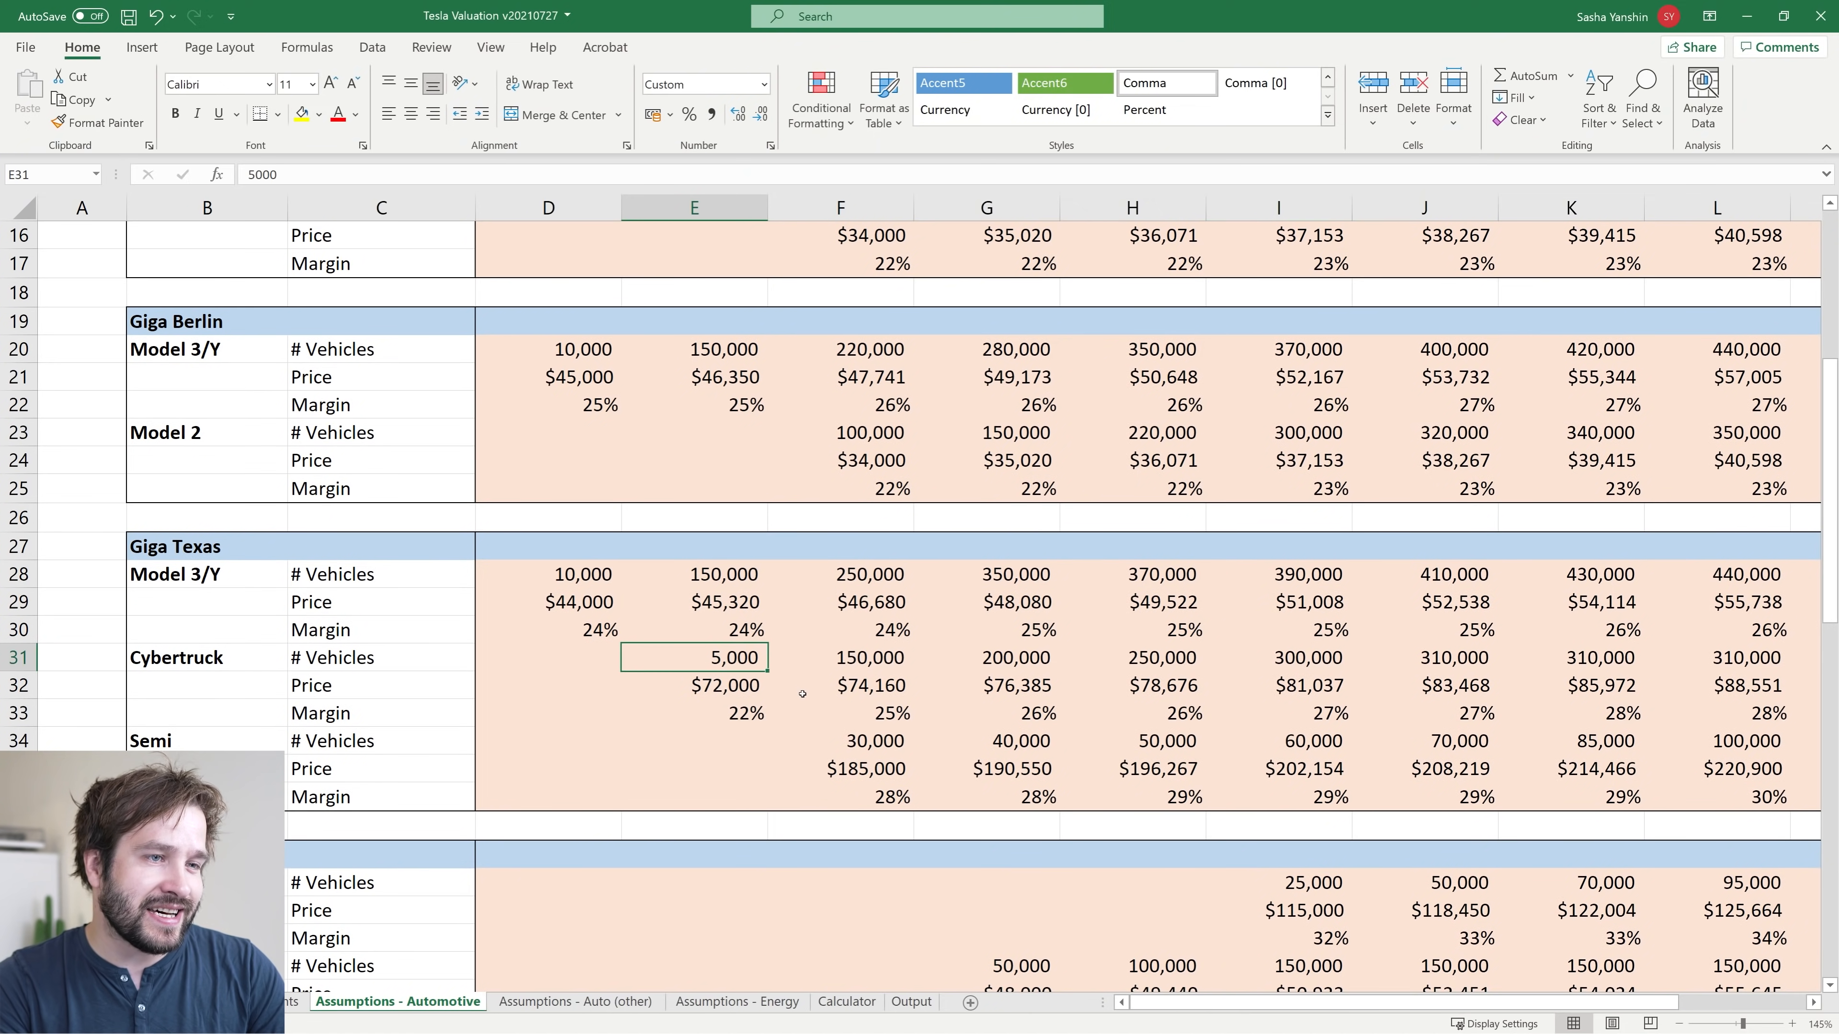
{"action": "mouse_move", "coordinate": [822, 690]}
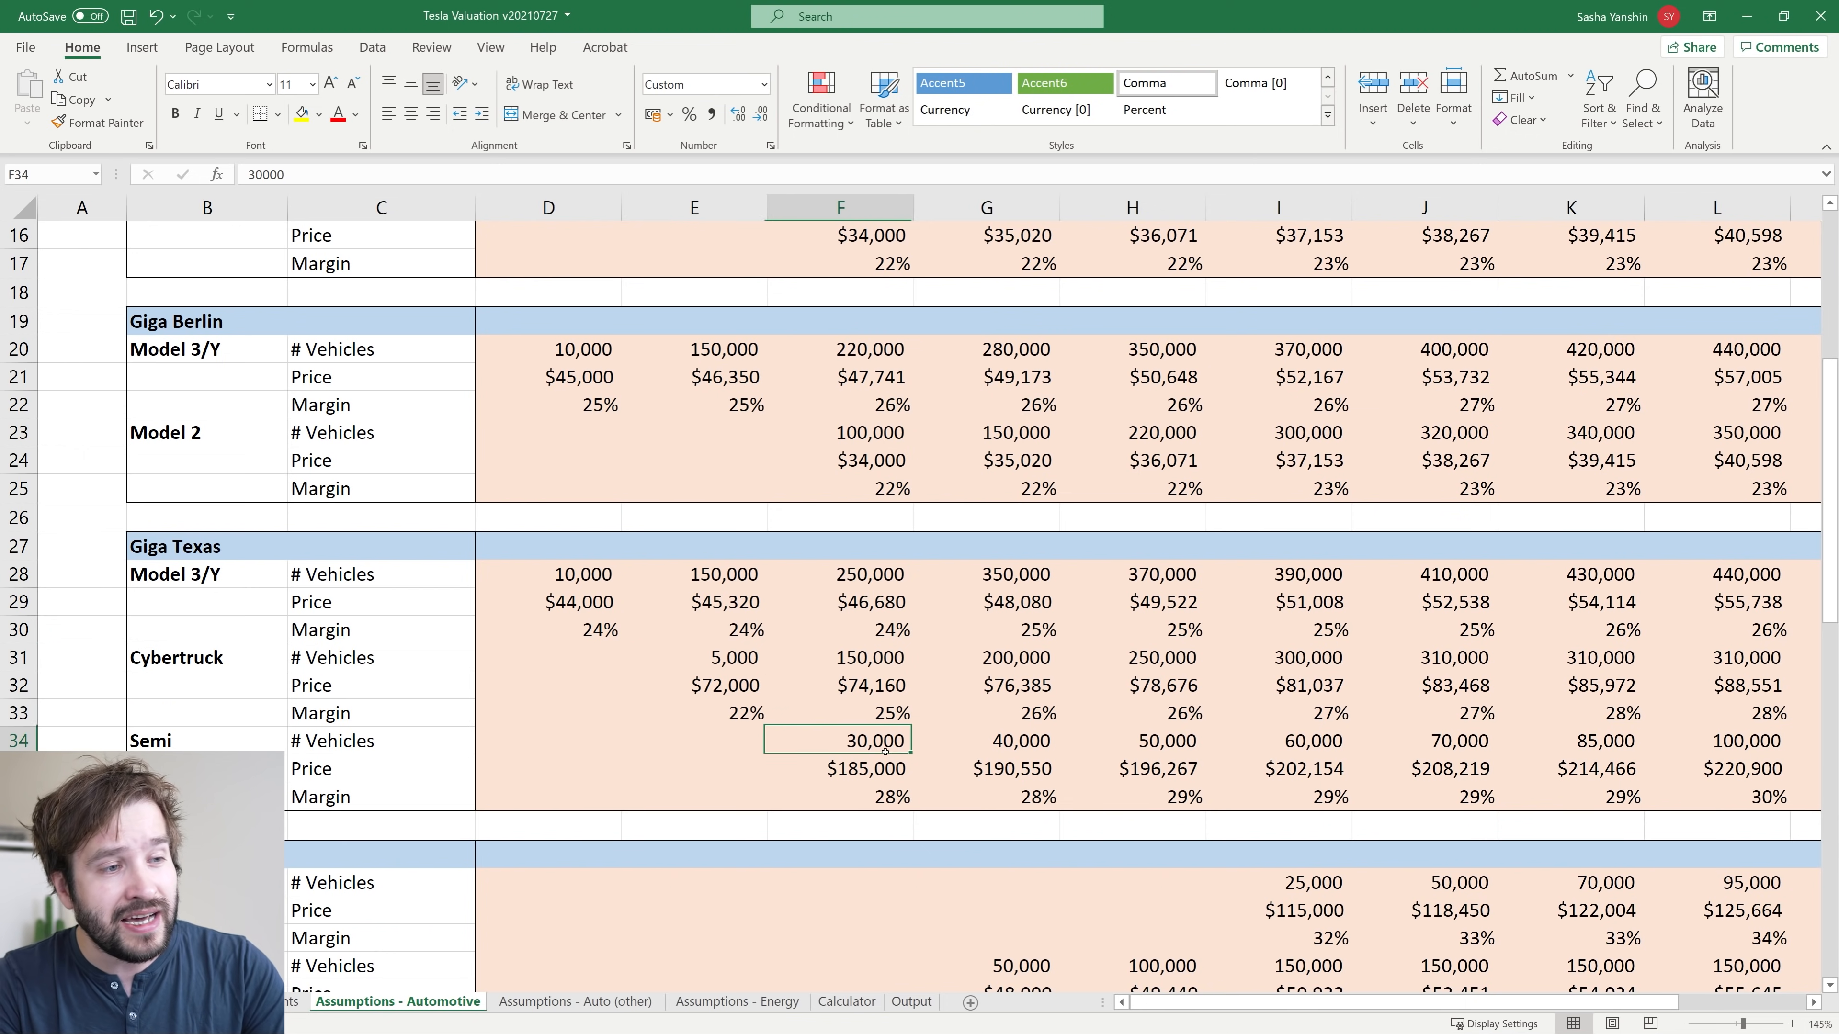
{"action": "scroll", "scroll_direction": "up", "scroll_amount": 3}
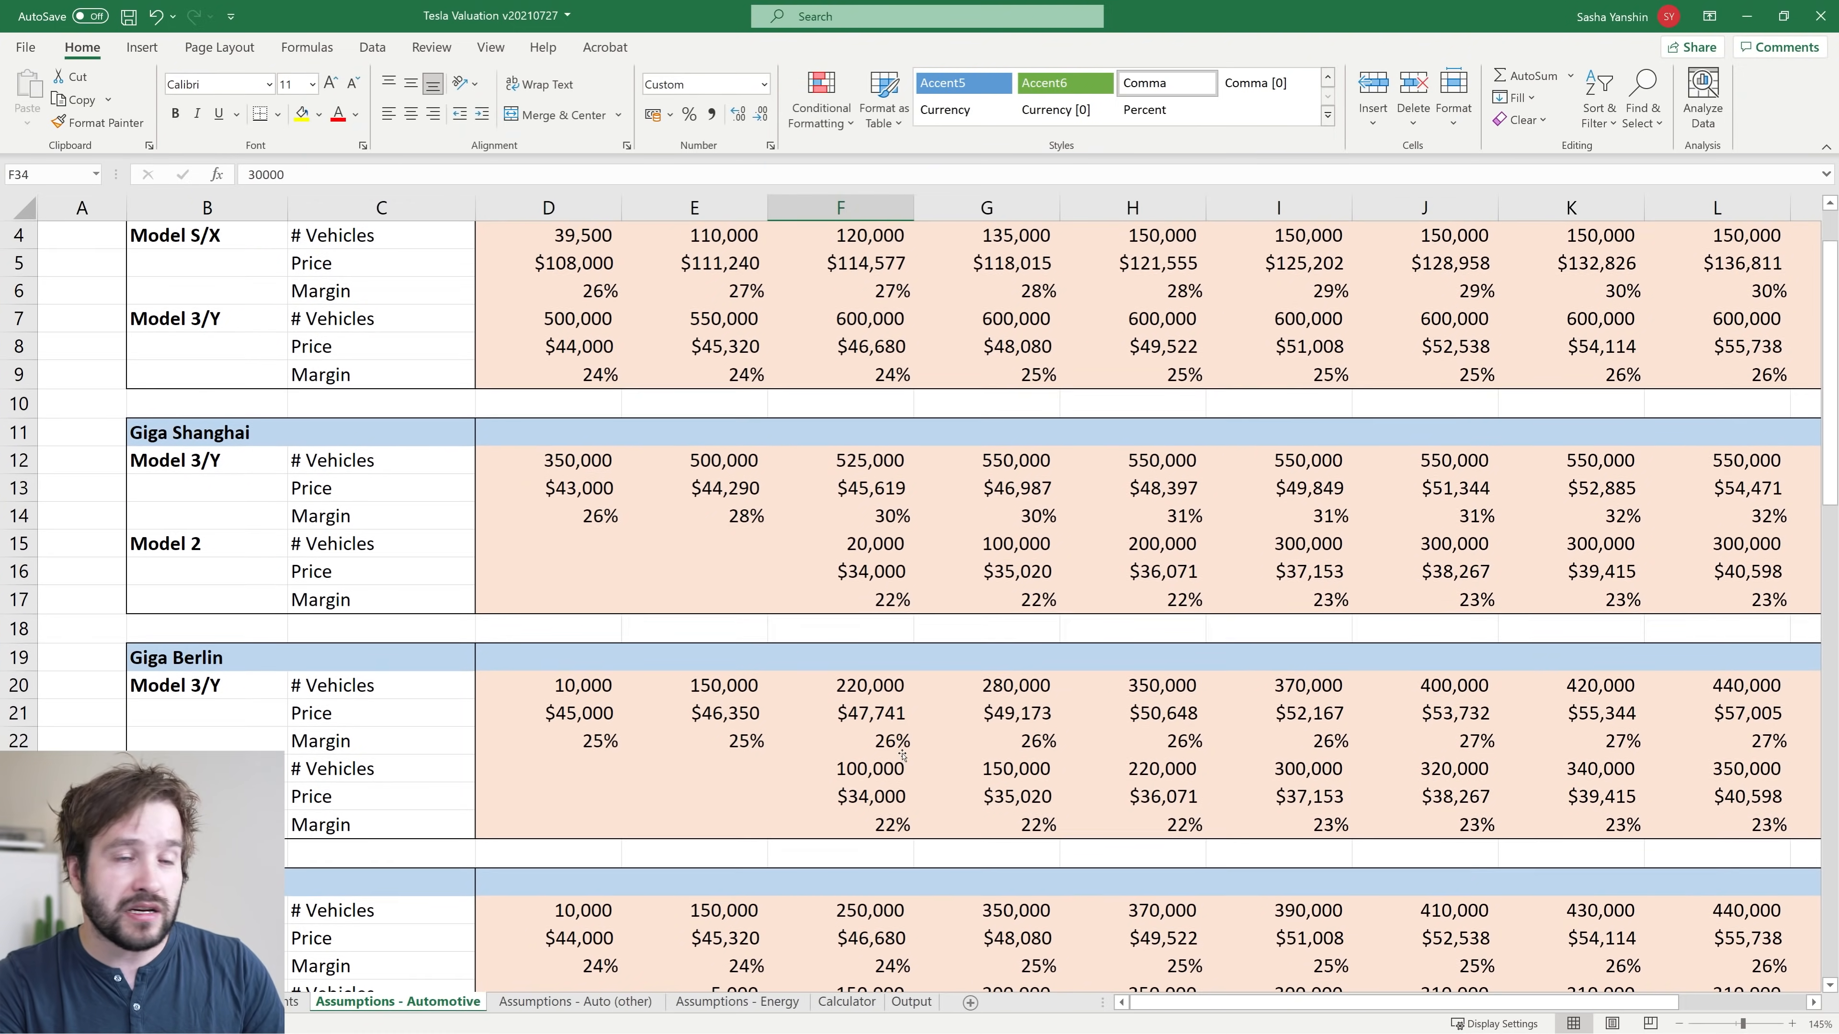
{"action": "scroll", "scroll_direction": "down", "scroll_amount": 3}
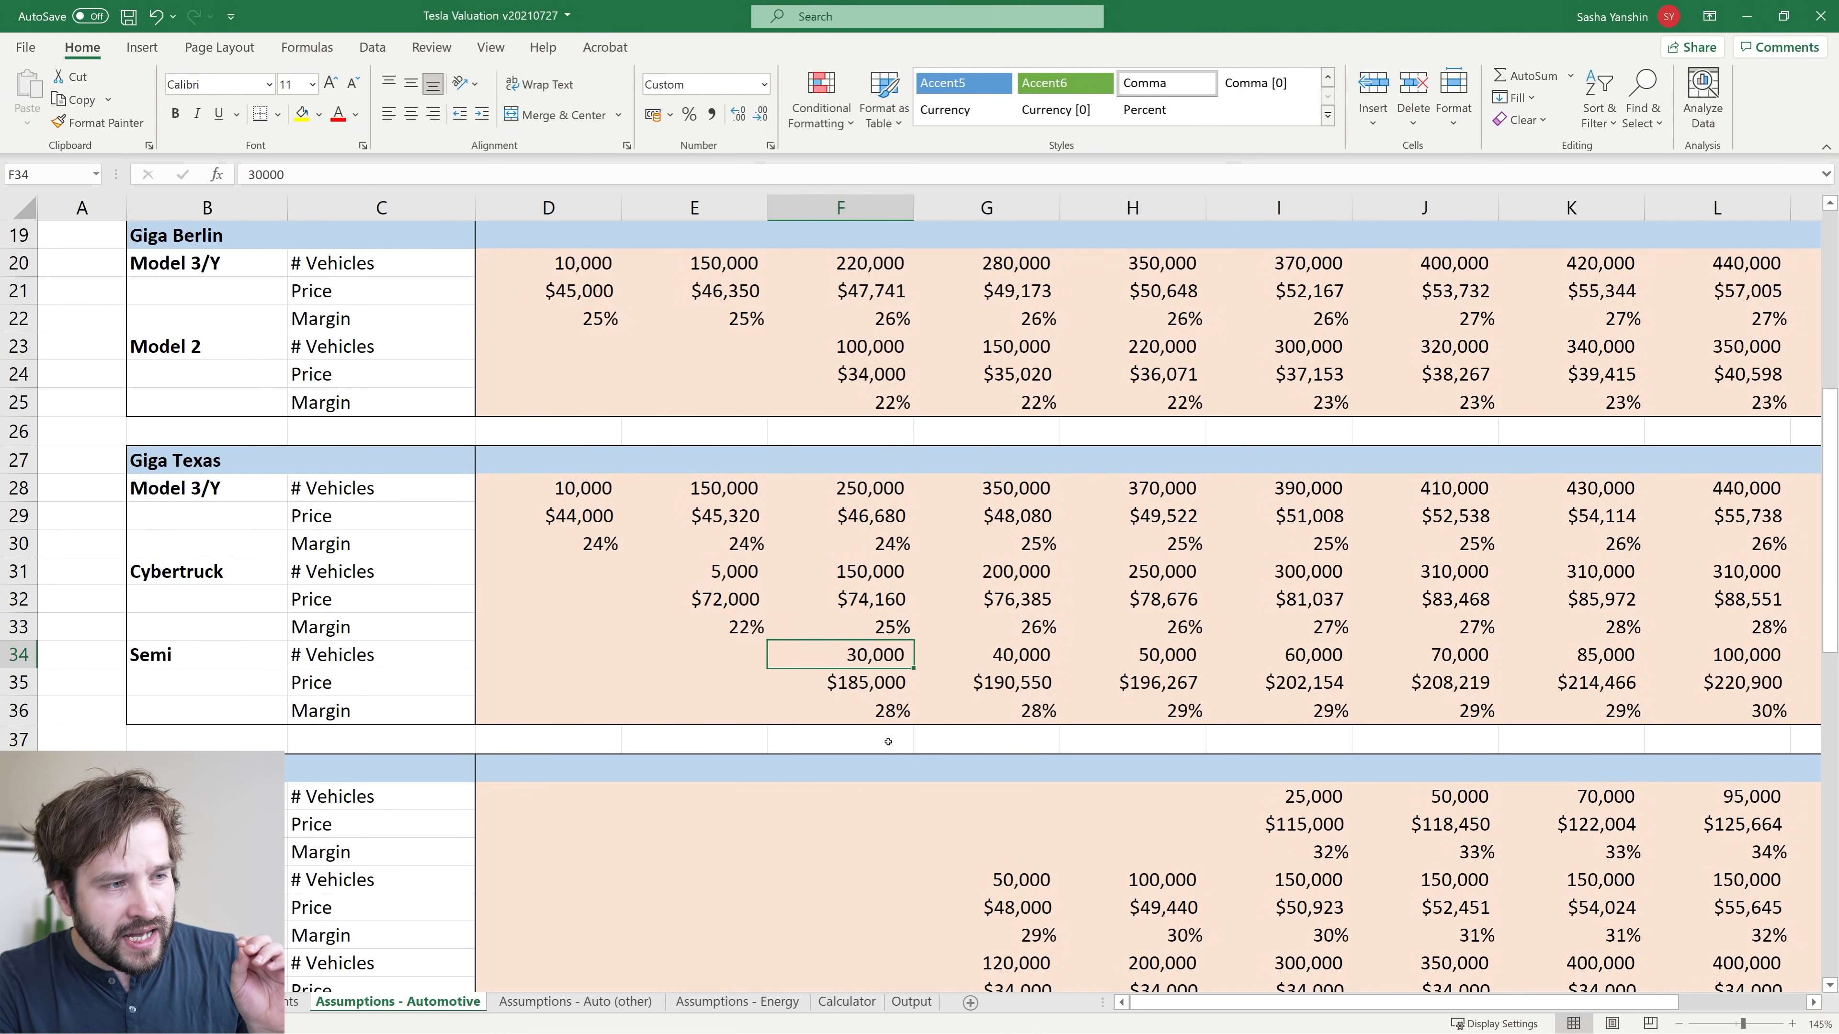
{"action": "scroll", "scroll_direction": "down", "scroll_amount": 3}
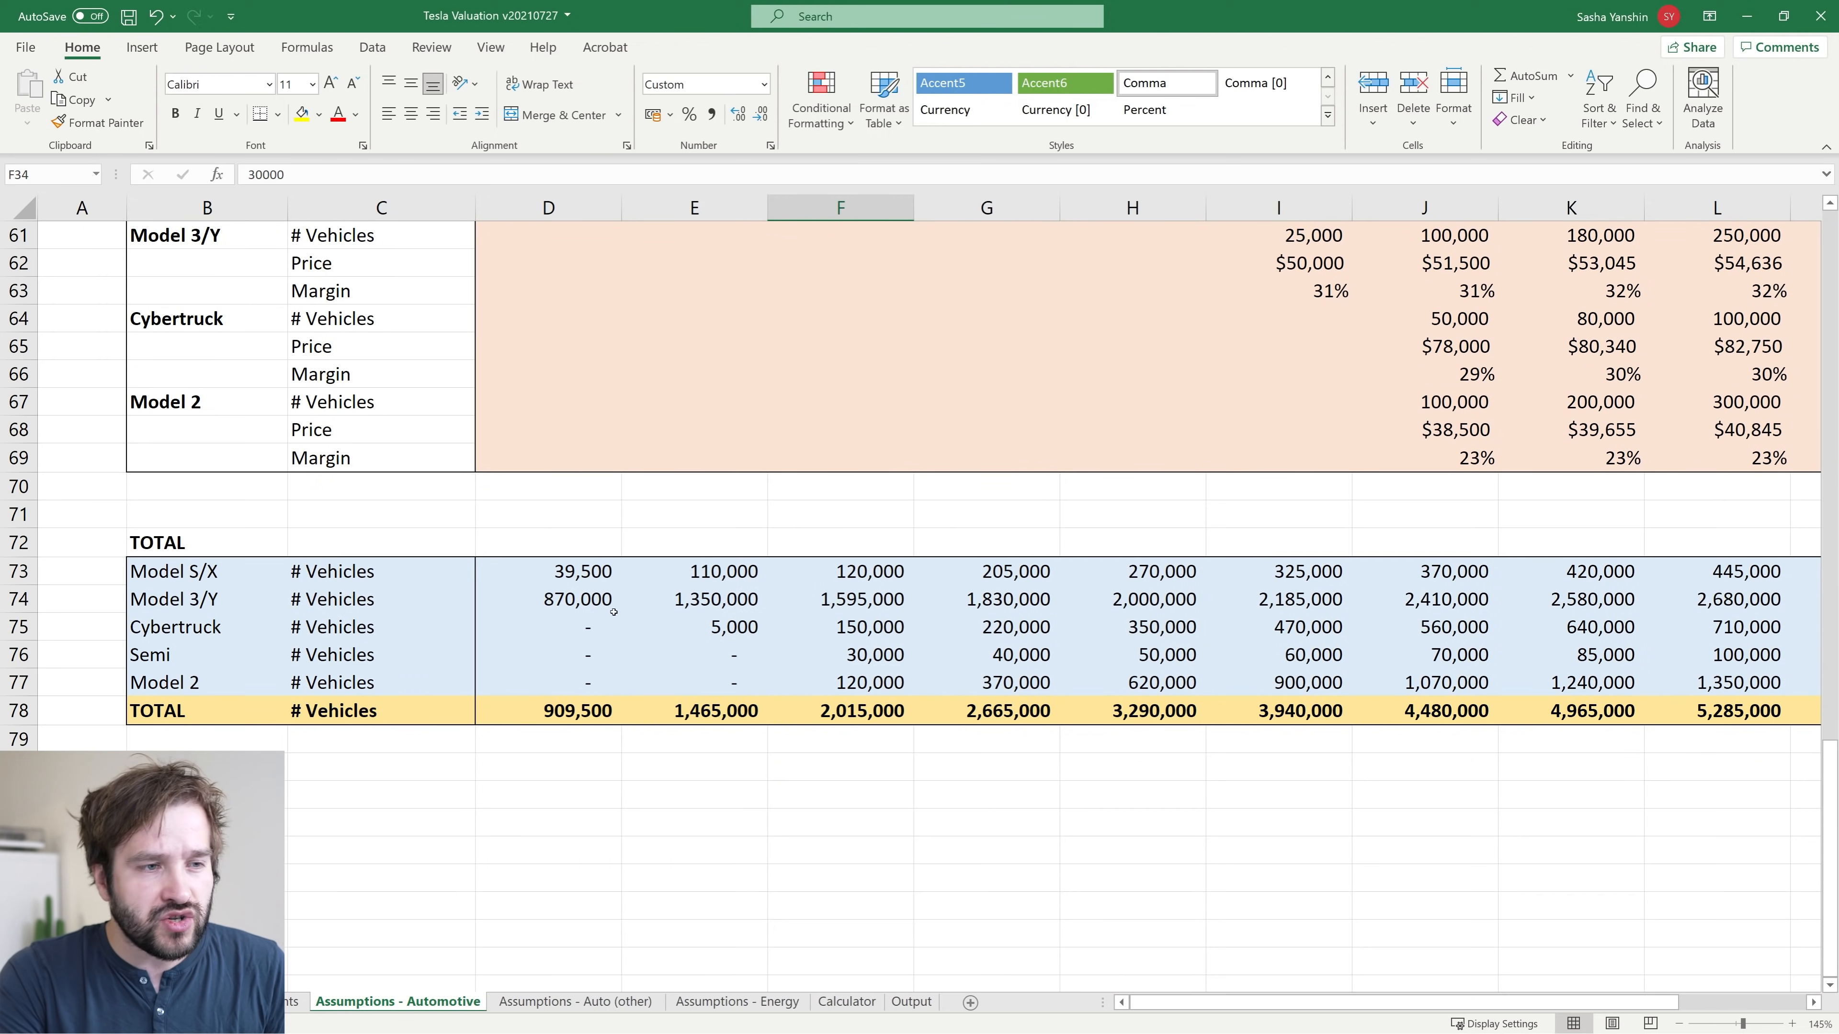
{"action": "left_click", "coordinate": [578, 711]}
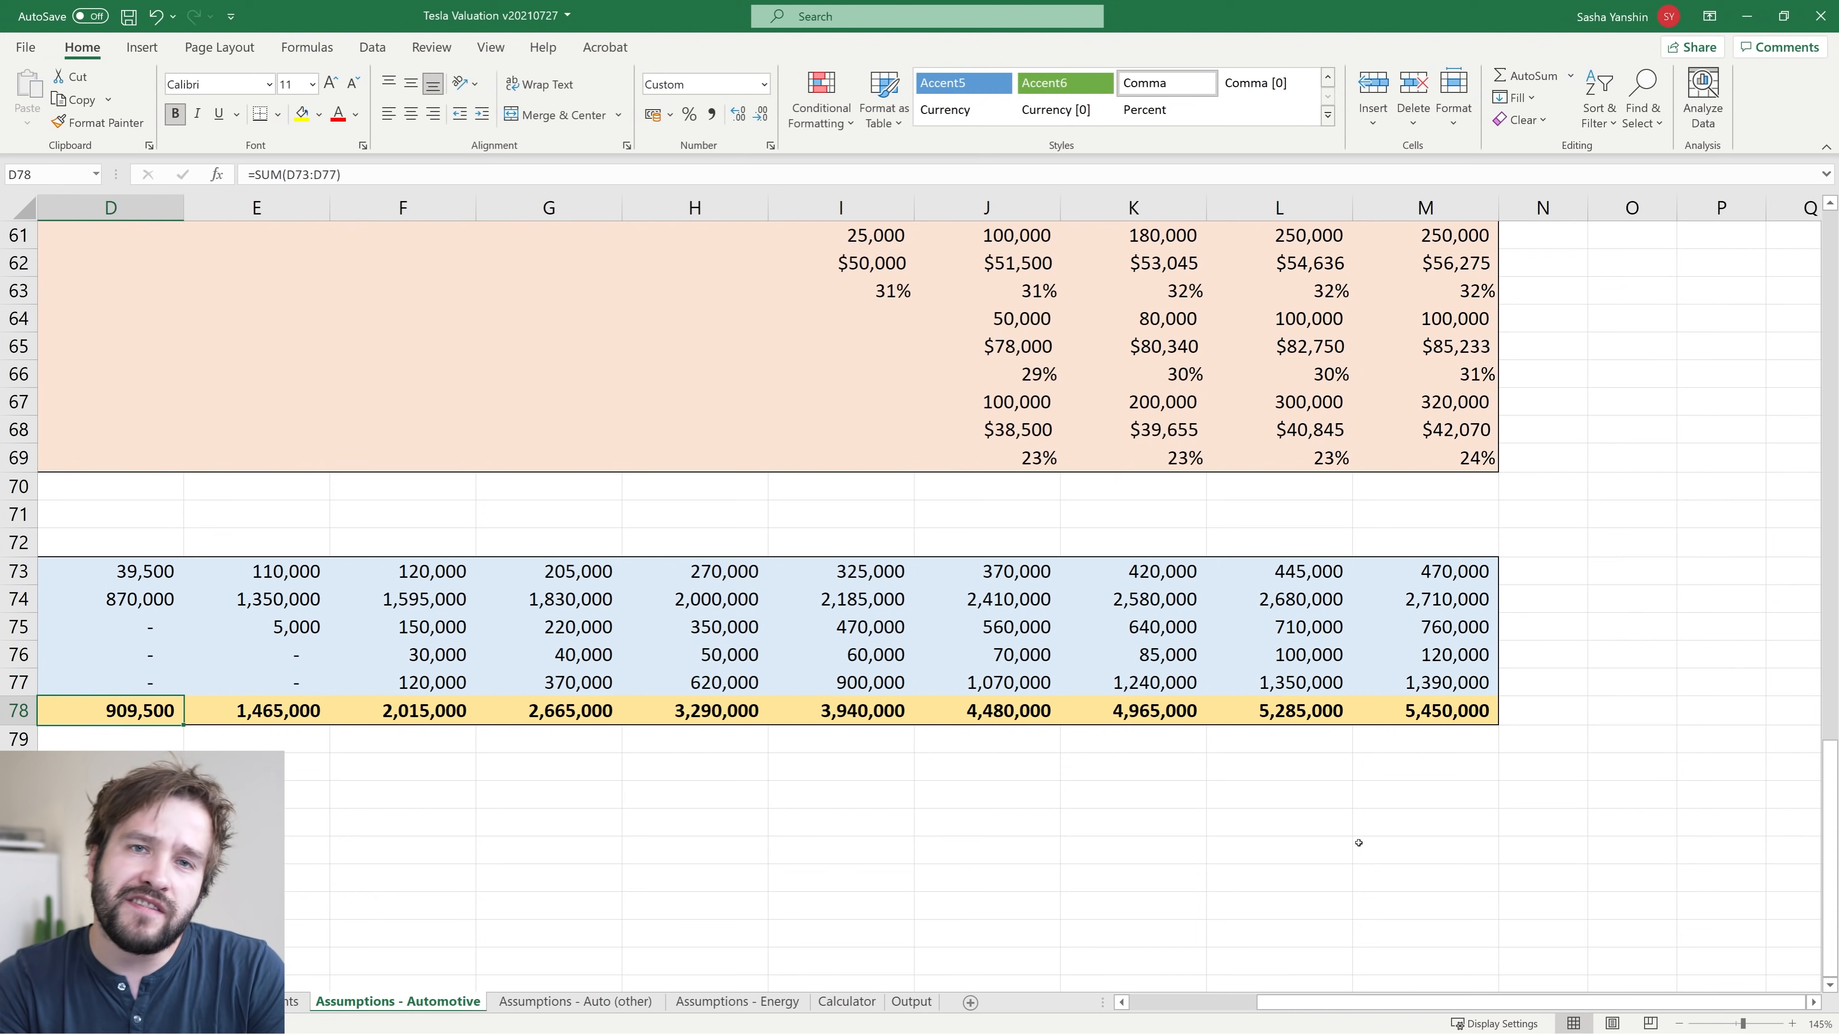
{"action": "left_click", "coordinate": [1444, 710]}
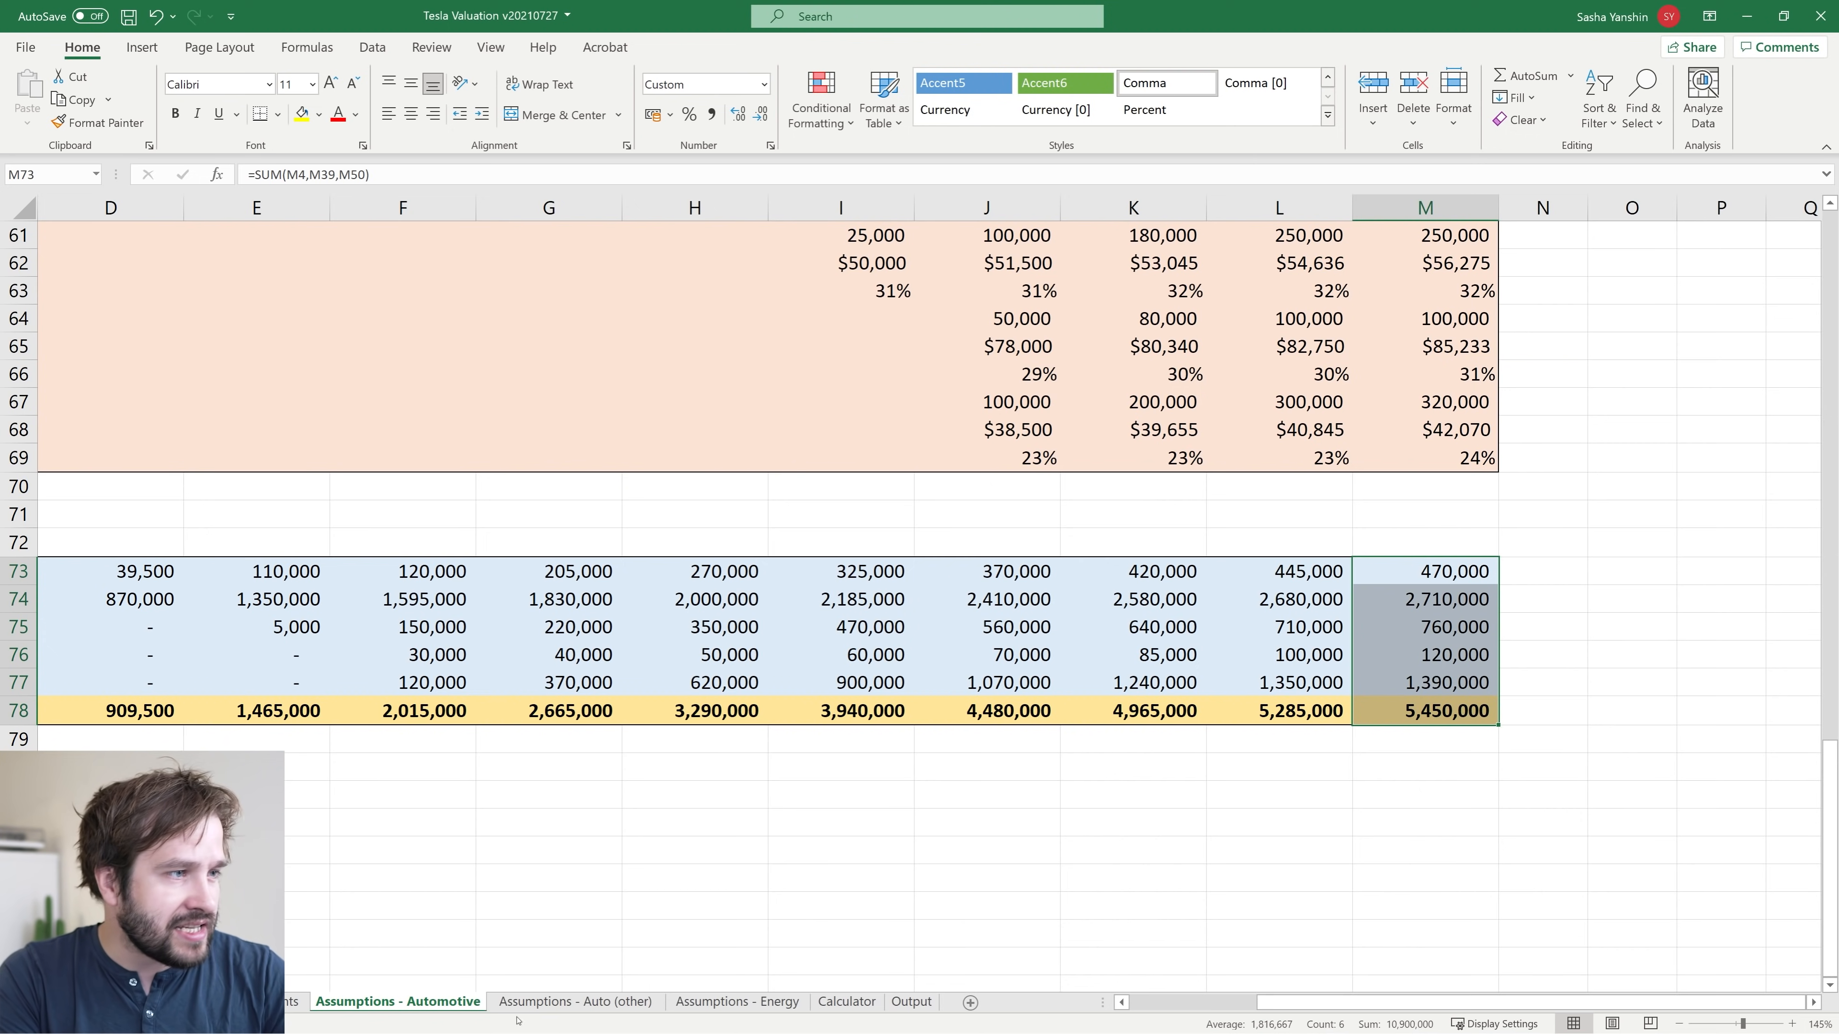
Step: Compare external and internal charges per connector per day for 2022–2030 on the Auto (other) sheet
{"action": "left_click", "coordinate": [575, 1001]}
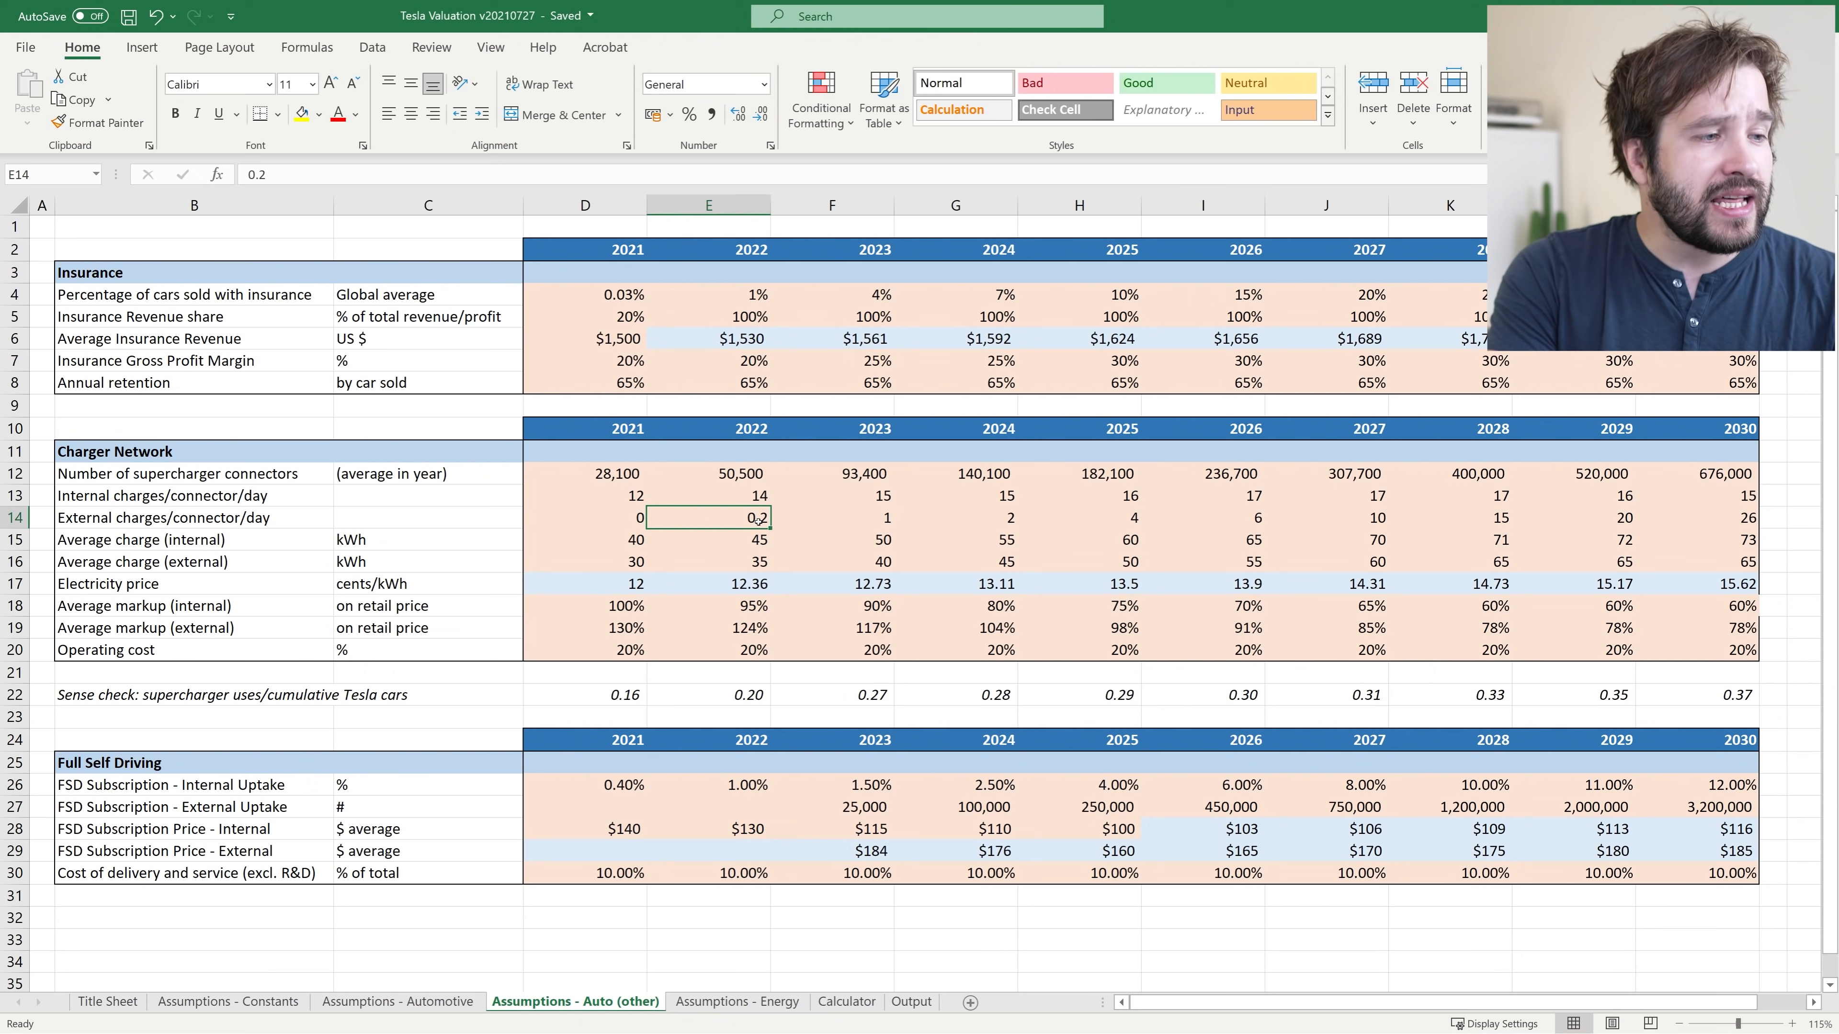
{"action": "left_click_drag", "start_coordinate": [708, 517], "coordinate": [1202, 517]}
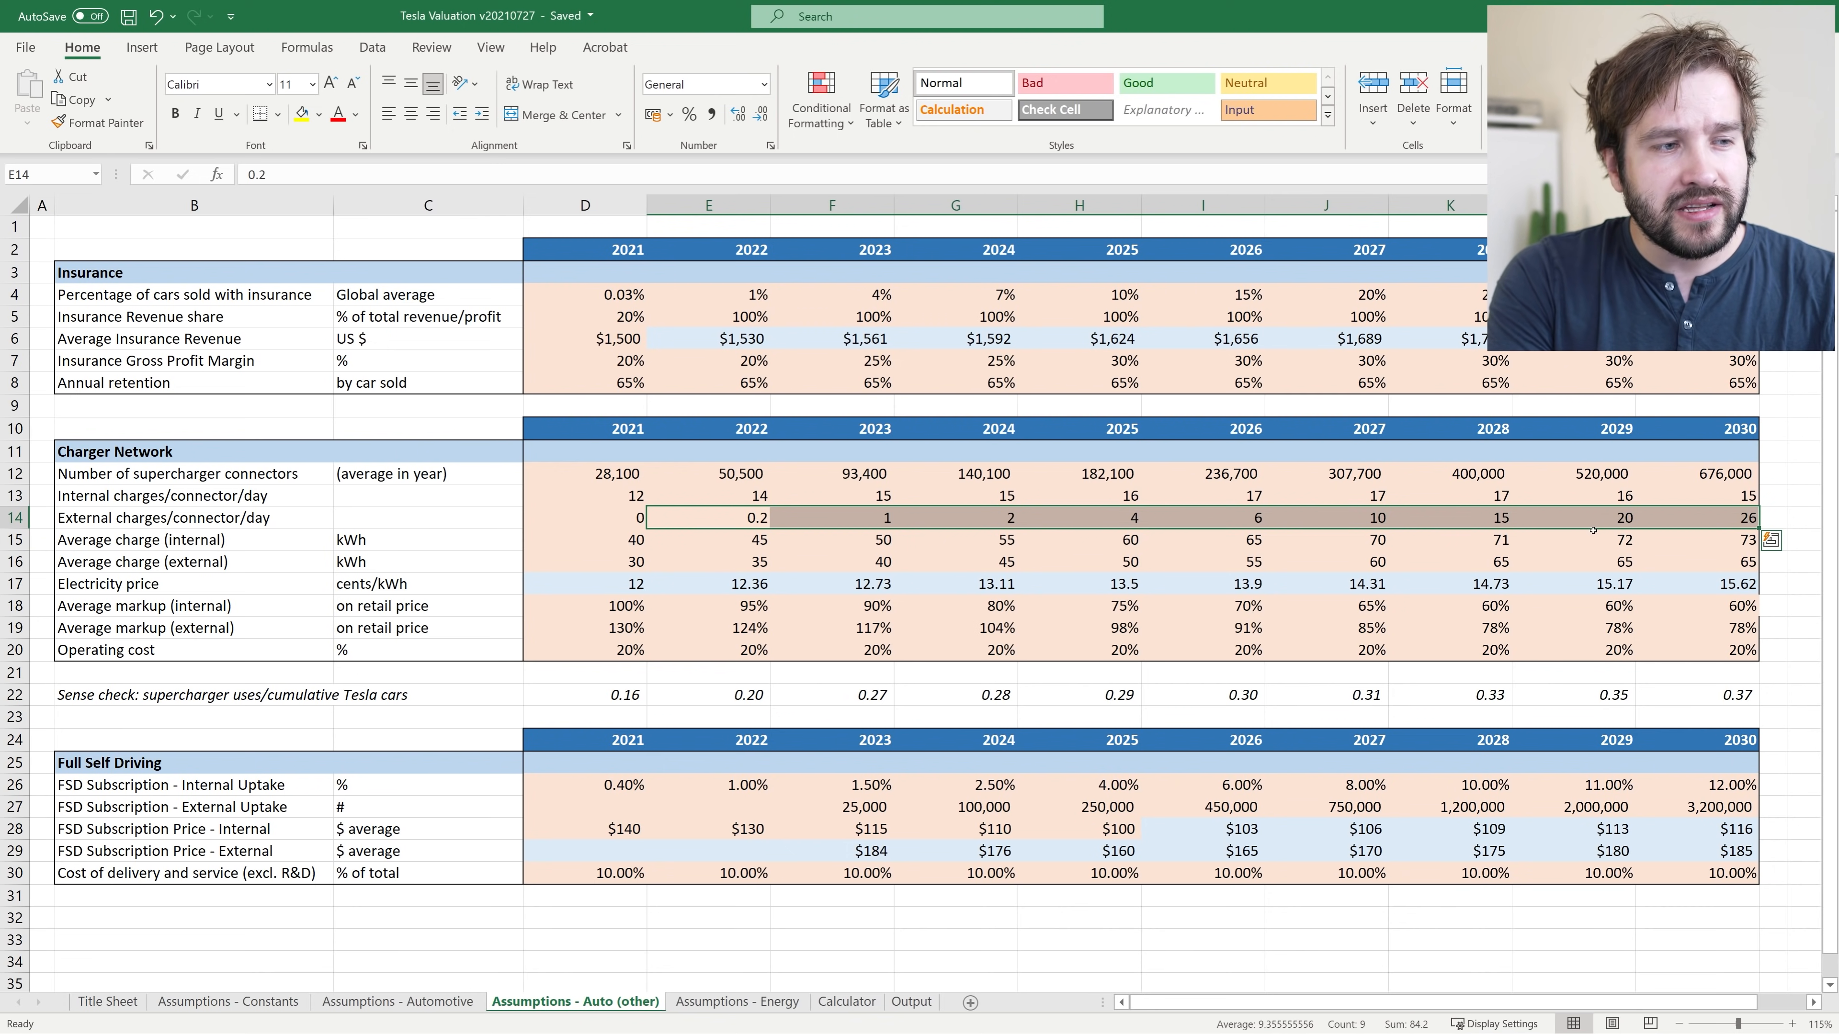
{"action": "left_click", "coordinate": [1590, 519]}
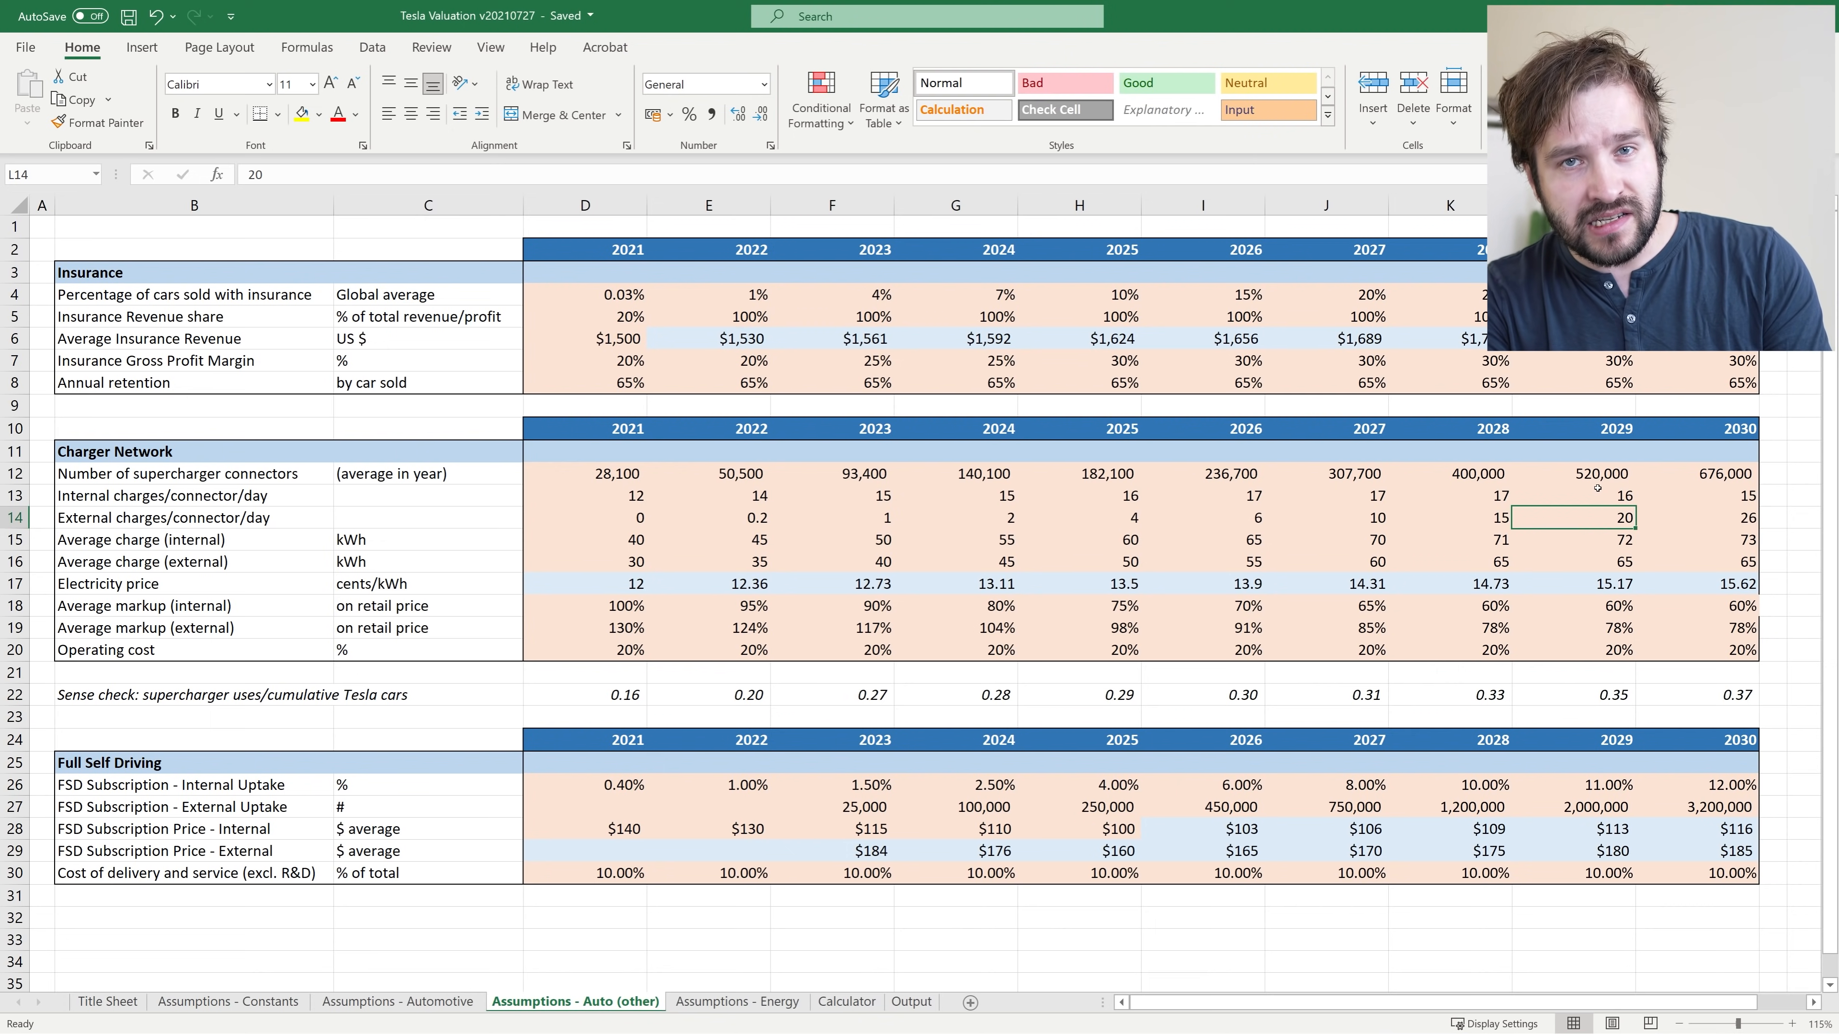
{"action": "left_click", "coordinate": [1600, 496]}
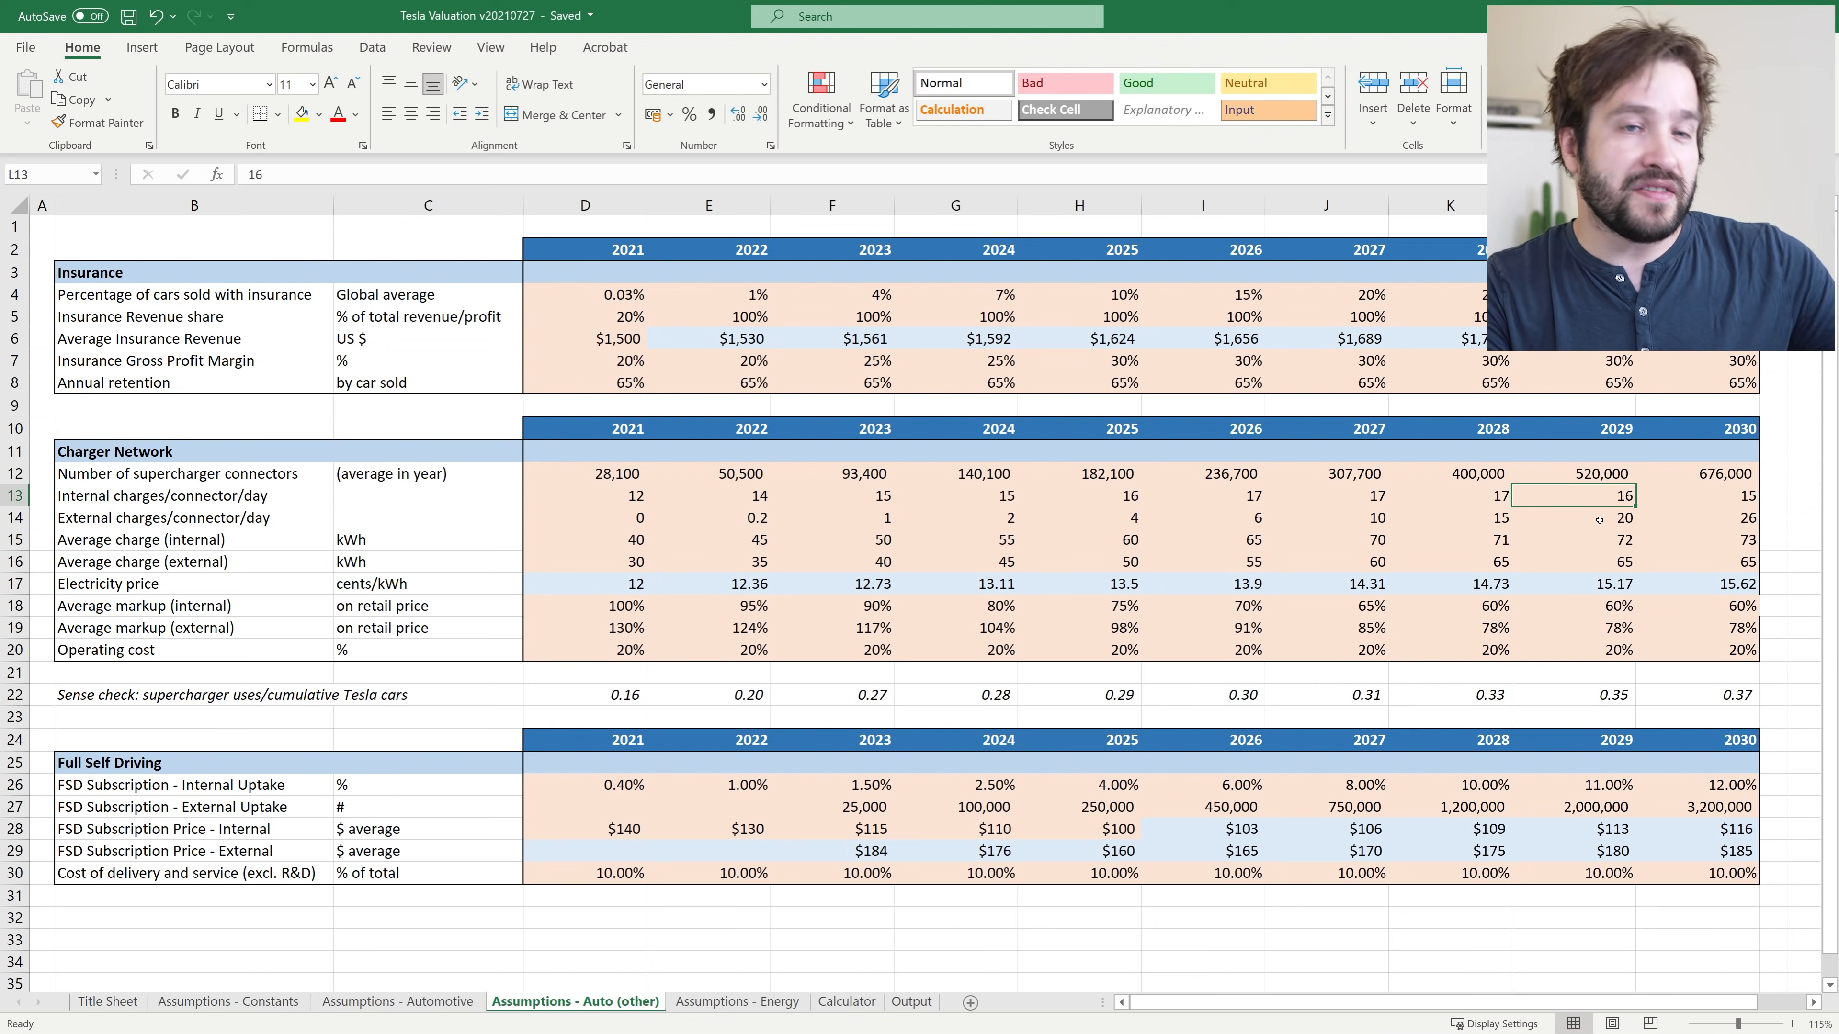
{"action": "left_click", "coordinate": [1600, 519]}
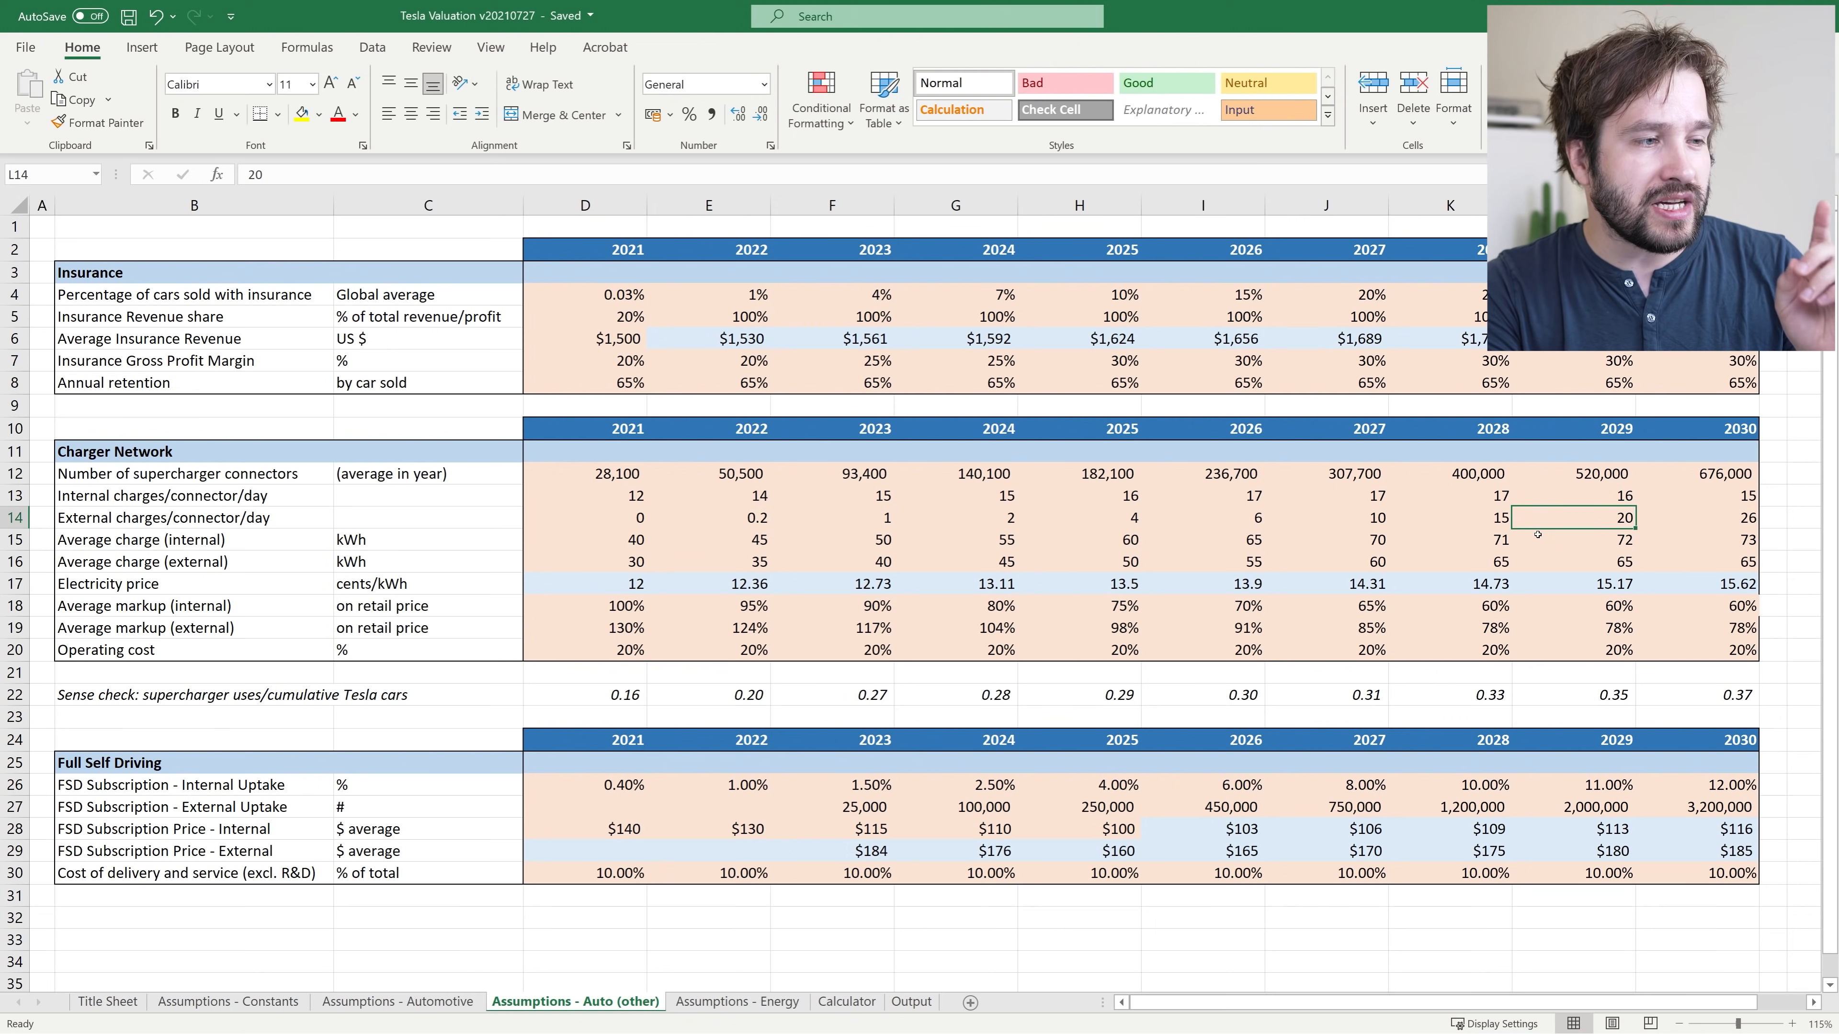
{"action": "left_click_drag", "start_coordinate": [627, 539], "coordinate": [1202, 539]}
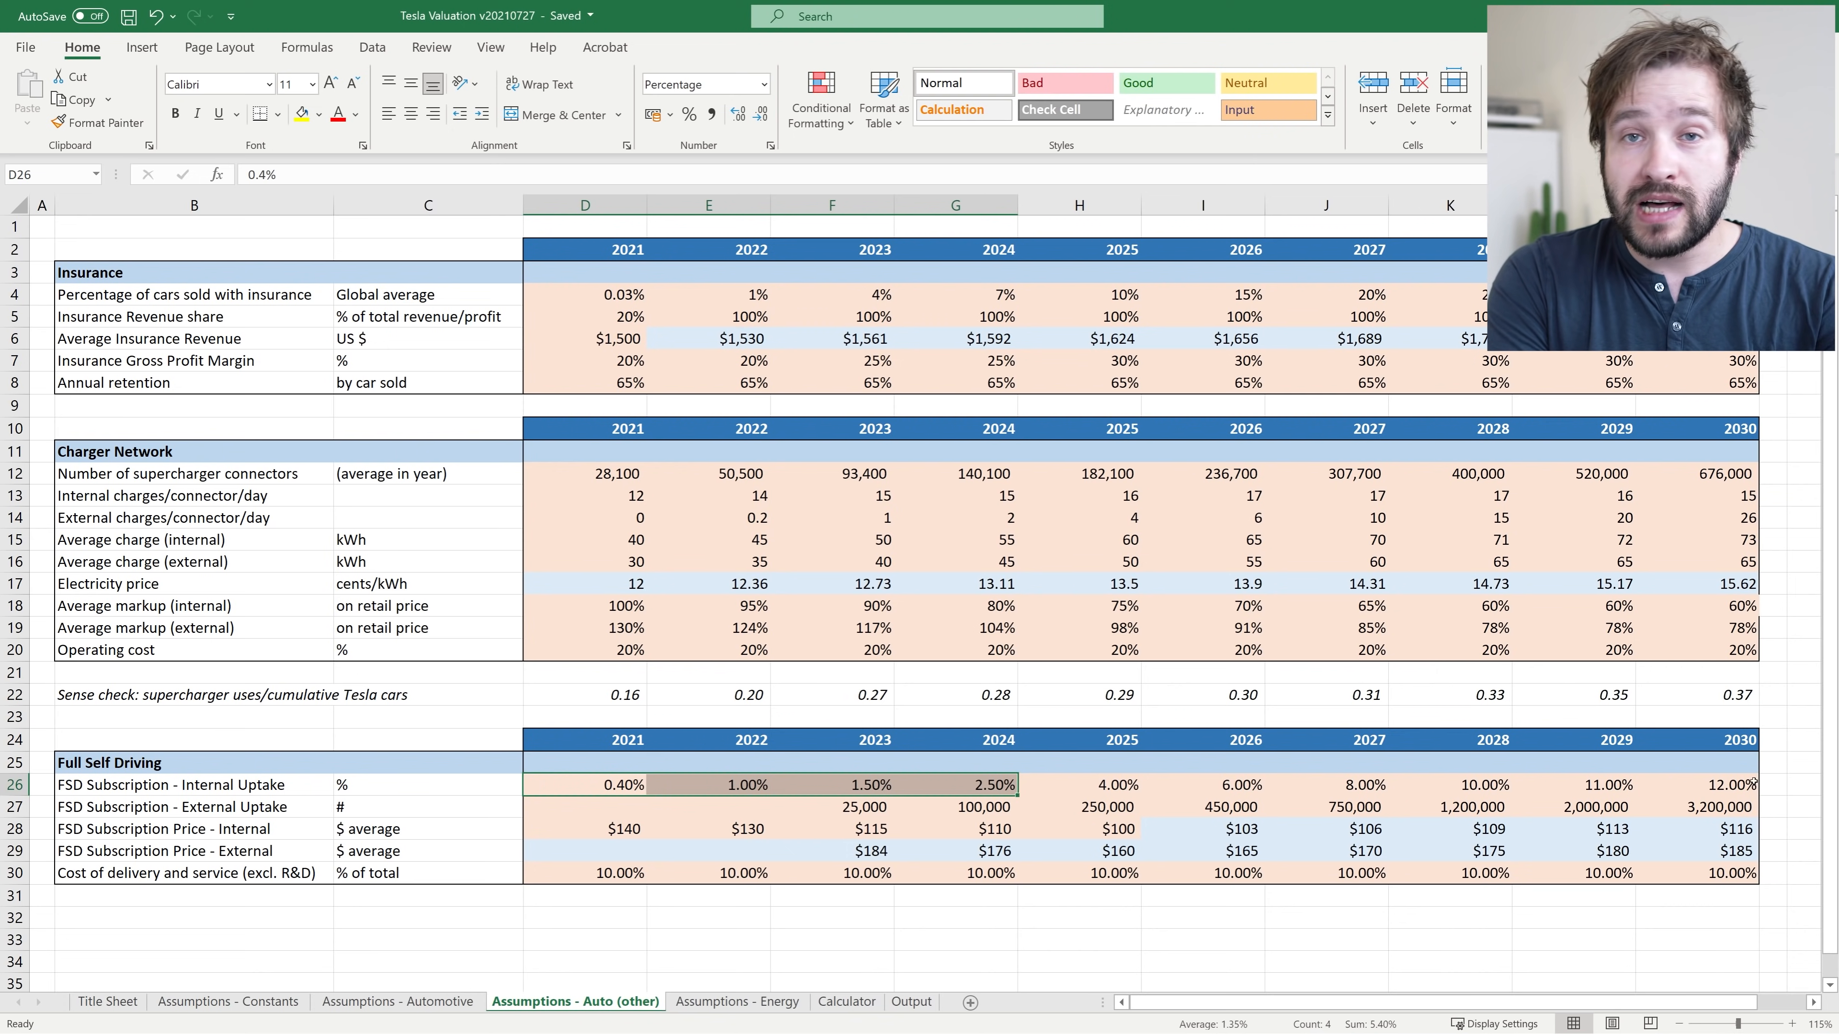
{"action": "left_click", "coordinate": [1748, 785]}
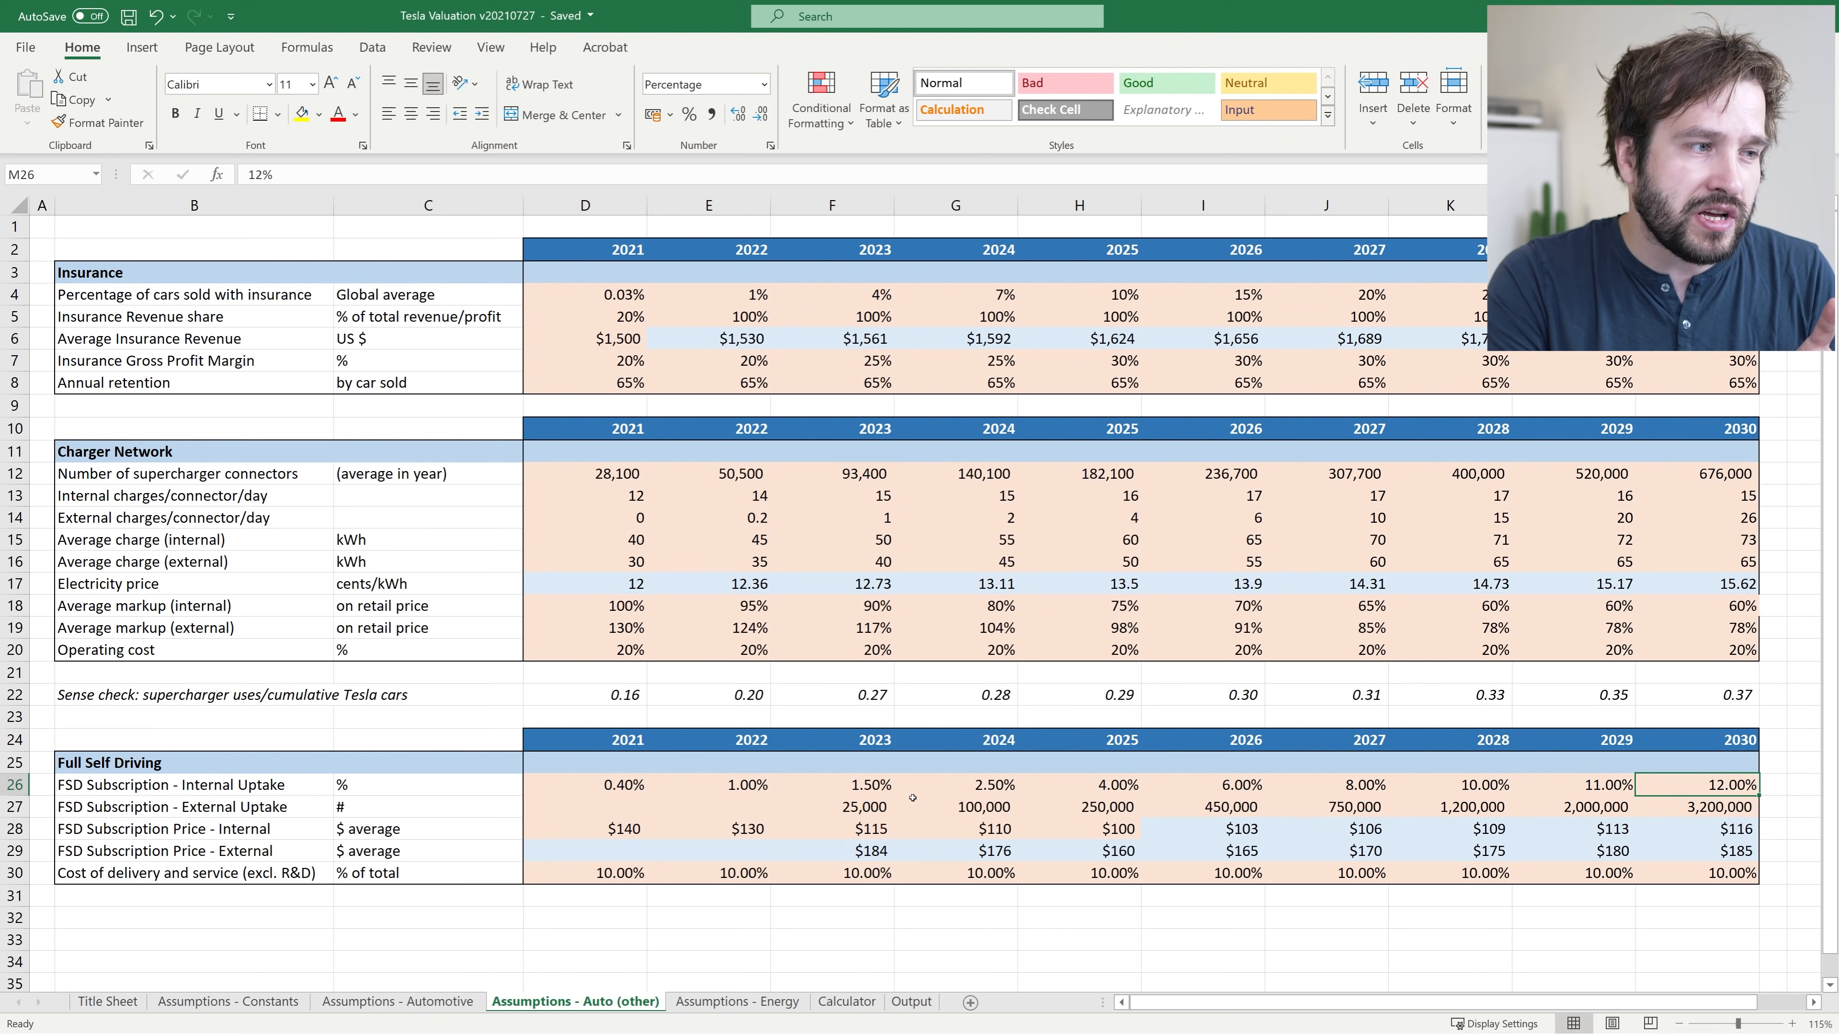
{"action": "left_click_drag", "start_coordinate": [872, 806], "coordinate": [1472, 829]}
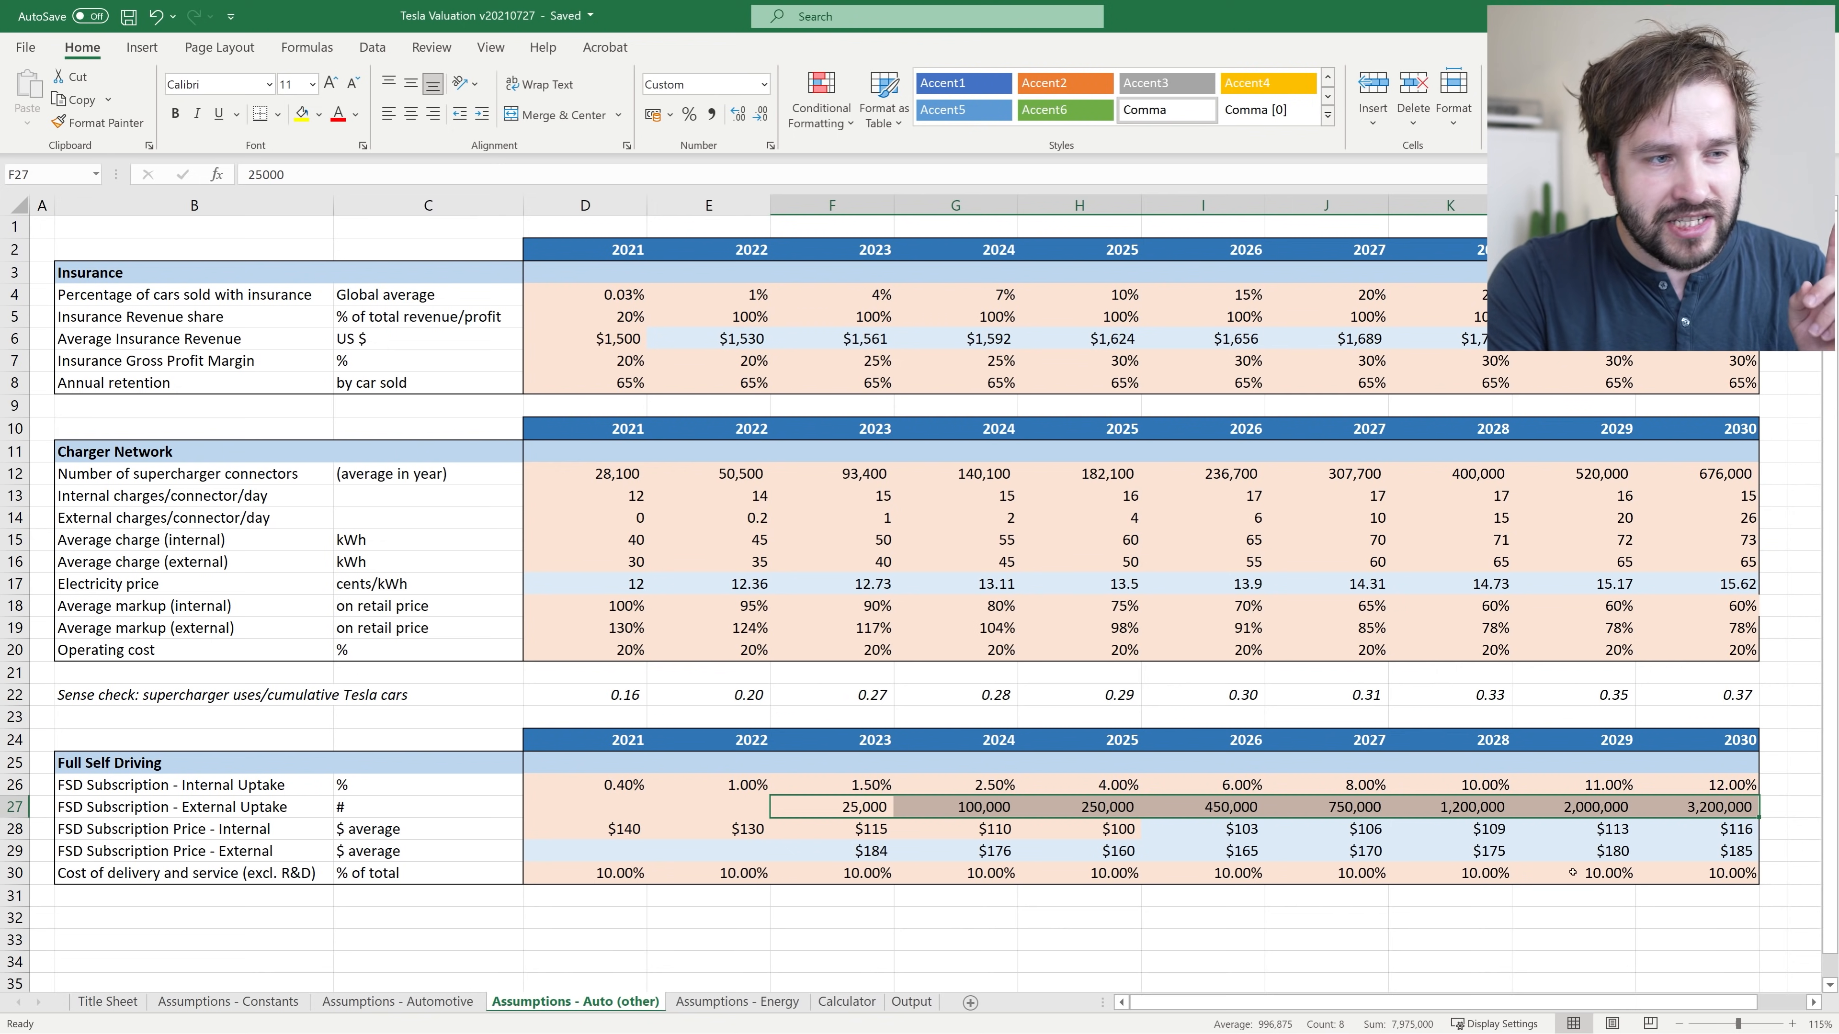
{"action": "left_click", "coordinate": [1699, 807]}
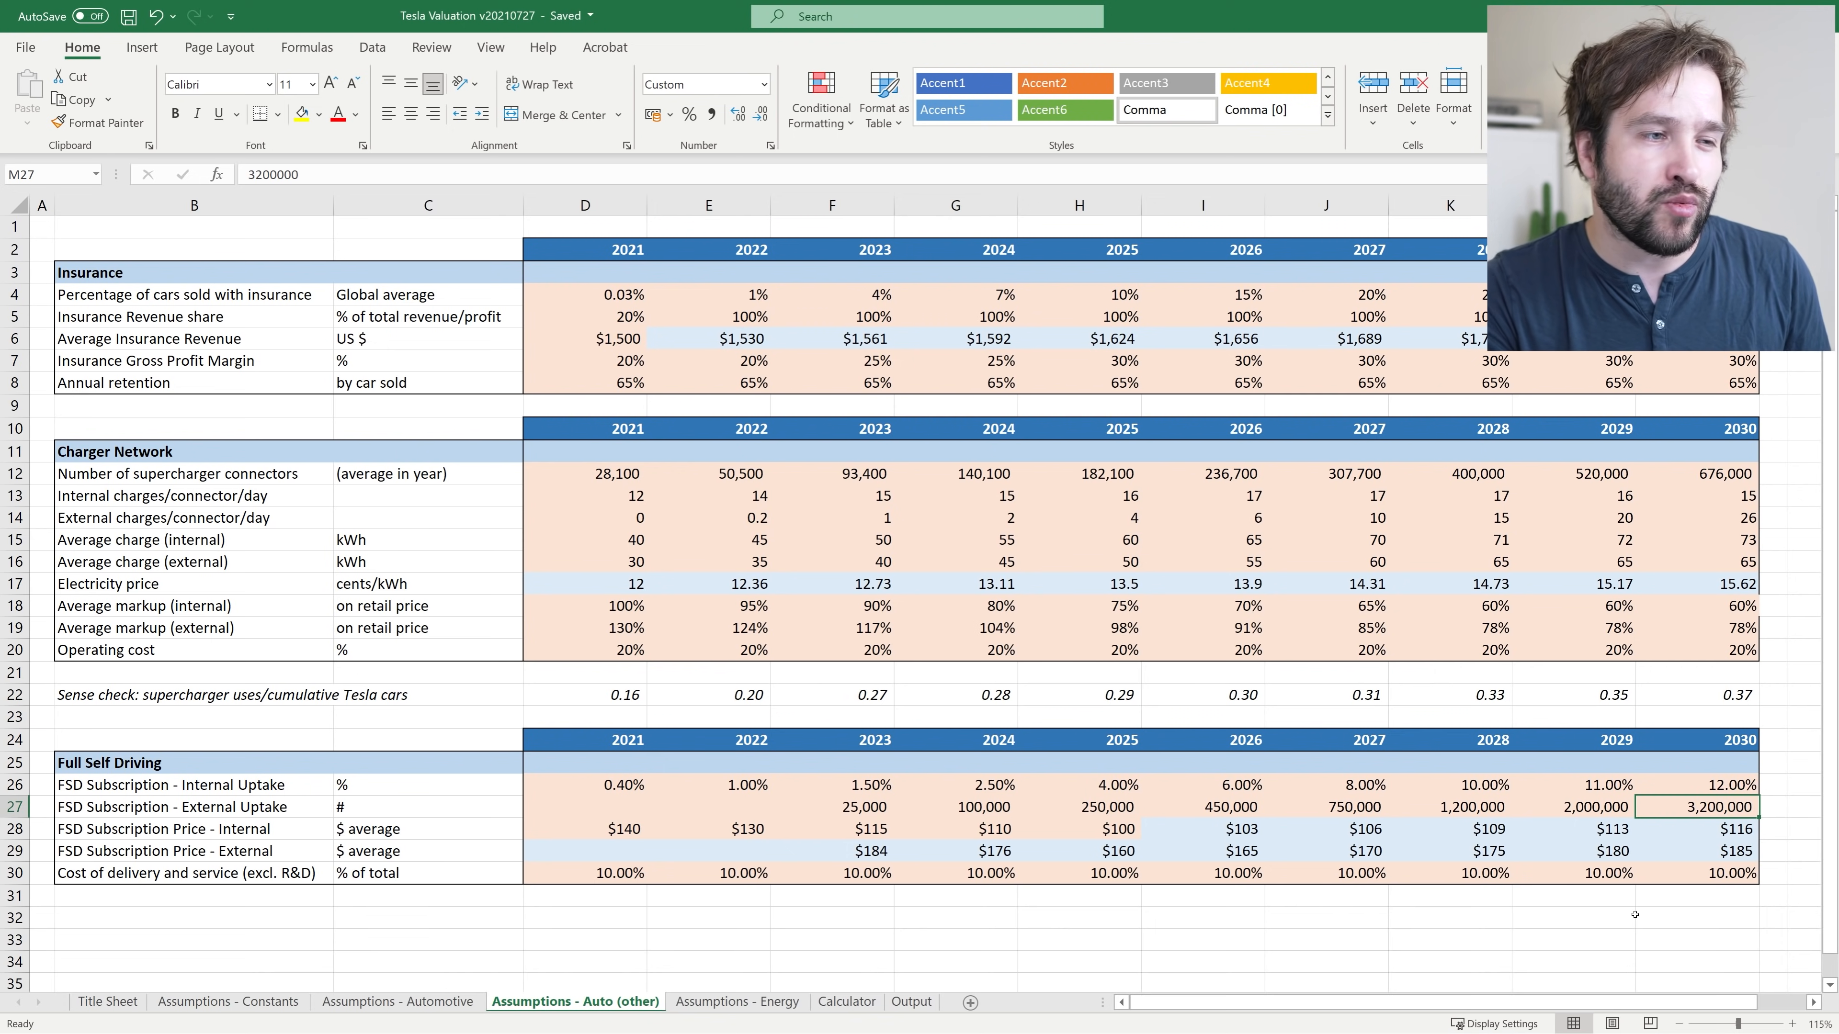
{"action": "left_click", "coordinate": [737, 1000]}
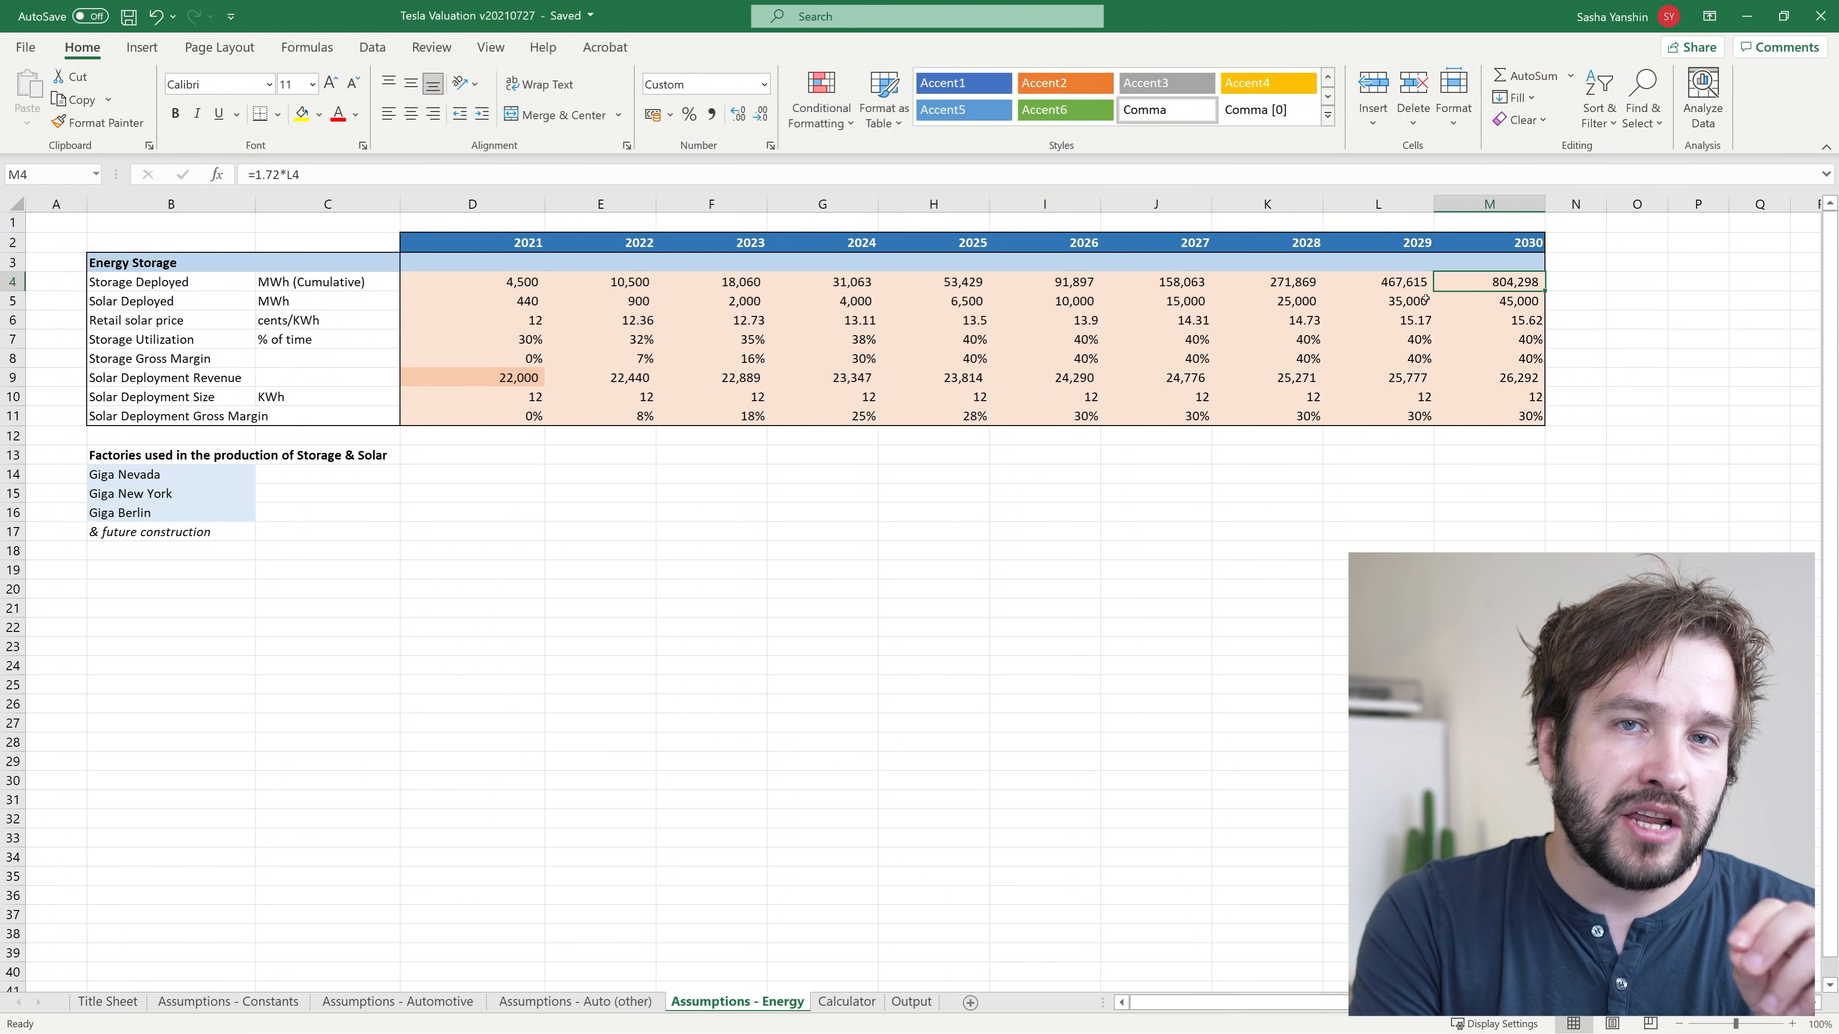
Step: Review 2021–2023 storage deployed, the 2030 formula and 40% utilization, then move to the Calculator sheet
{"action": "left_click_drag", "start_coordinate": [472, 282], "coordinate": [600, 281]}
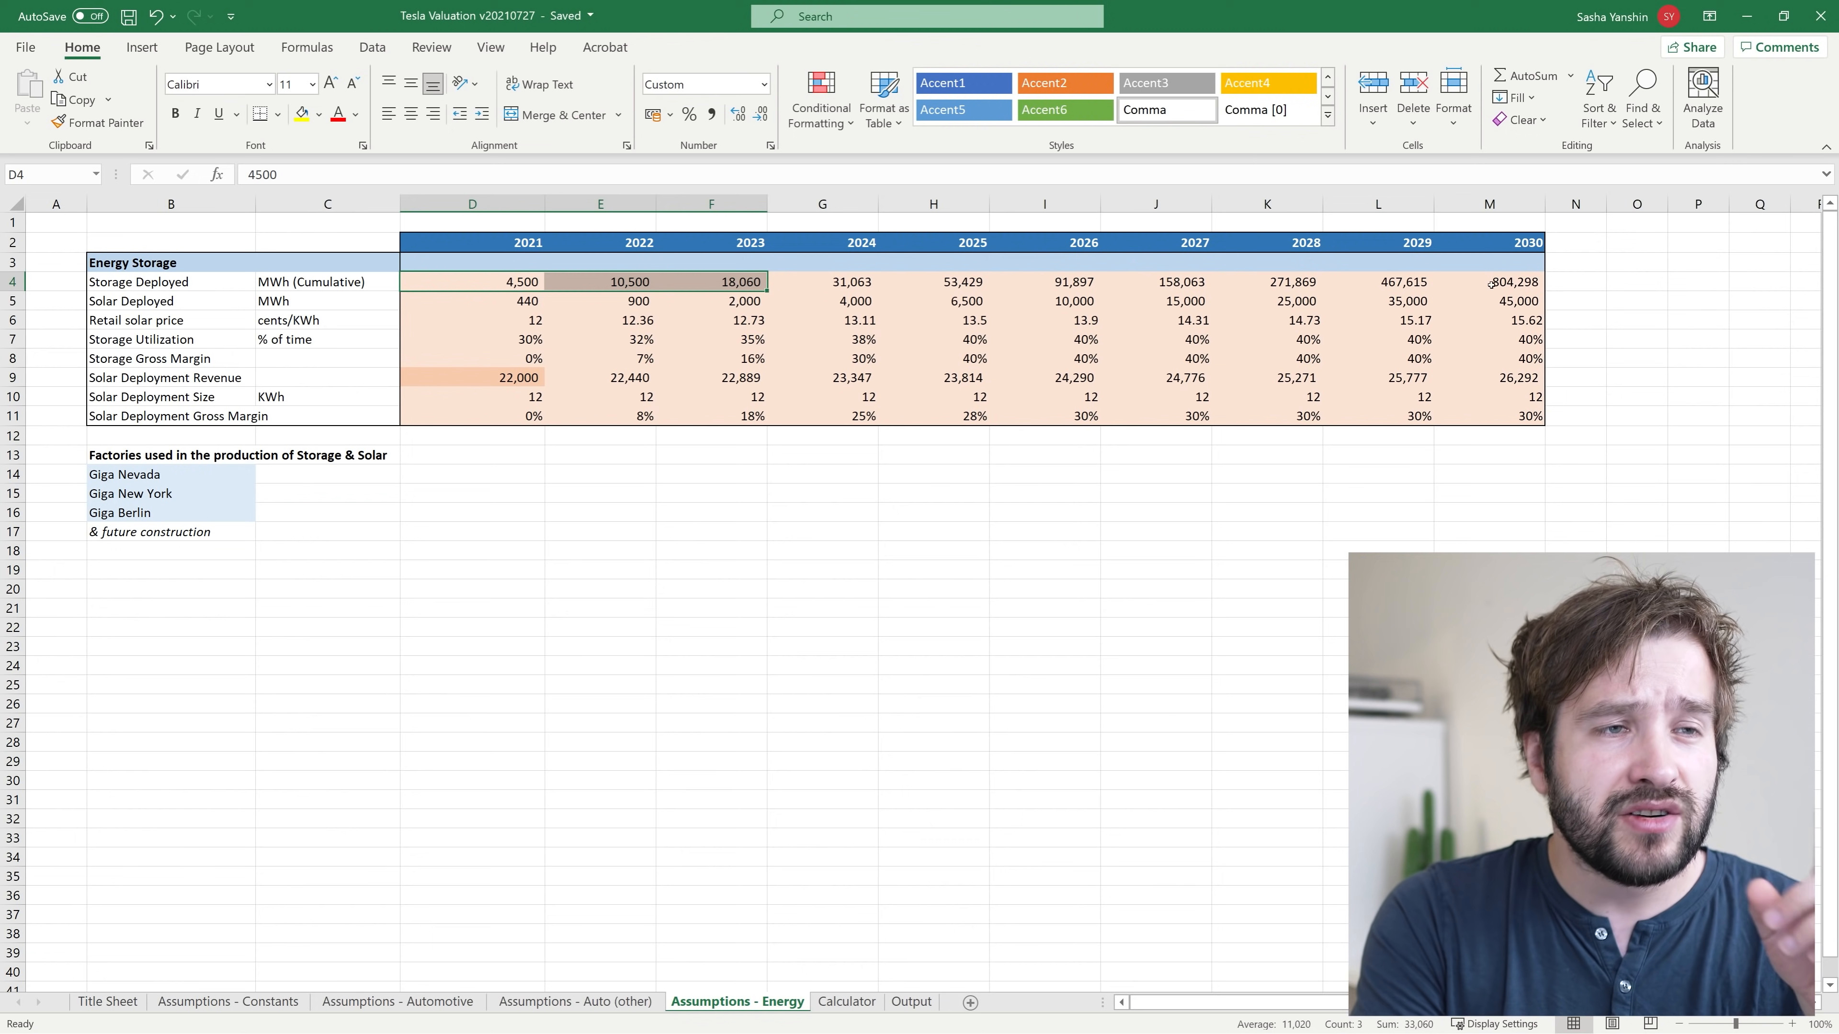
{"action": "left_click", "coordinate": [1489, 282]}
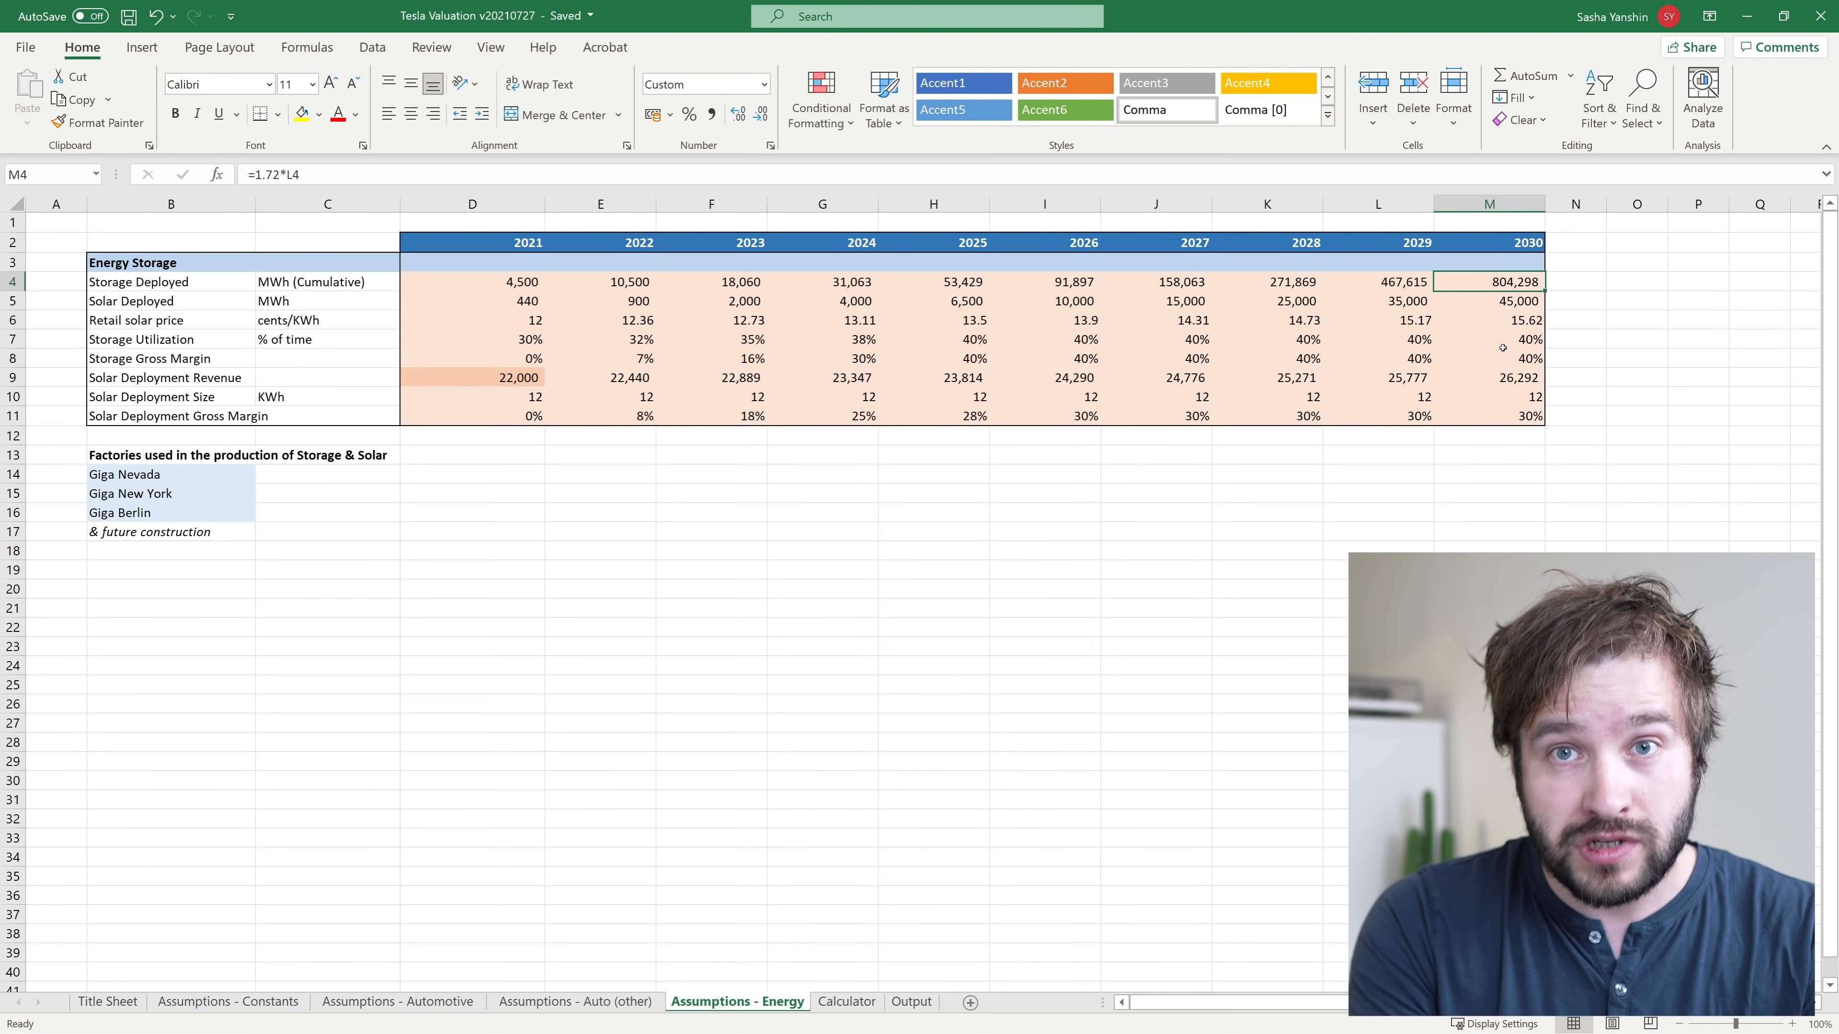
{"action": "left_click", "coordinate": [1525, 339]}
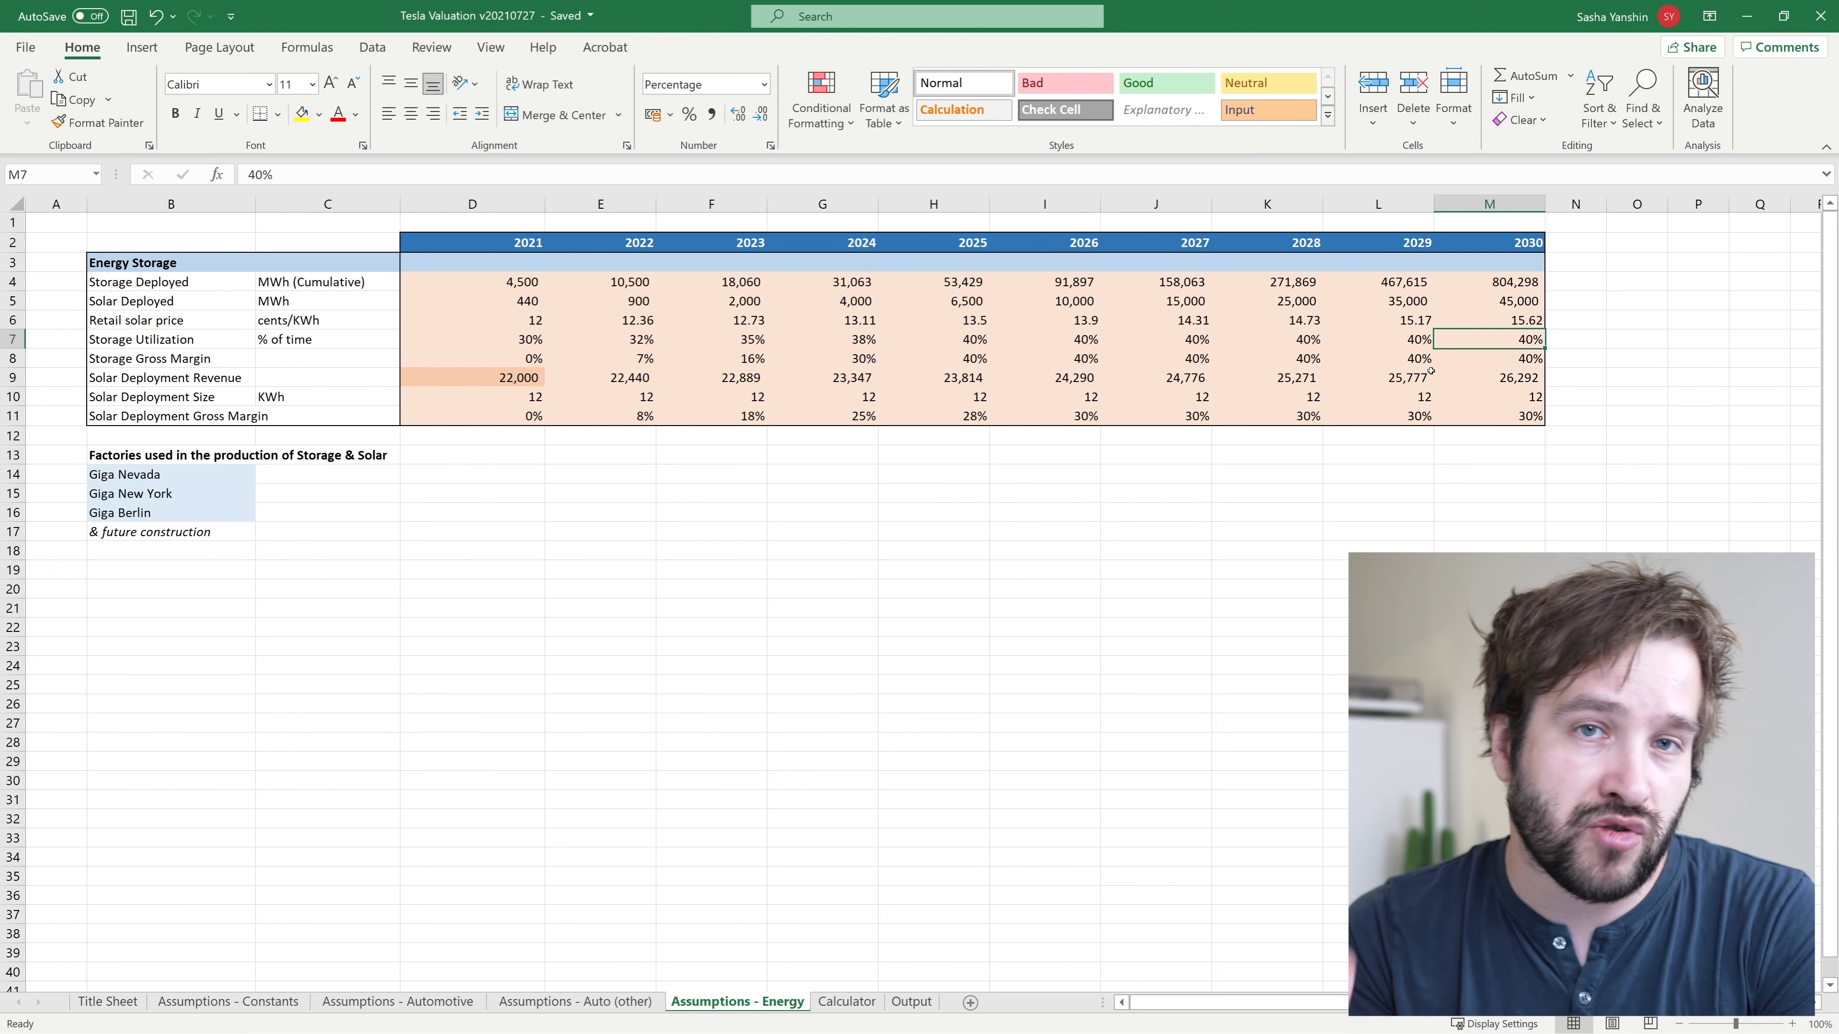
{"action": "left_click", "coordinate": [845, 1002]}
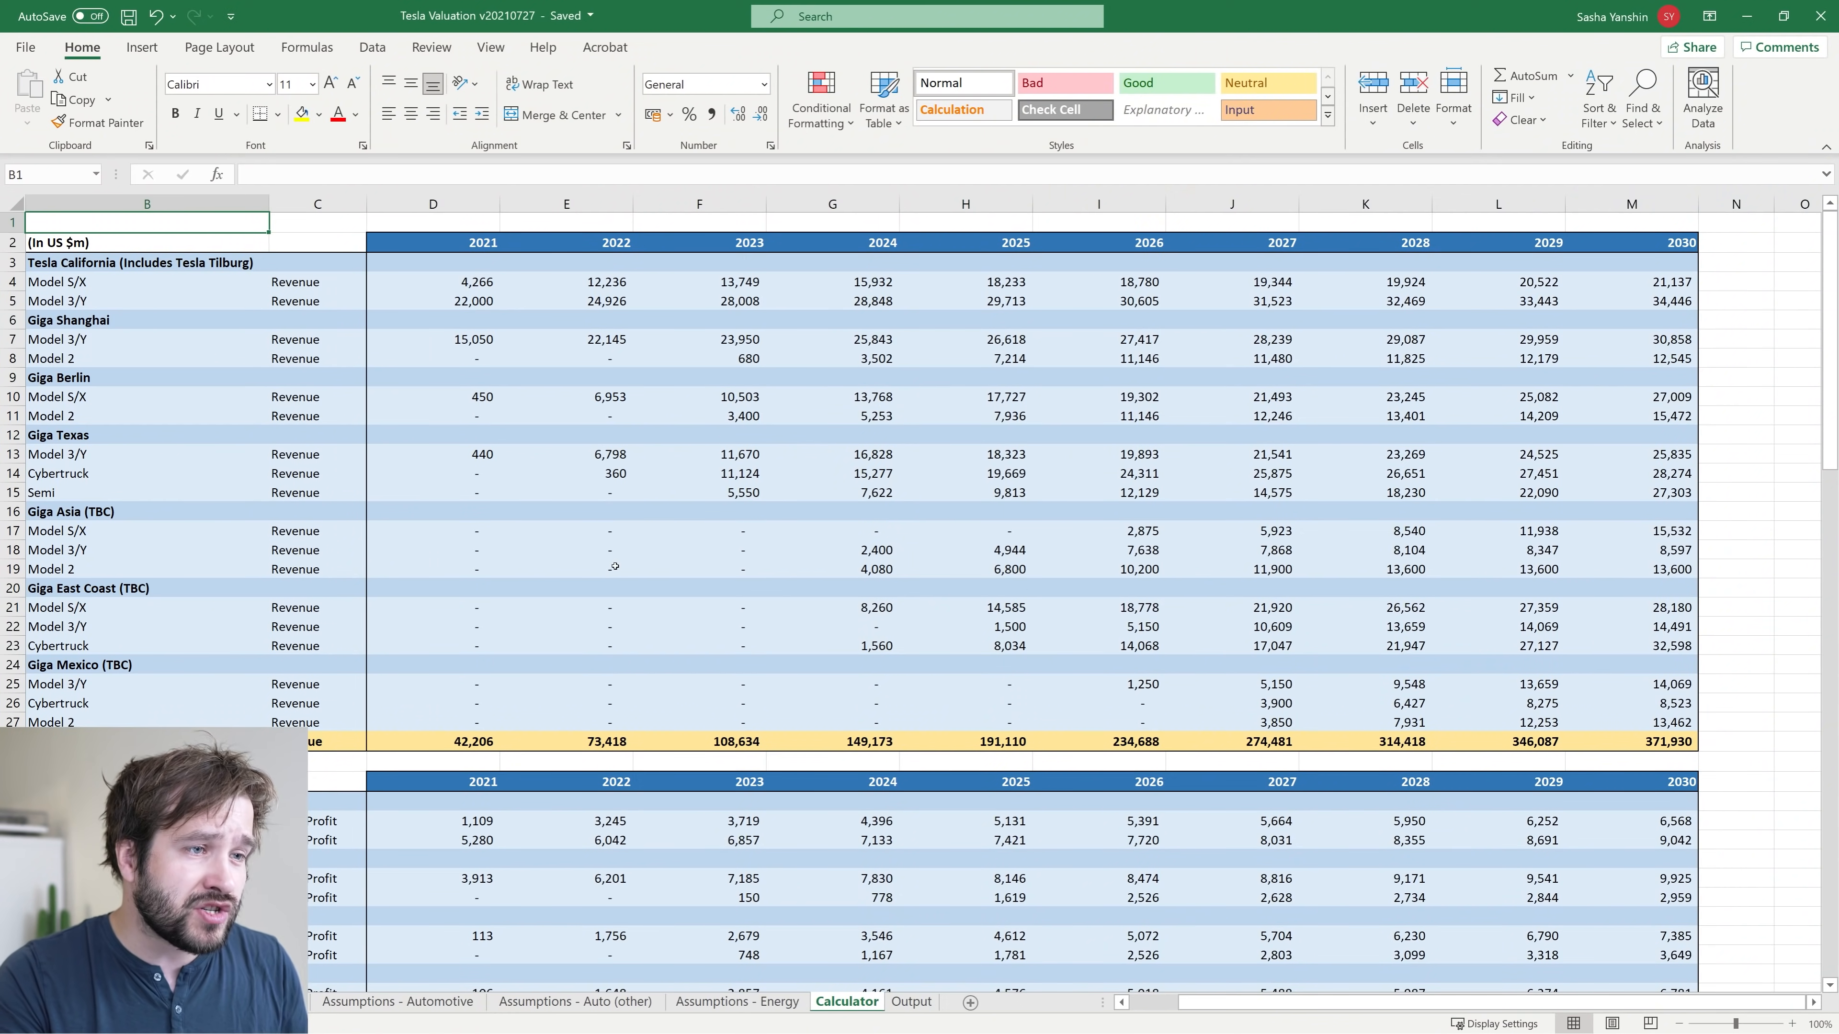
Step: Scan down the Calculator revenue totals and move on to the Output sheet
{"action": "scroll", "scroll_direction": "down", "scroll_amount": 3}
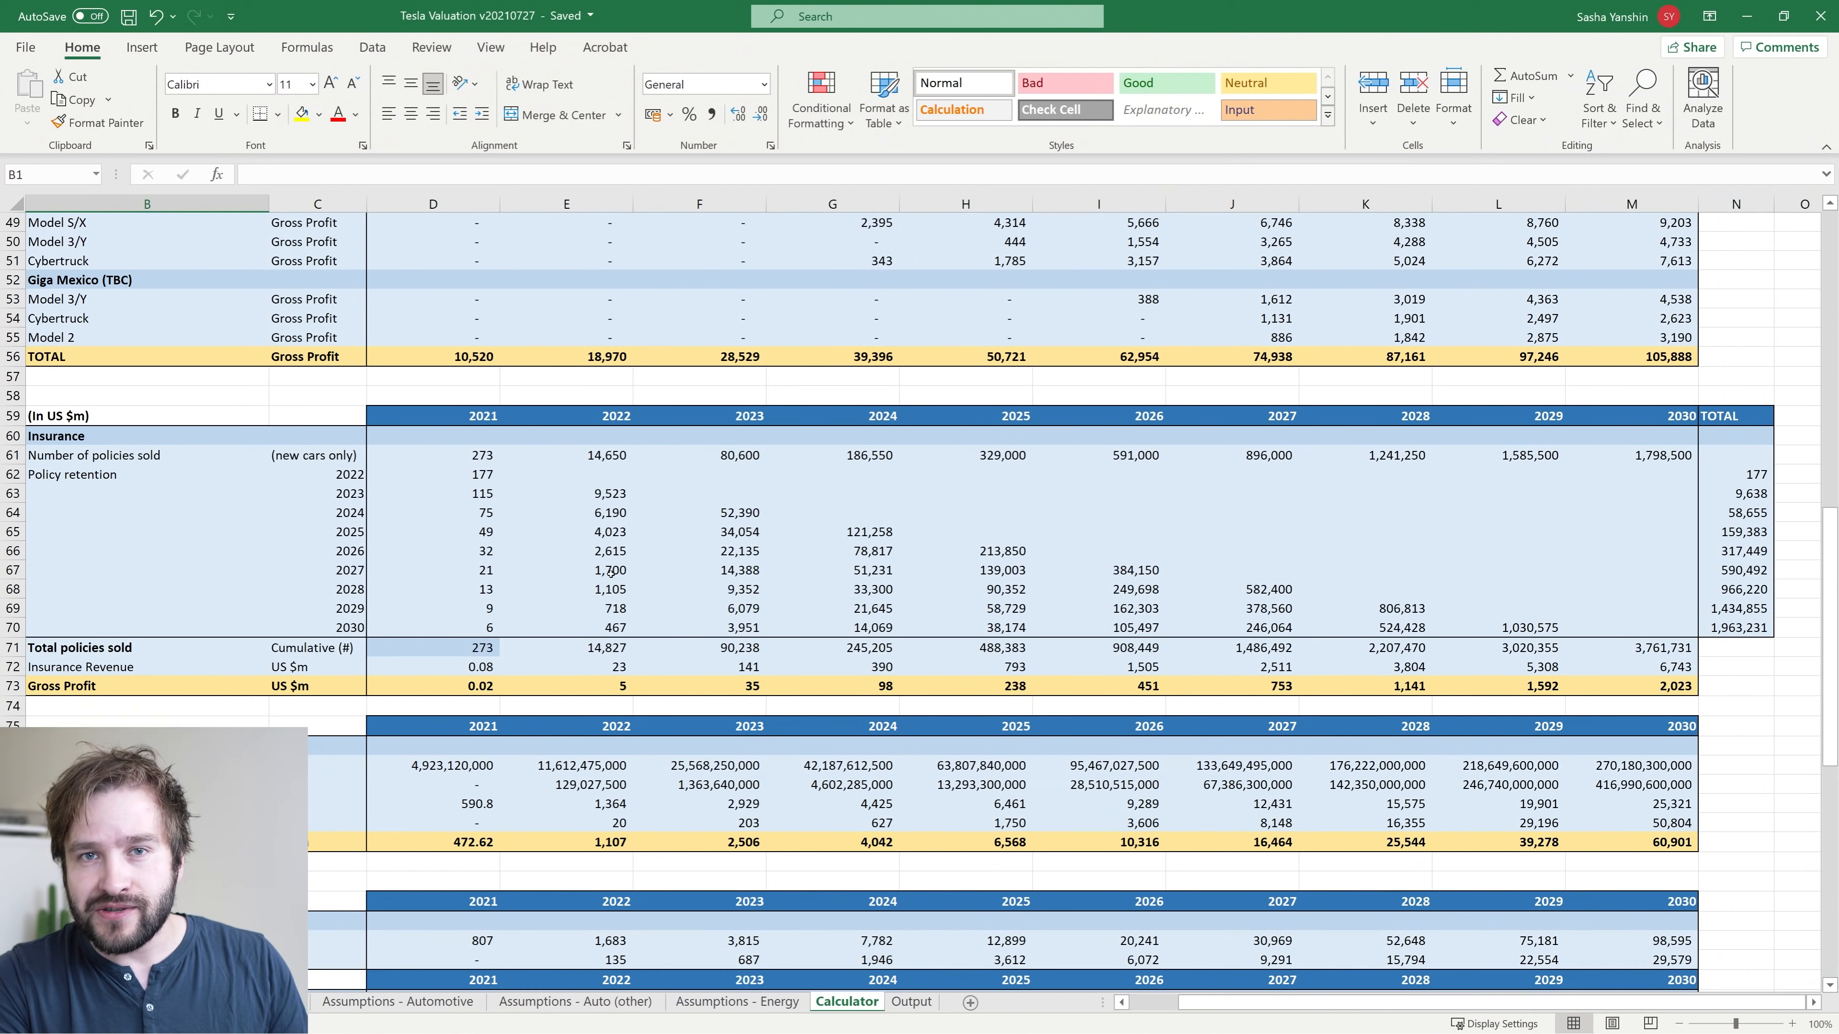
{"action": "scroll", "scroll_direction": "down", "scroll_amount": 3}
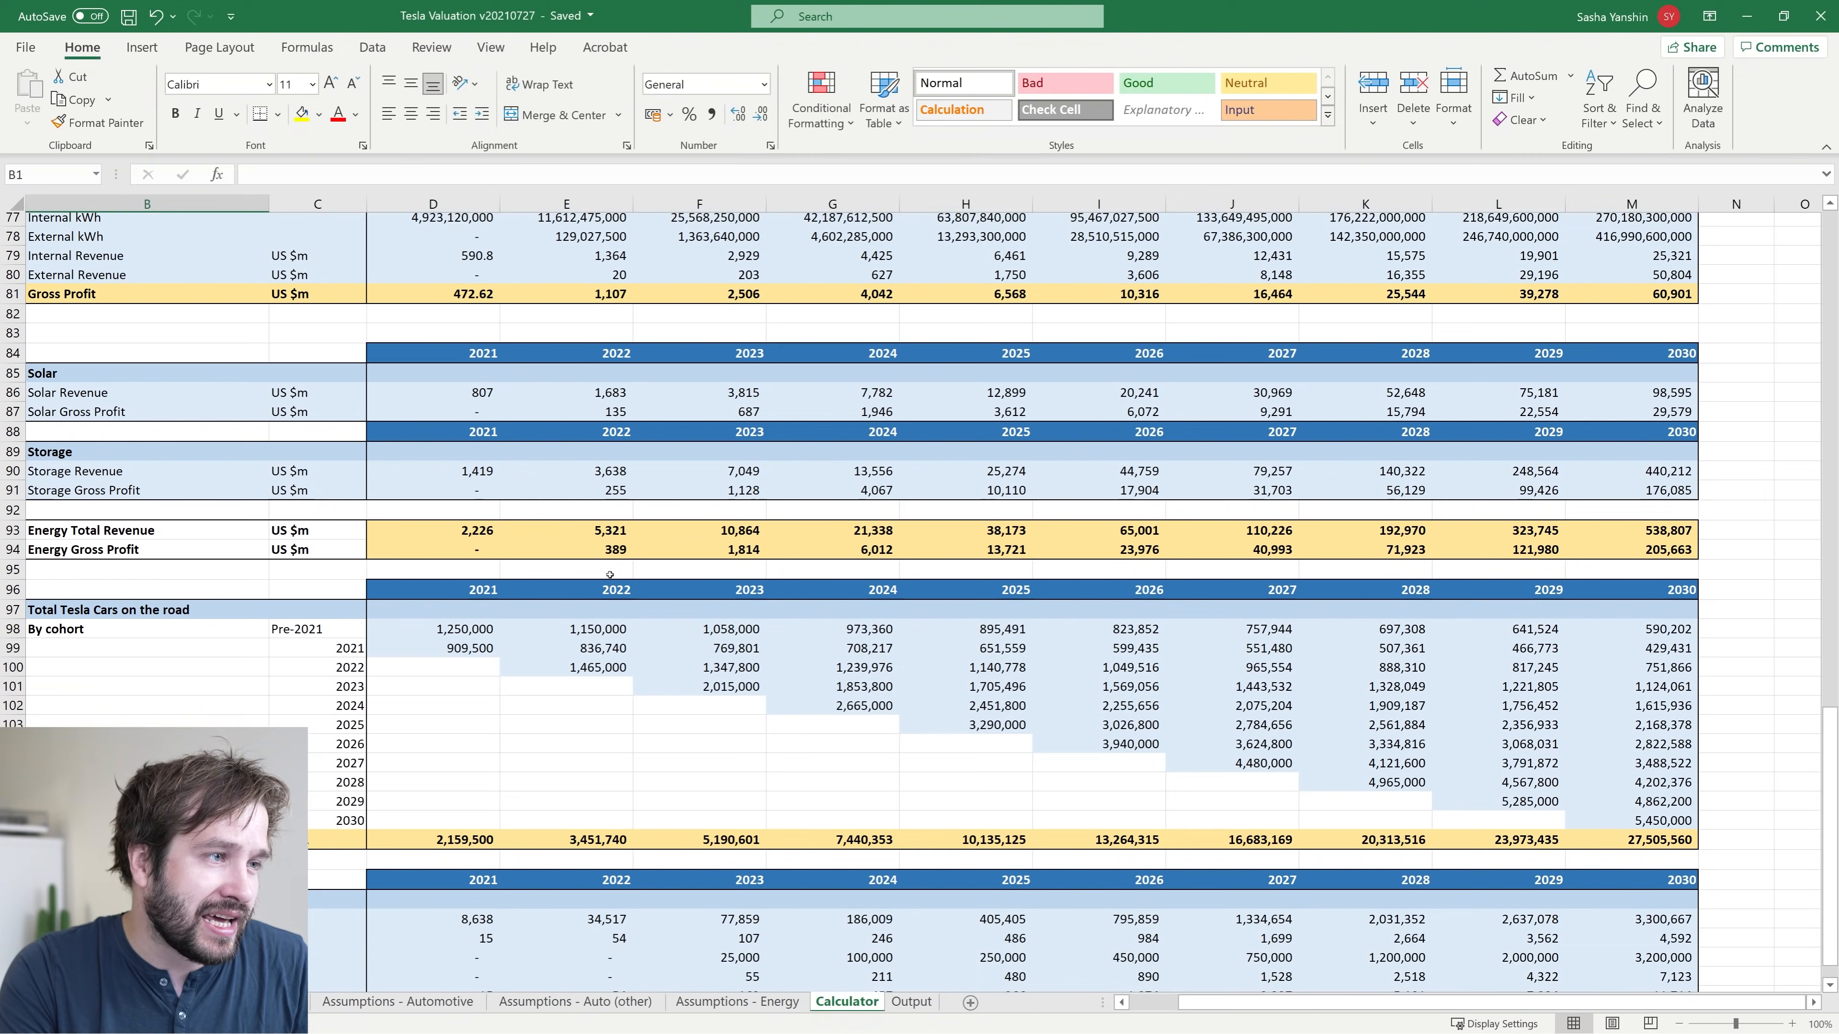
{"action": "scroll", "scroll_direction": "down", "scroll_amount": 3}
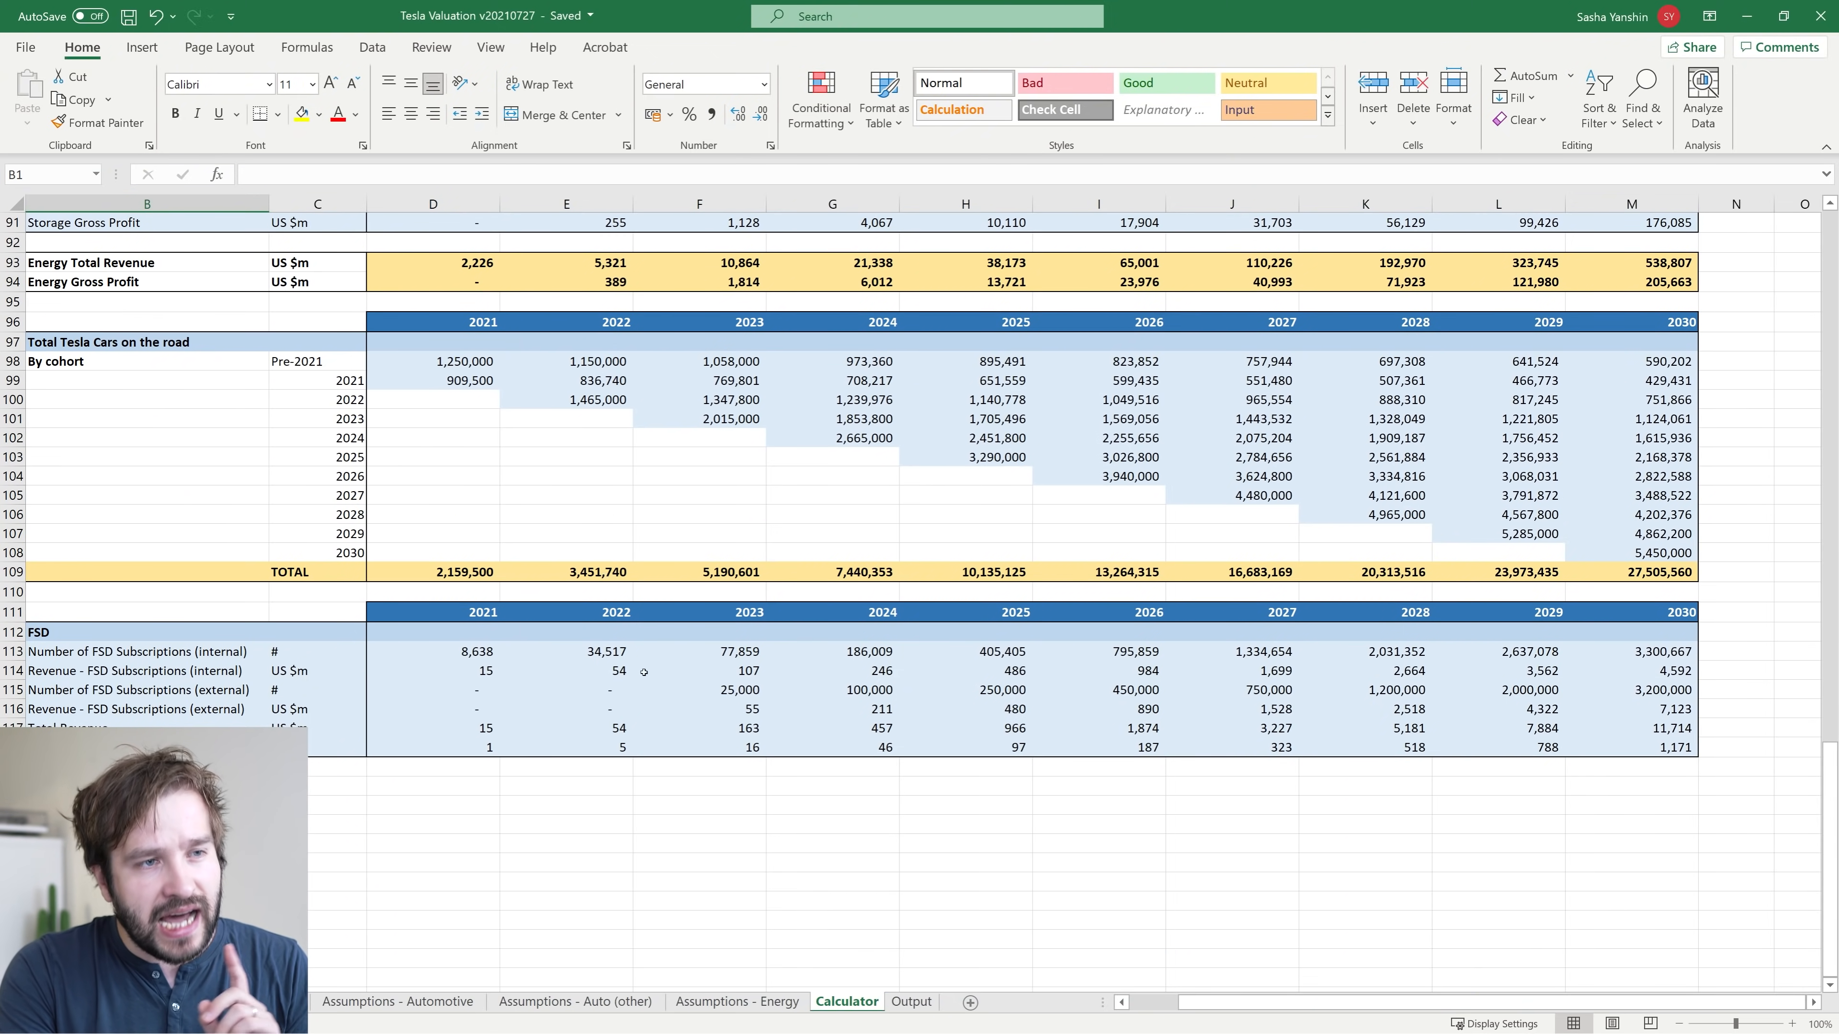
{"action": "left_click", "coordinate": [911, 1002]}
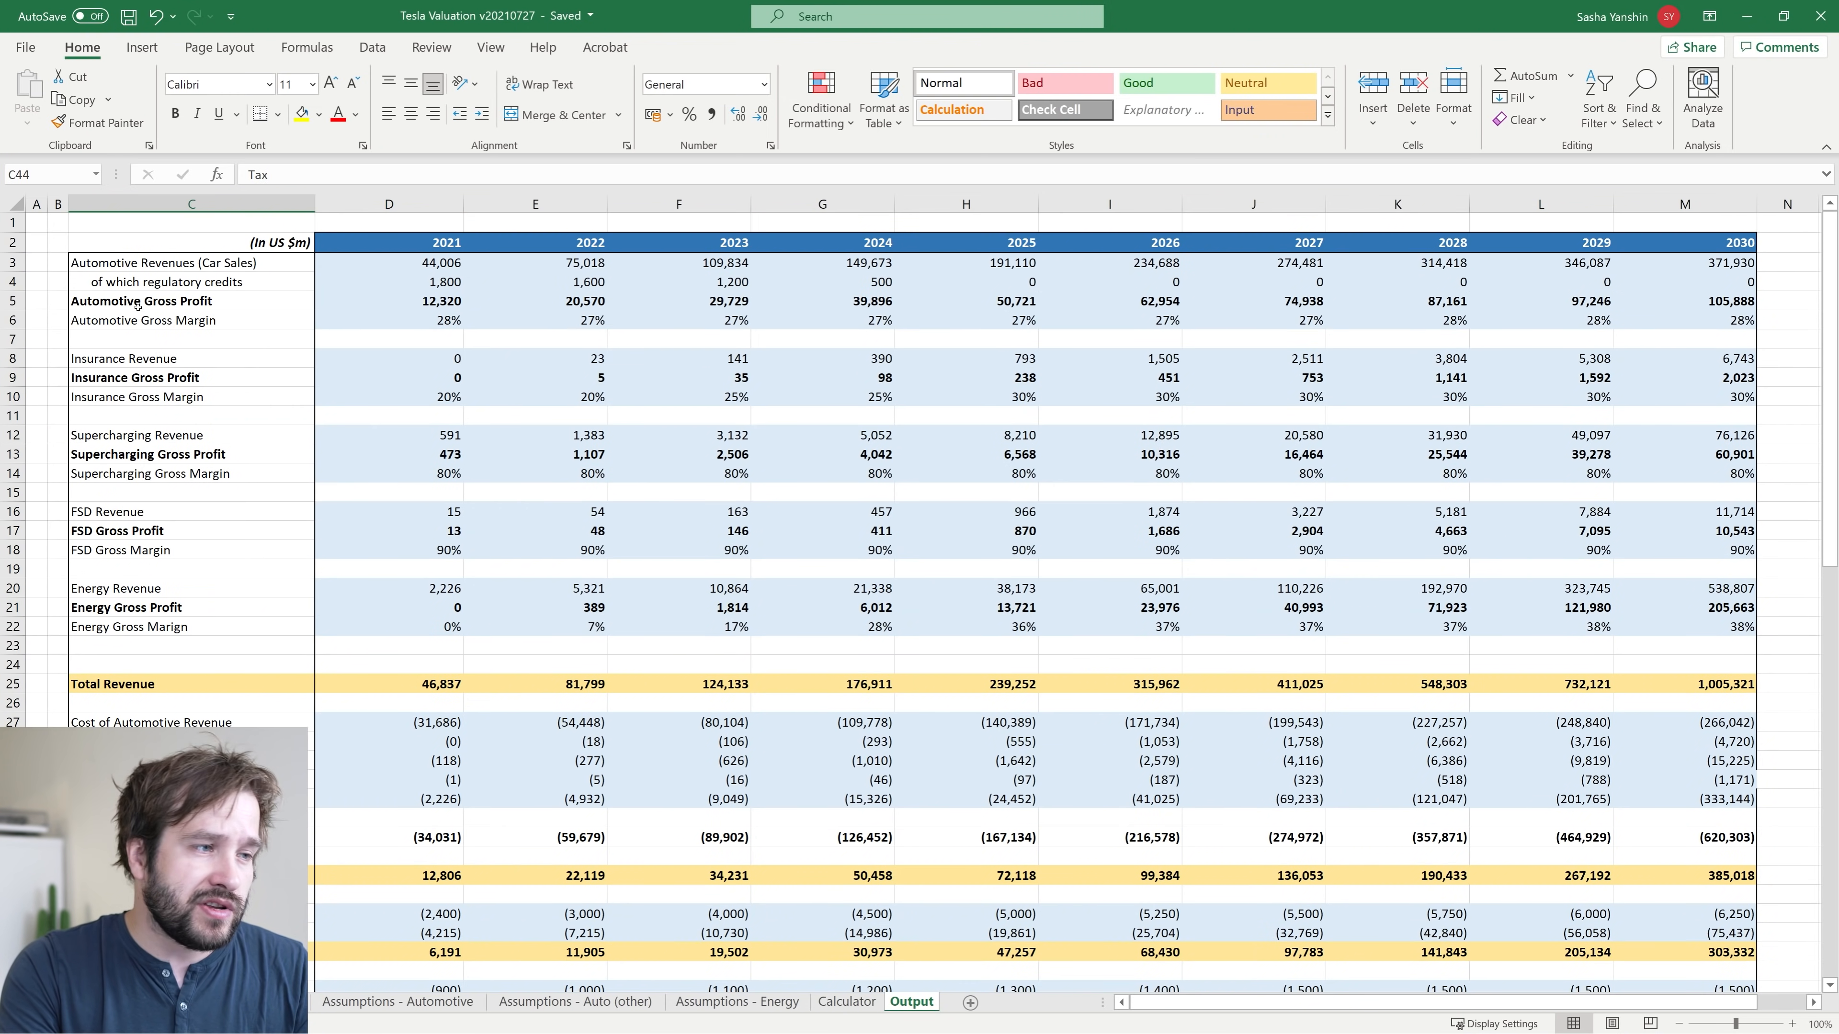
{"action": "left_click_drag", "start_coordinate": [191, 263], "coordinate": [192, 607]}
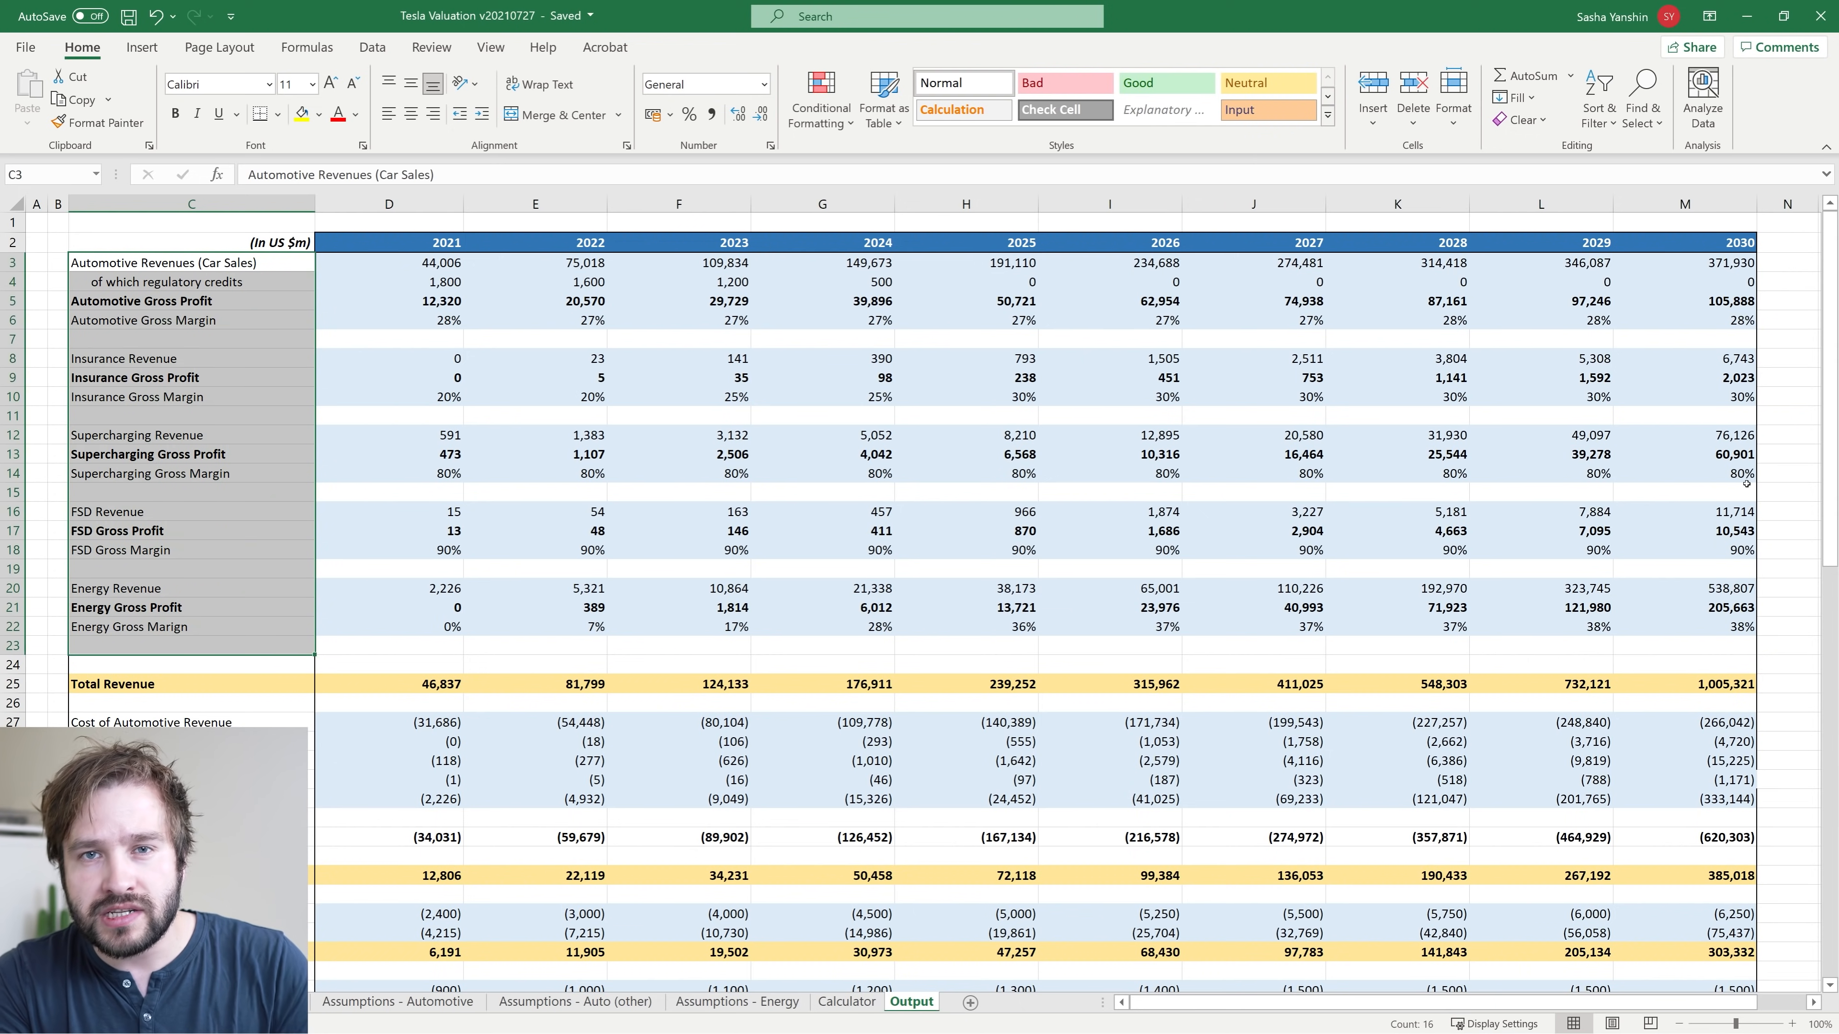
{"action": "left_click", "coordinate": [389, 684]}
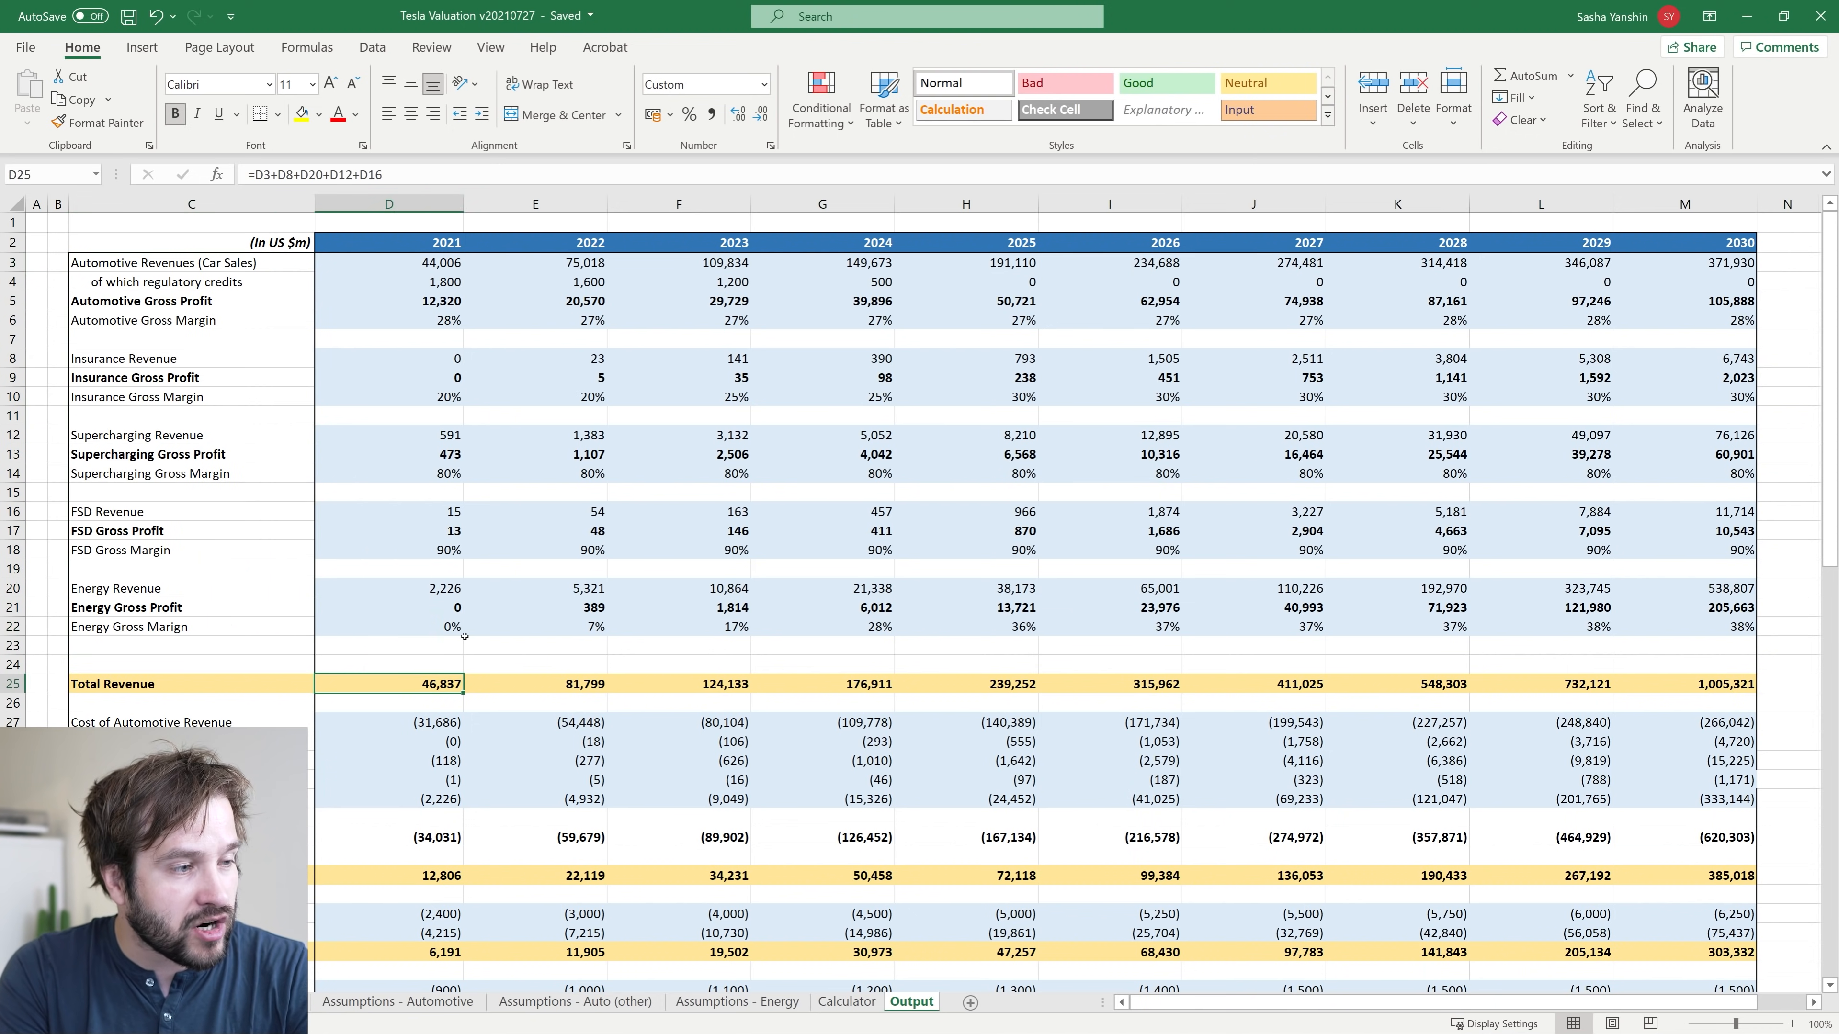
{"action": "mouse_move", "coordinate": [860, 483]}
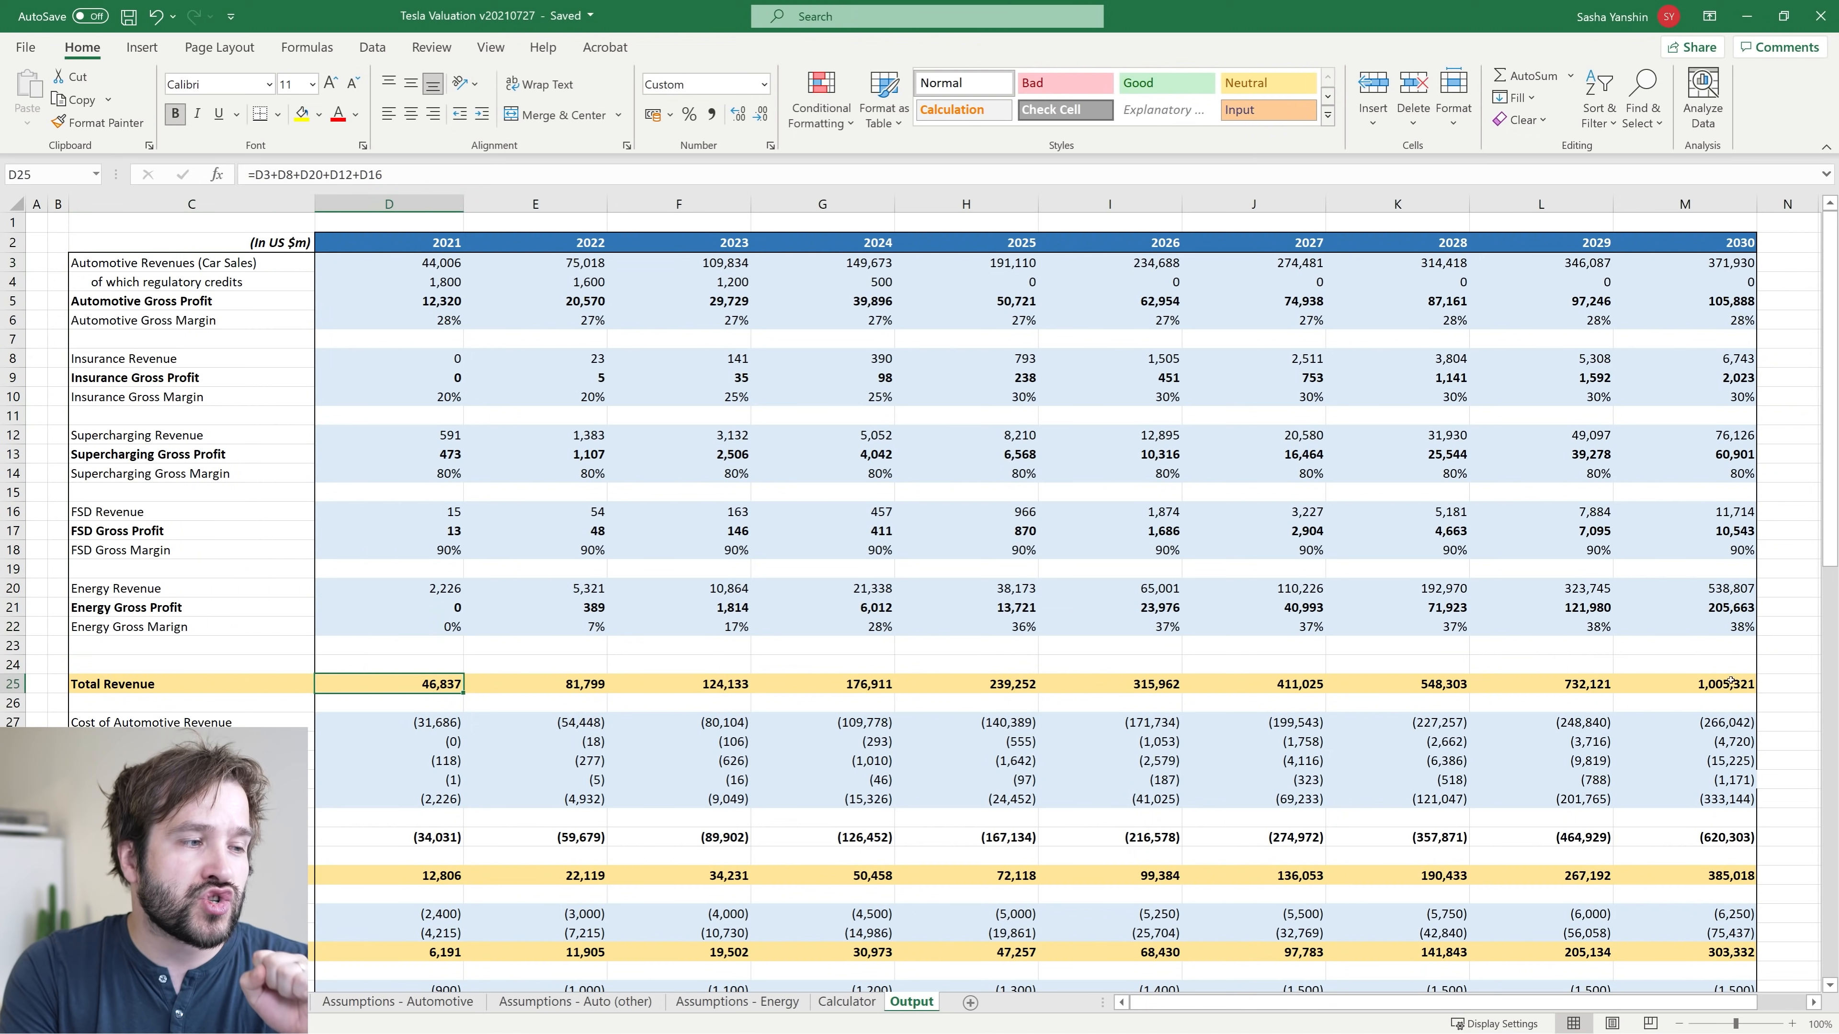
{"action": "left_click", "coordinate": [1723, 684]}
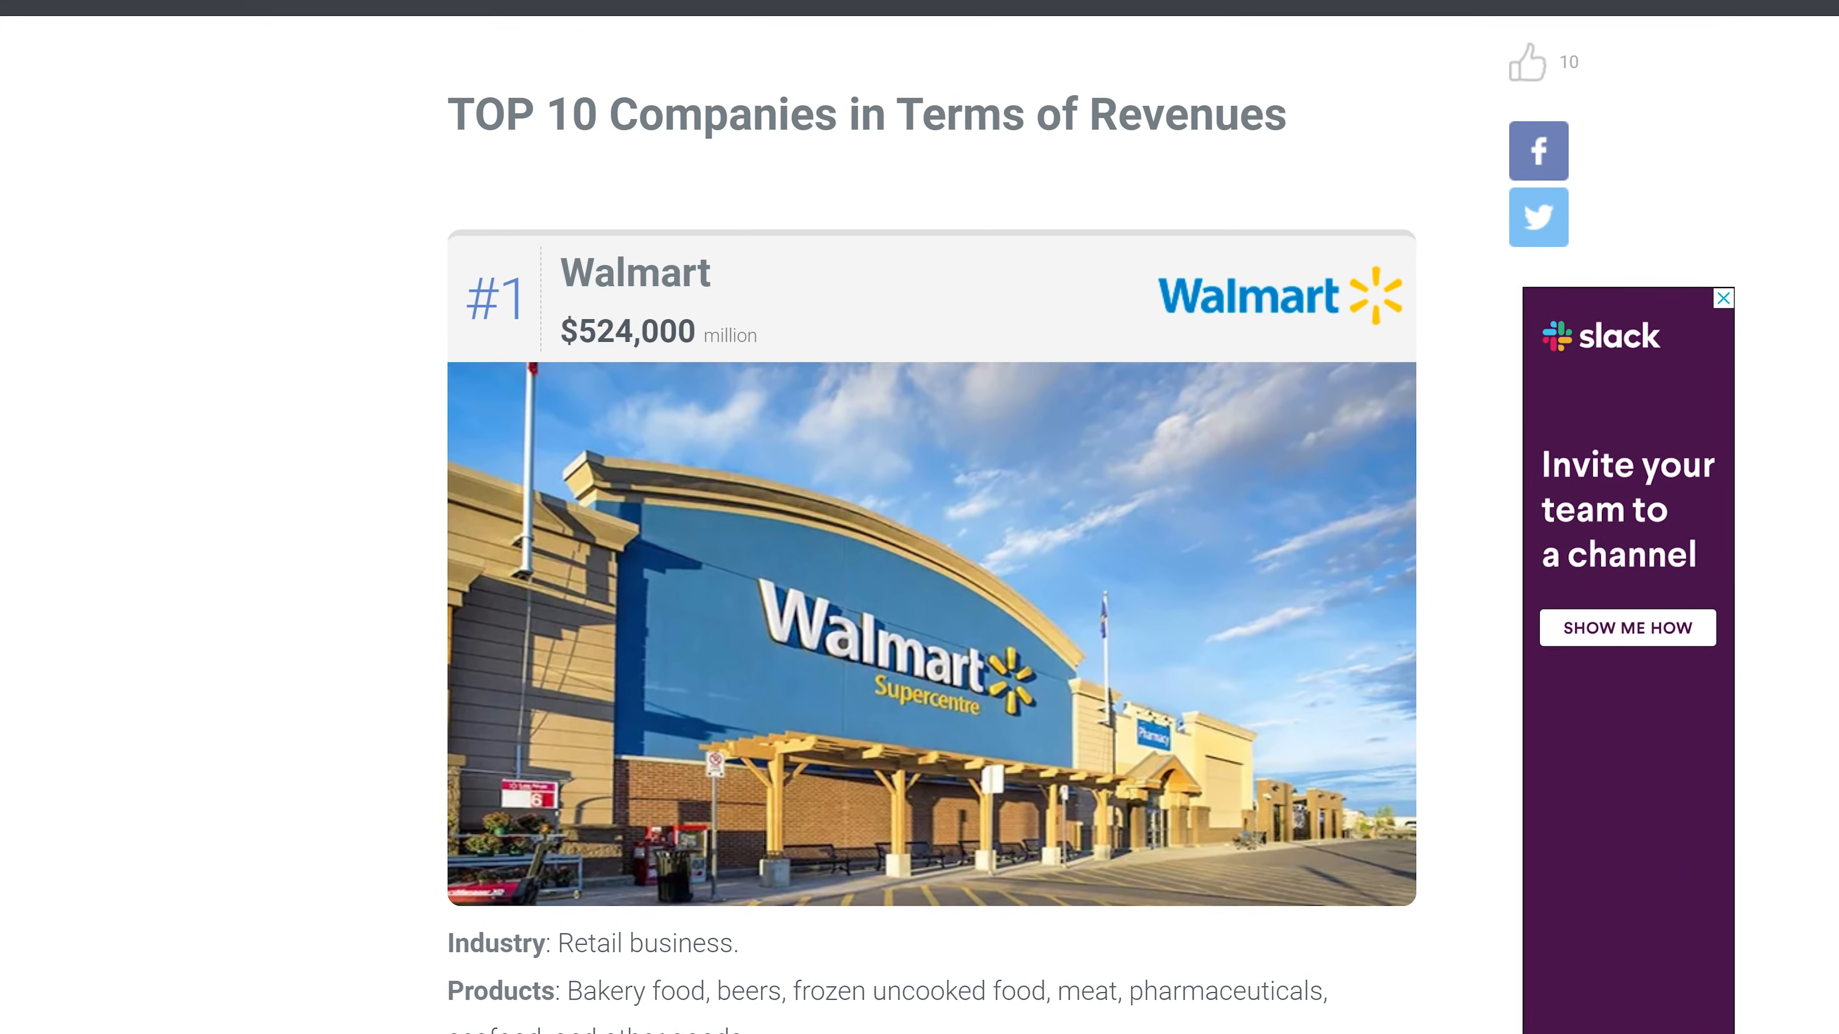
Step: Scroll through the top 10 companies by revenue ranking starting with Walmart
{"action": "scroll", "scroll_direction": "down", "scroll_amount": 3}
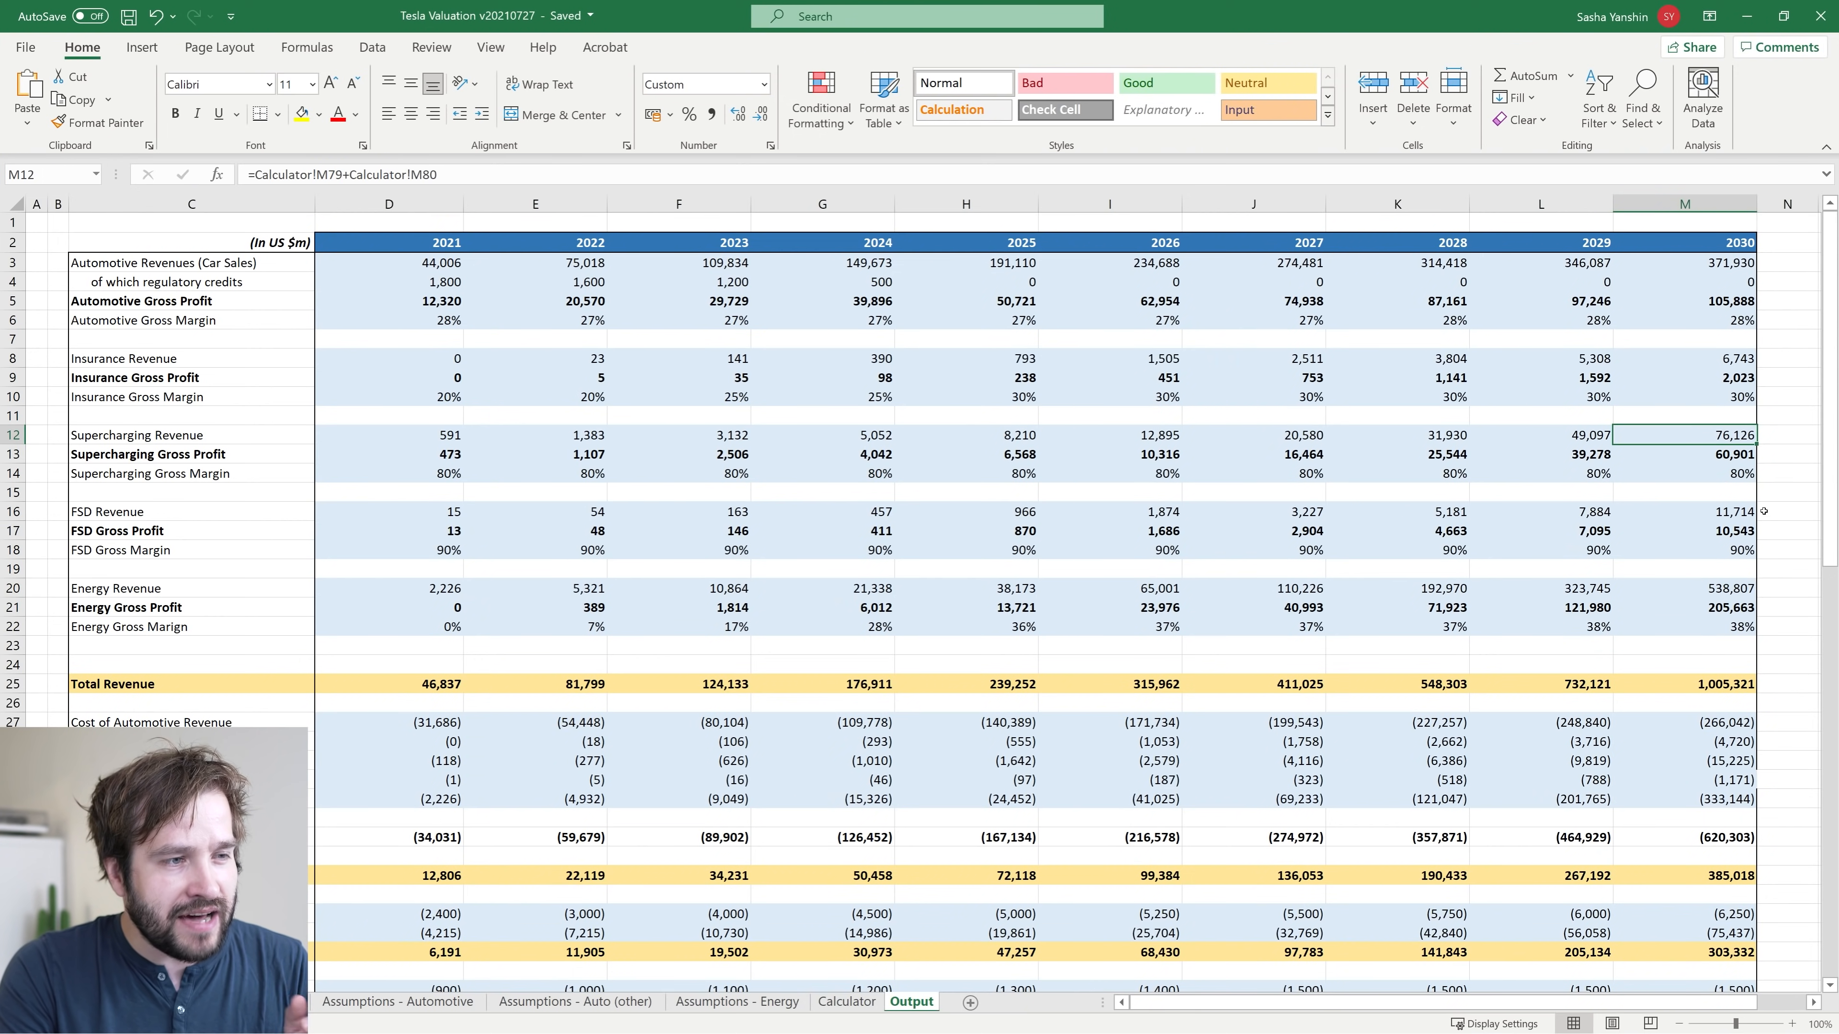
{"action": "left_click", "coordinate": [1731, 512]}
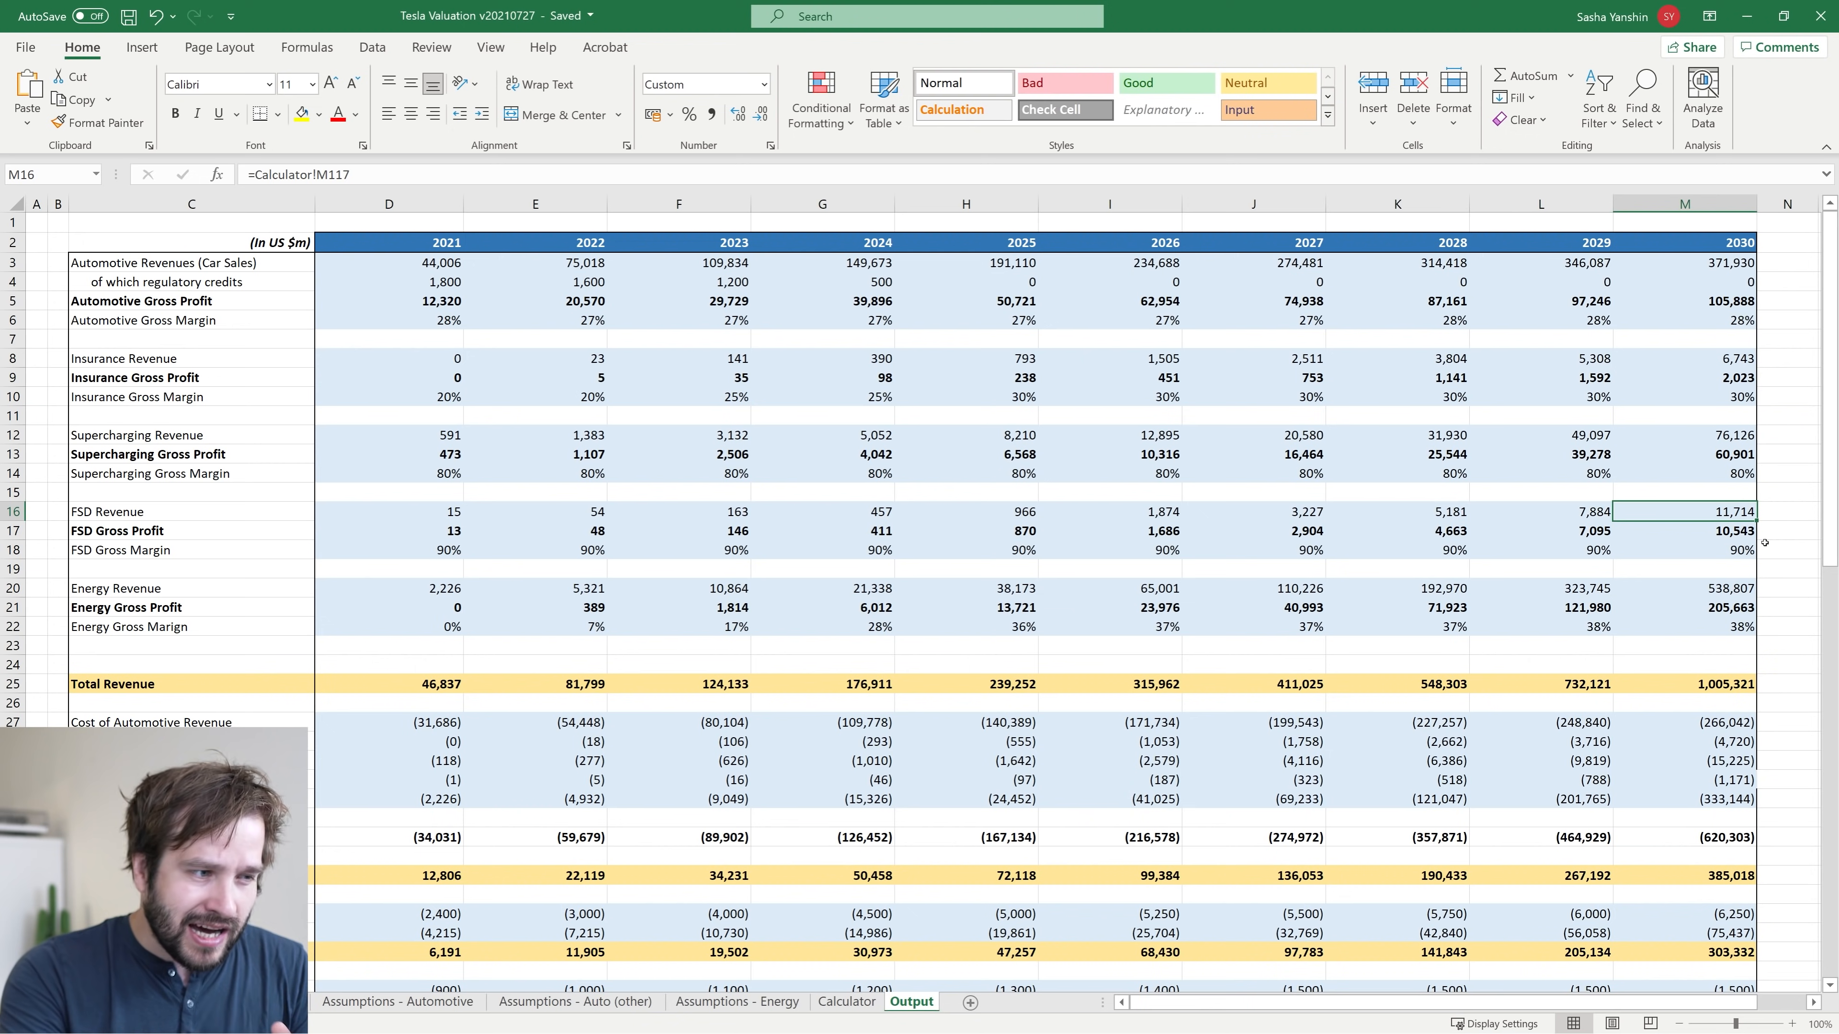
{"action": "mouse_move", "coordinate": [1756, 566]}
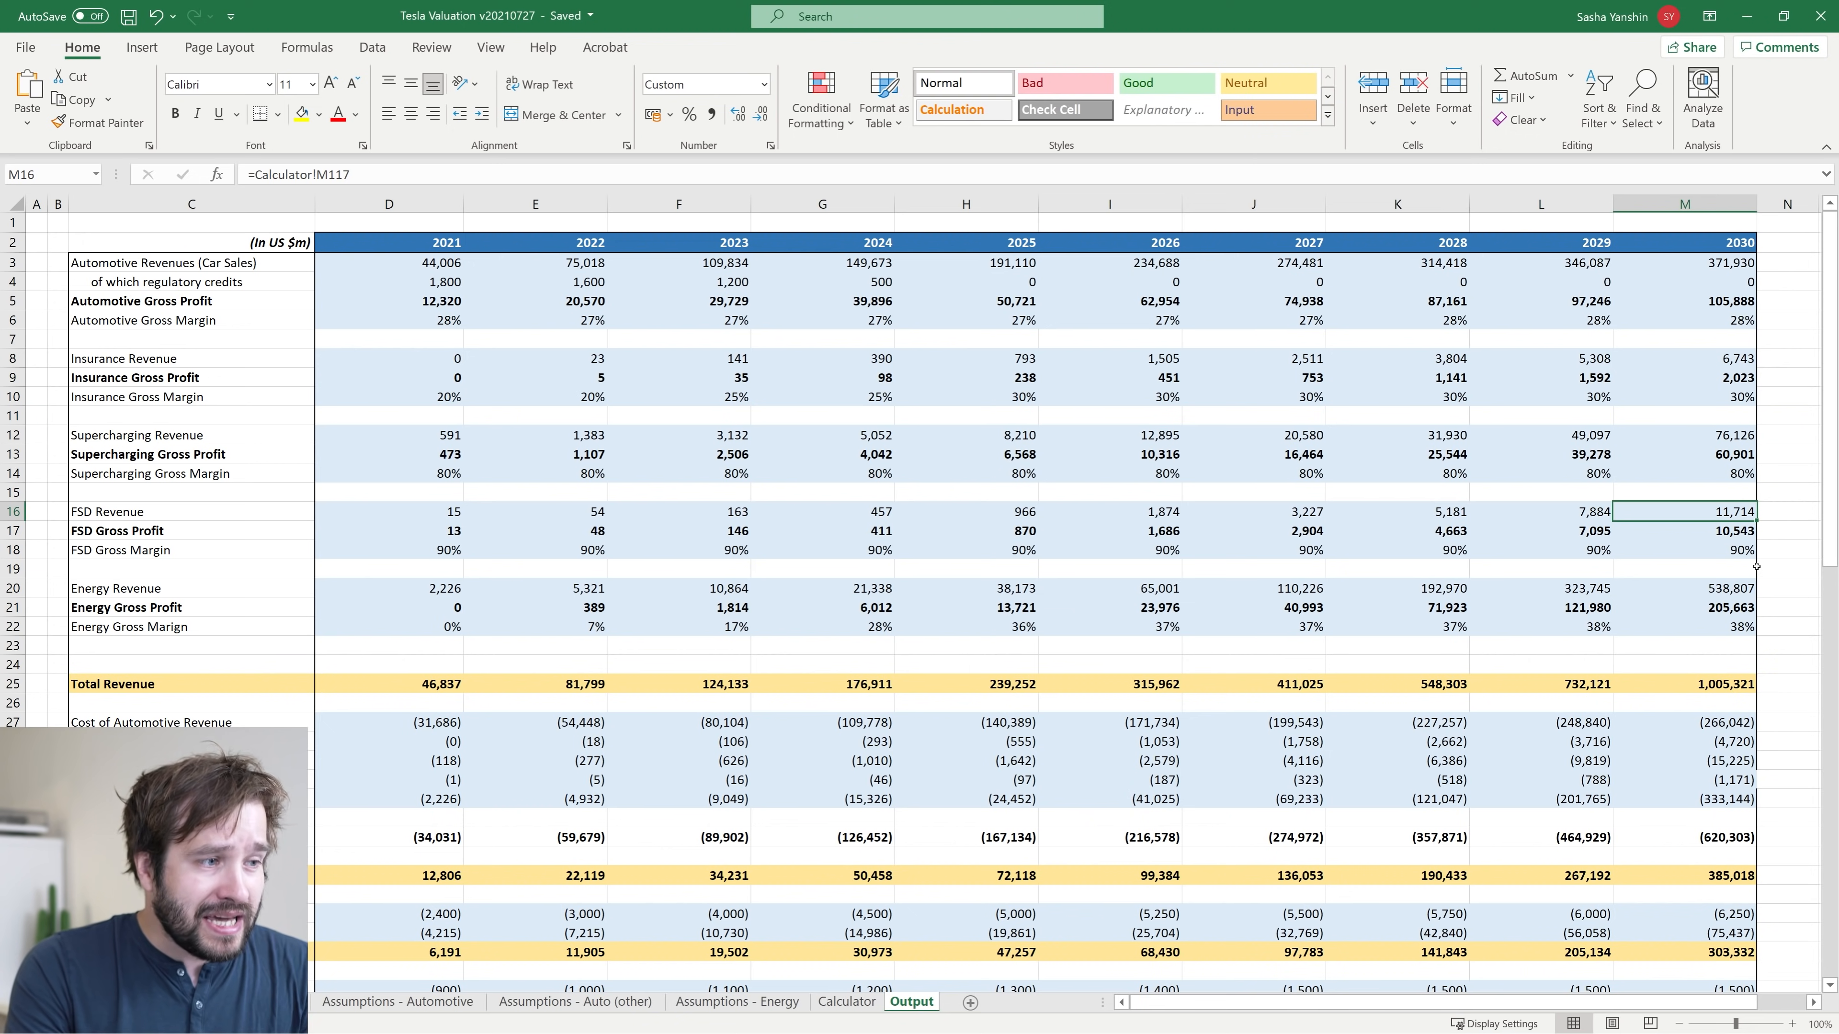
{"action": "left_click", "coordinate": [1733, 530]}
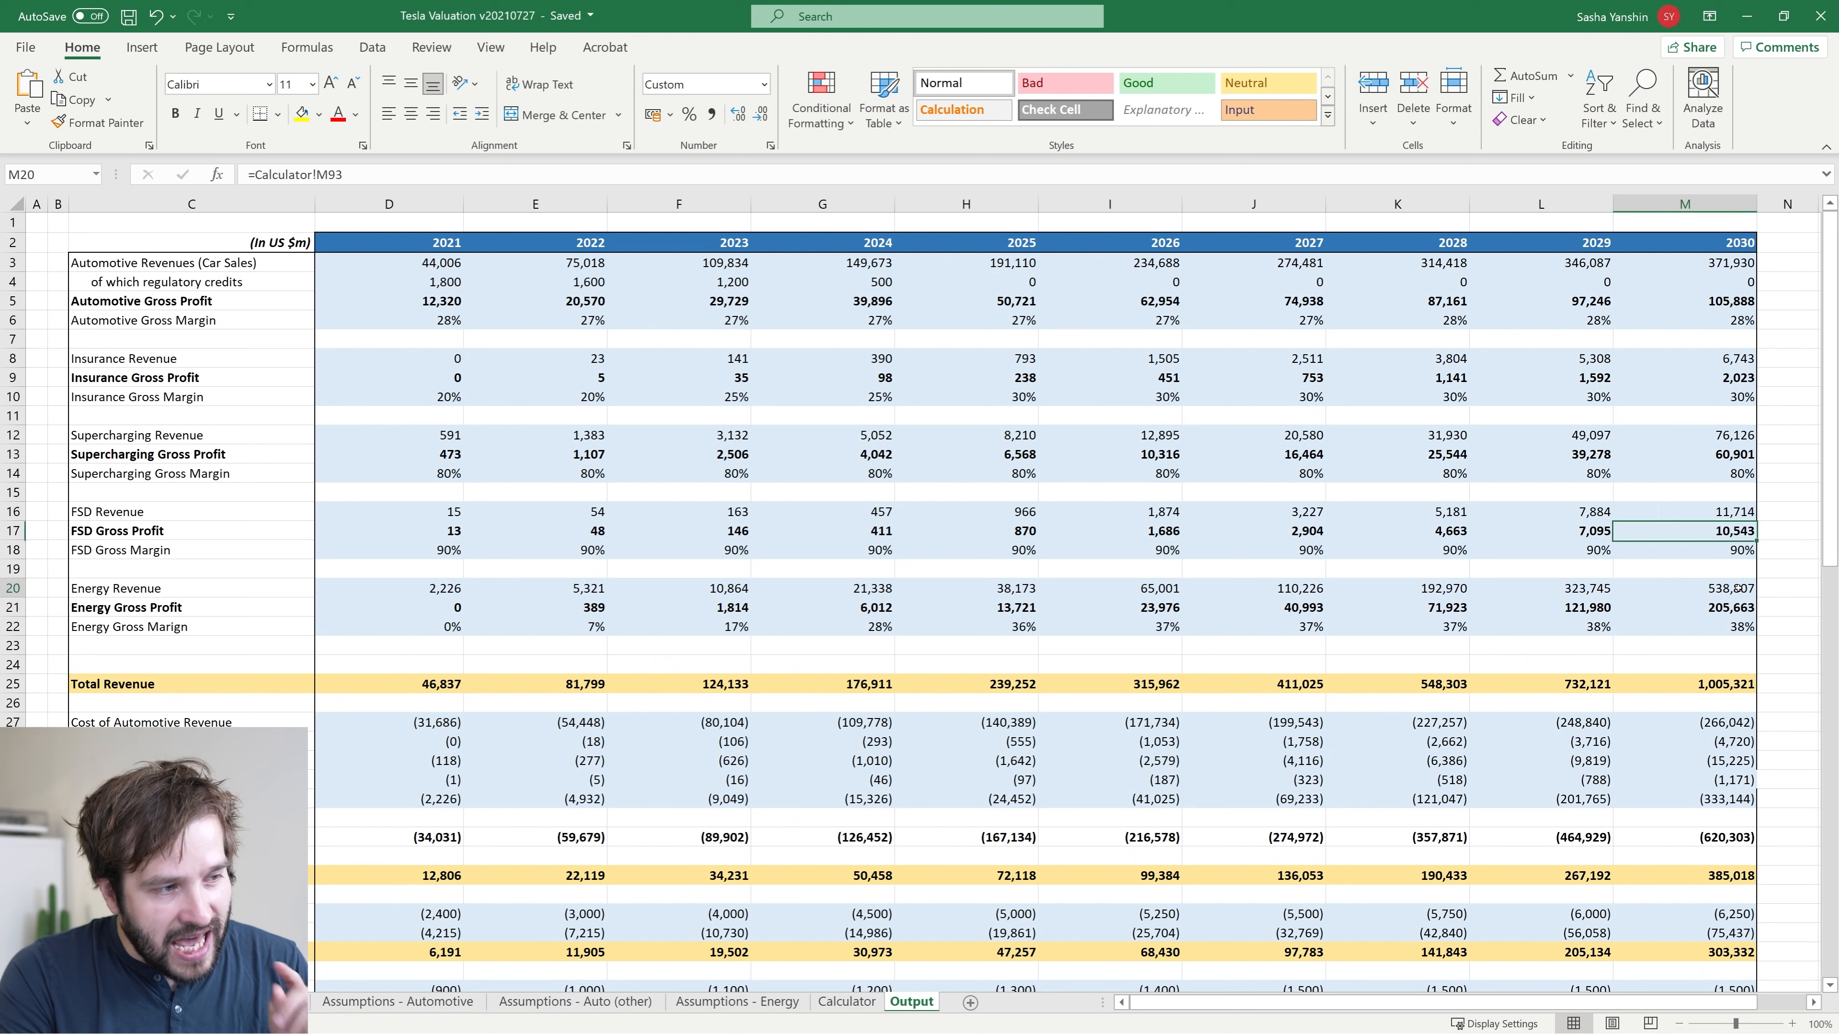
{"action": "left_click", "coordinate": [1733, 588]}
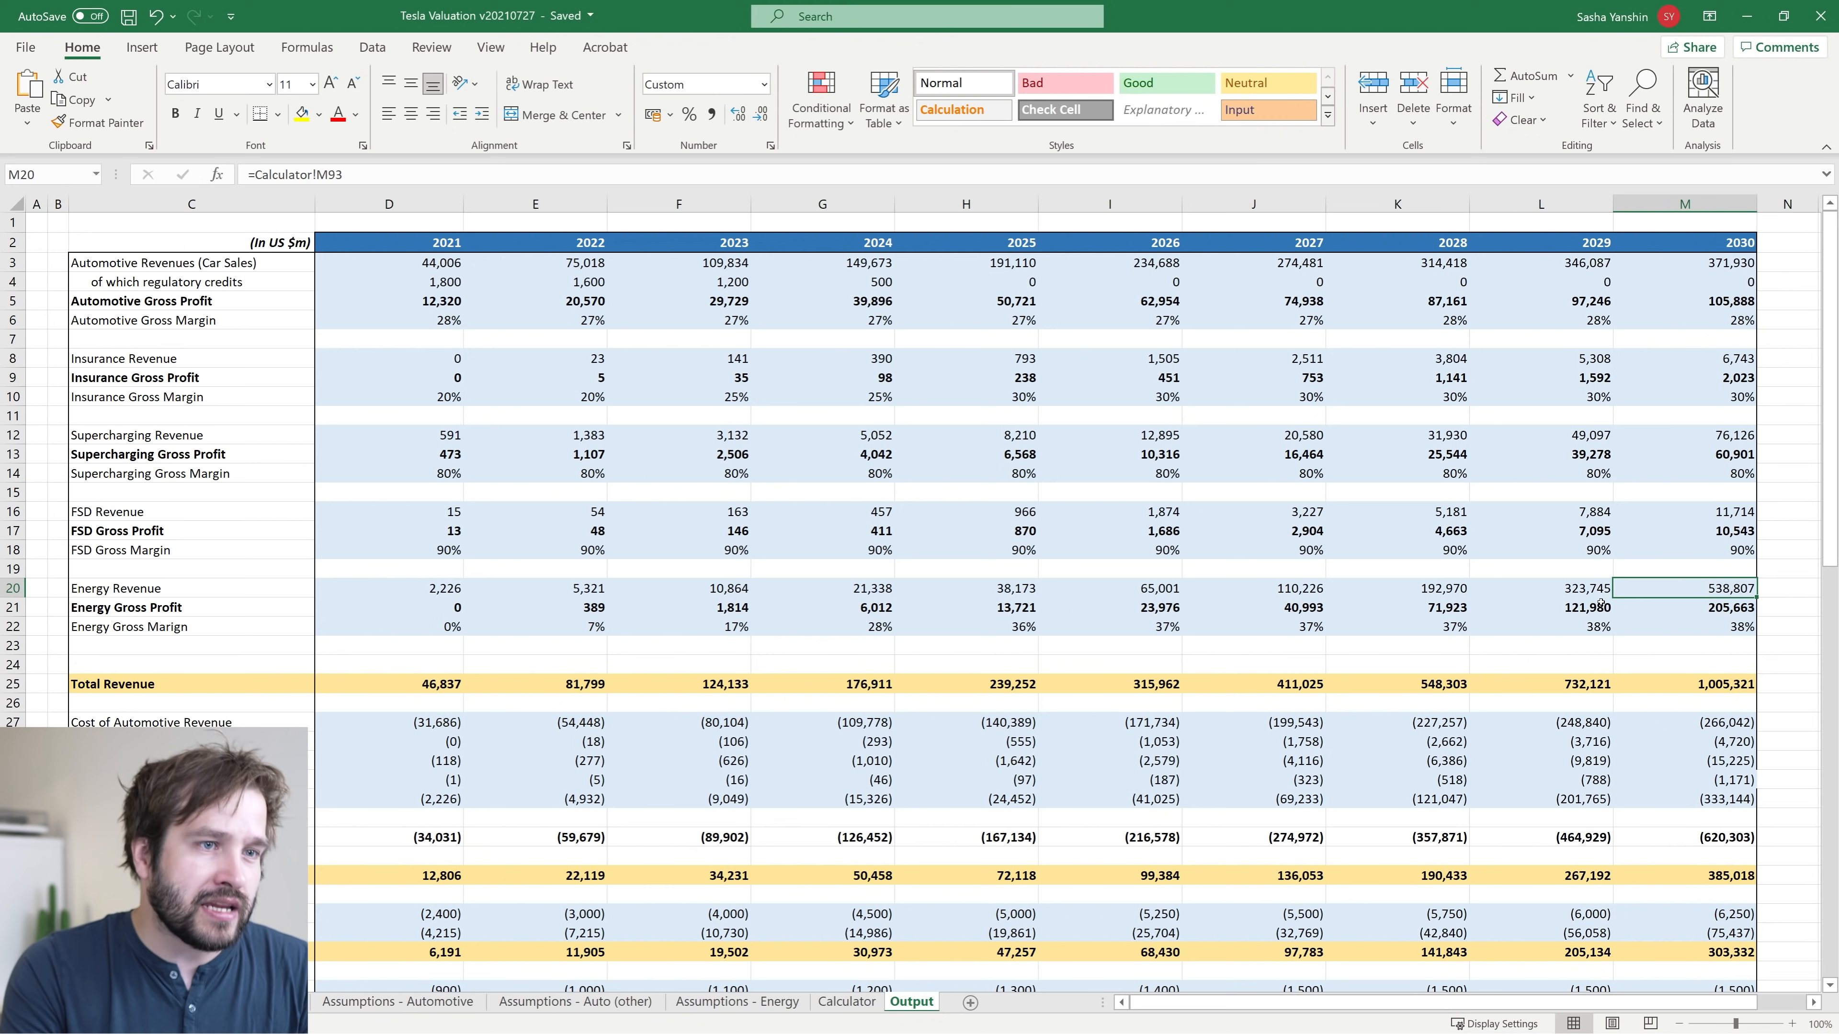
{"action": "left_click", "coordinate": [1588, 588]}
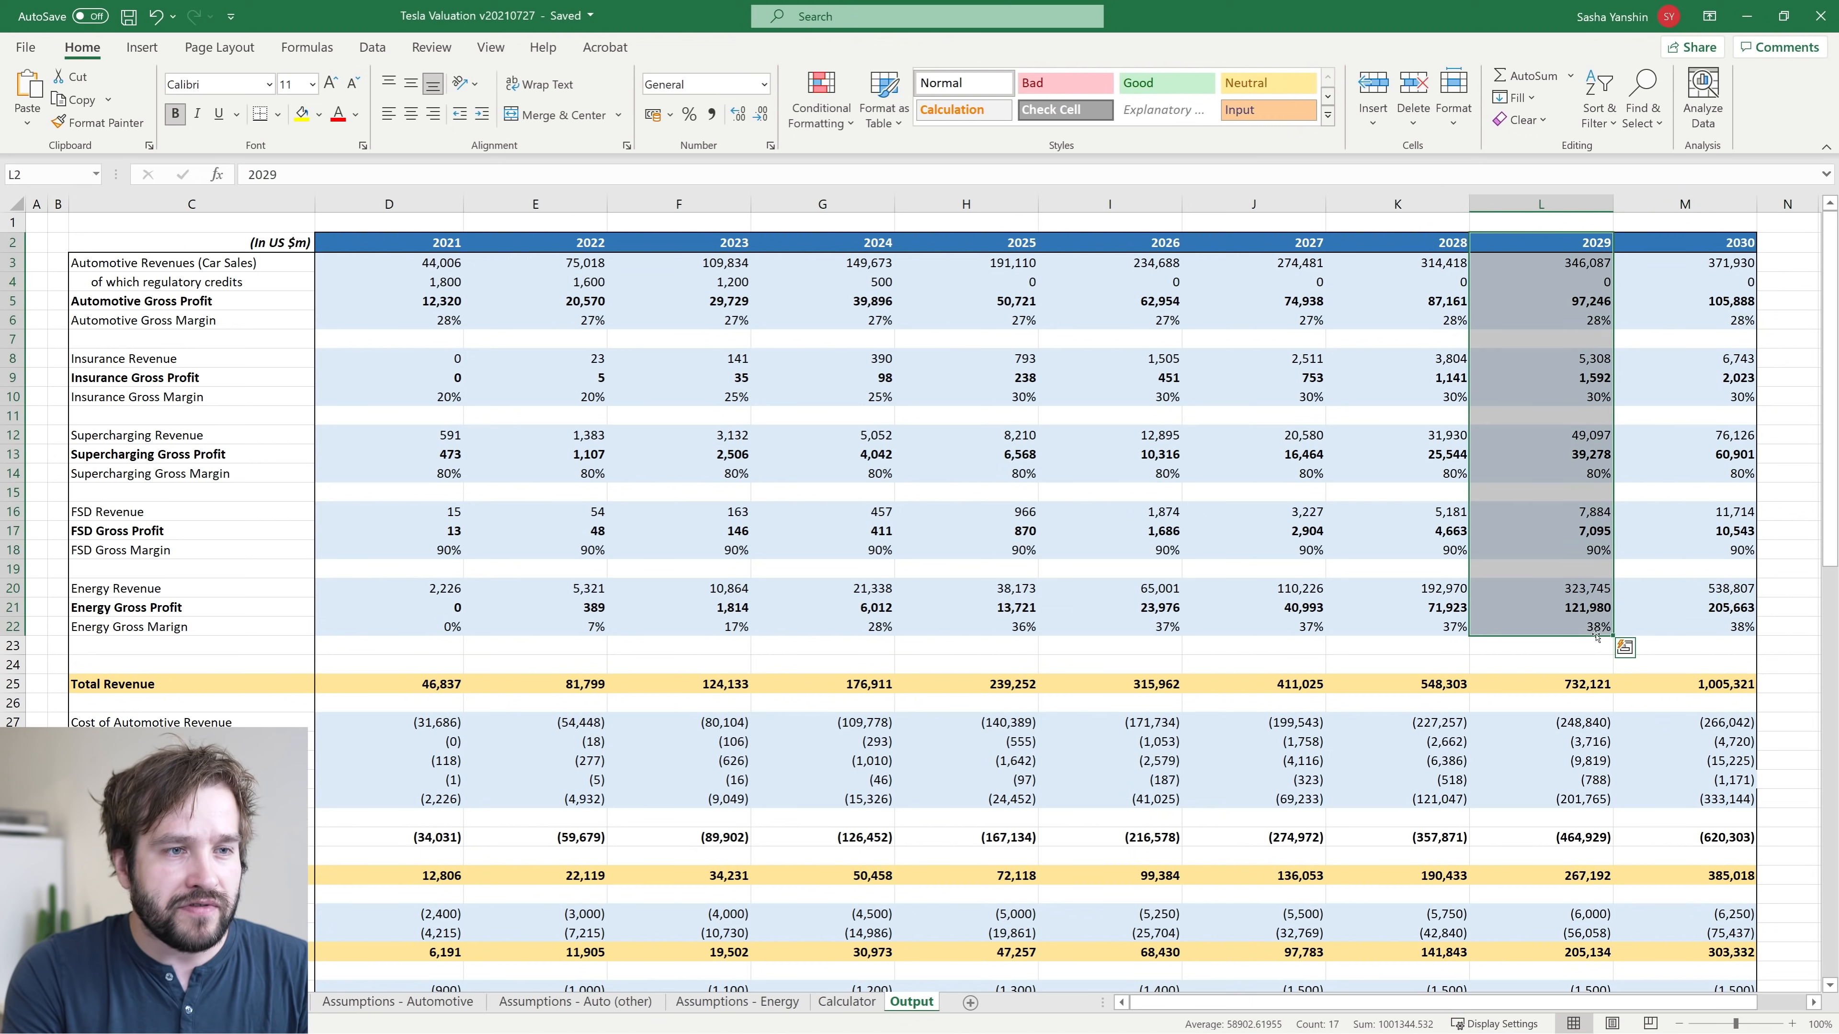
{"action": "left_click", "coordinate": [1731, 588]}
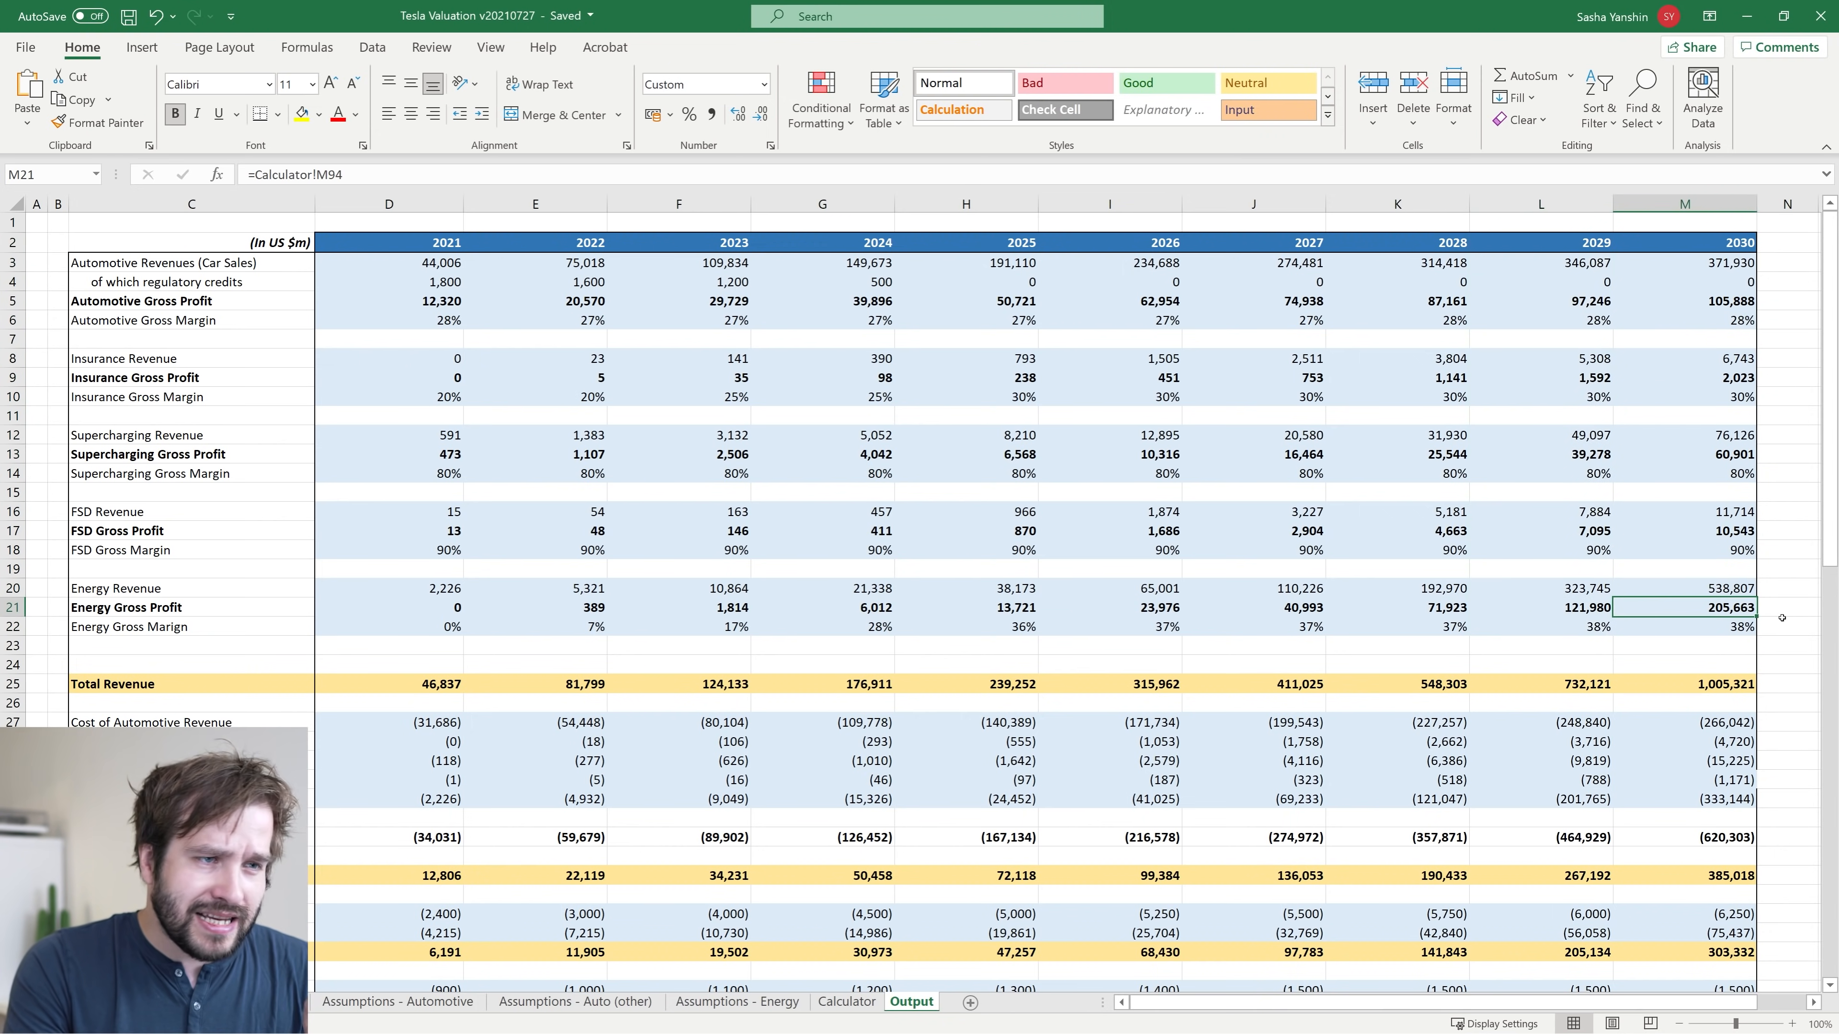
{"action": "scroll", "scroll_direction": "down", "scroll_amount": 3}
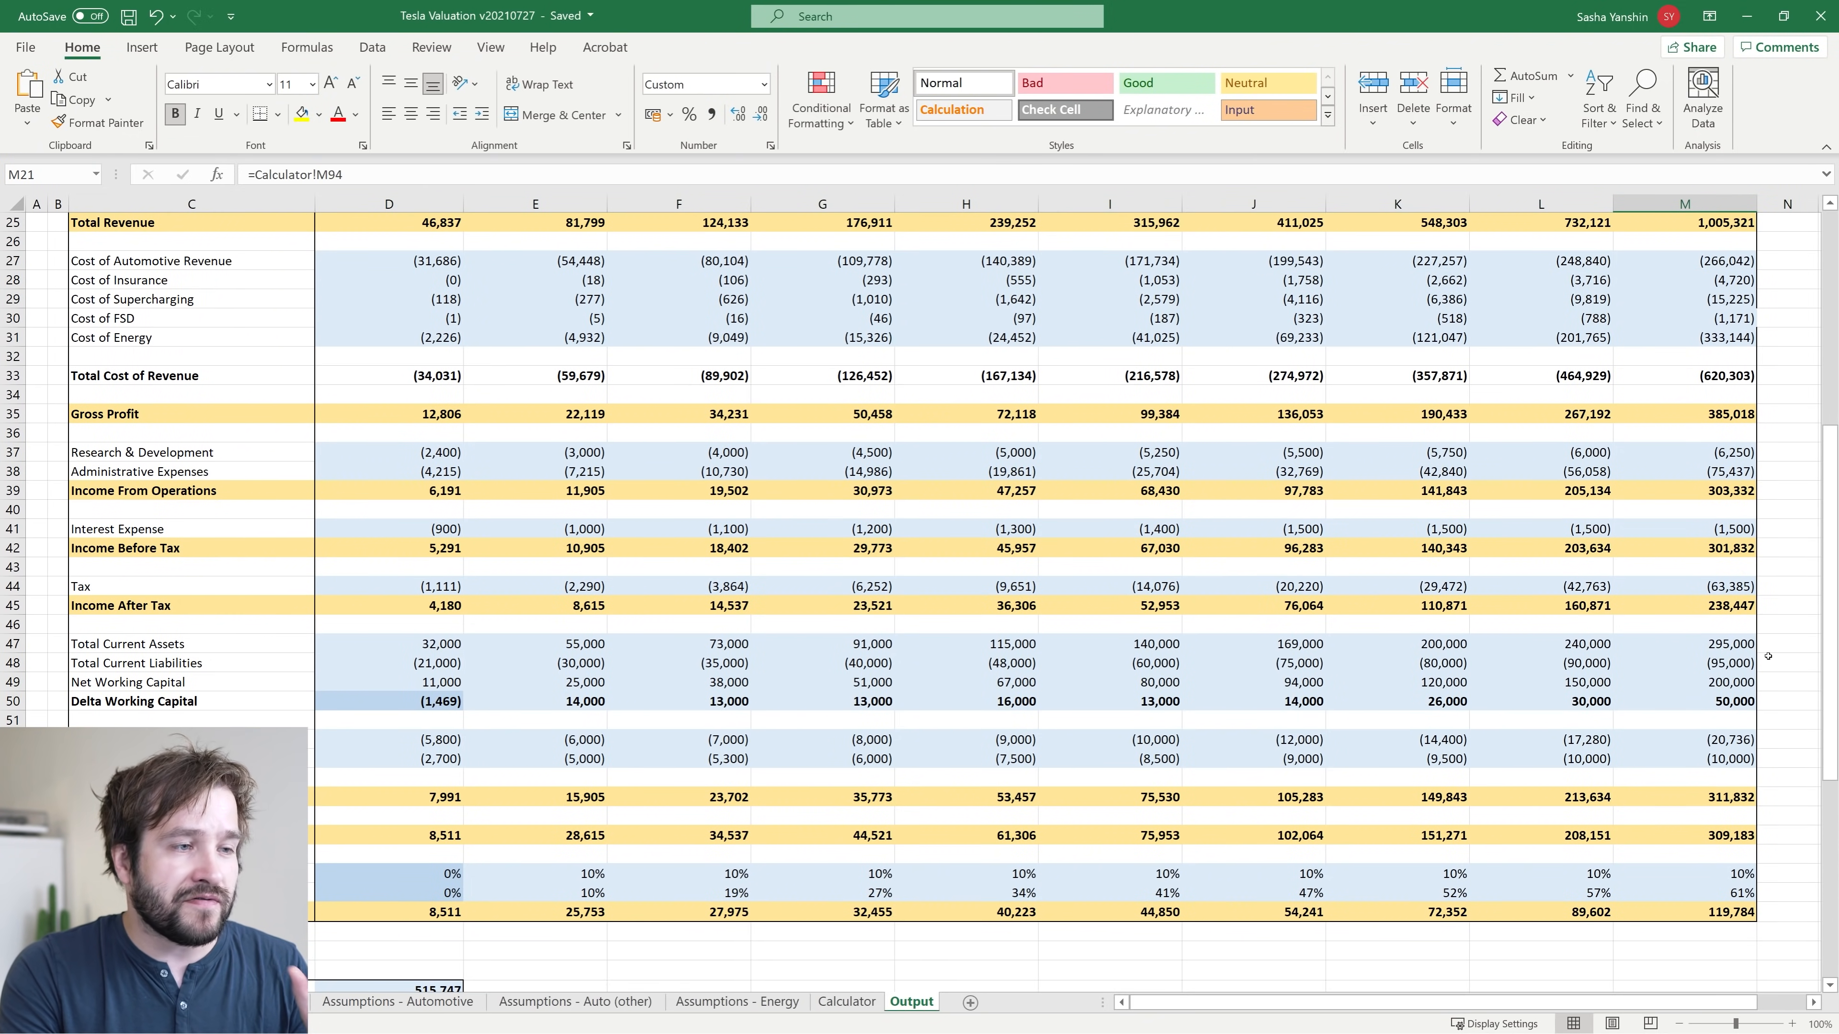
{"action": "mouse_move", "coordinate": [1741, 509]}
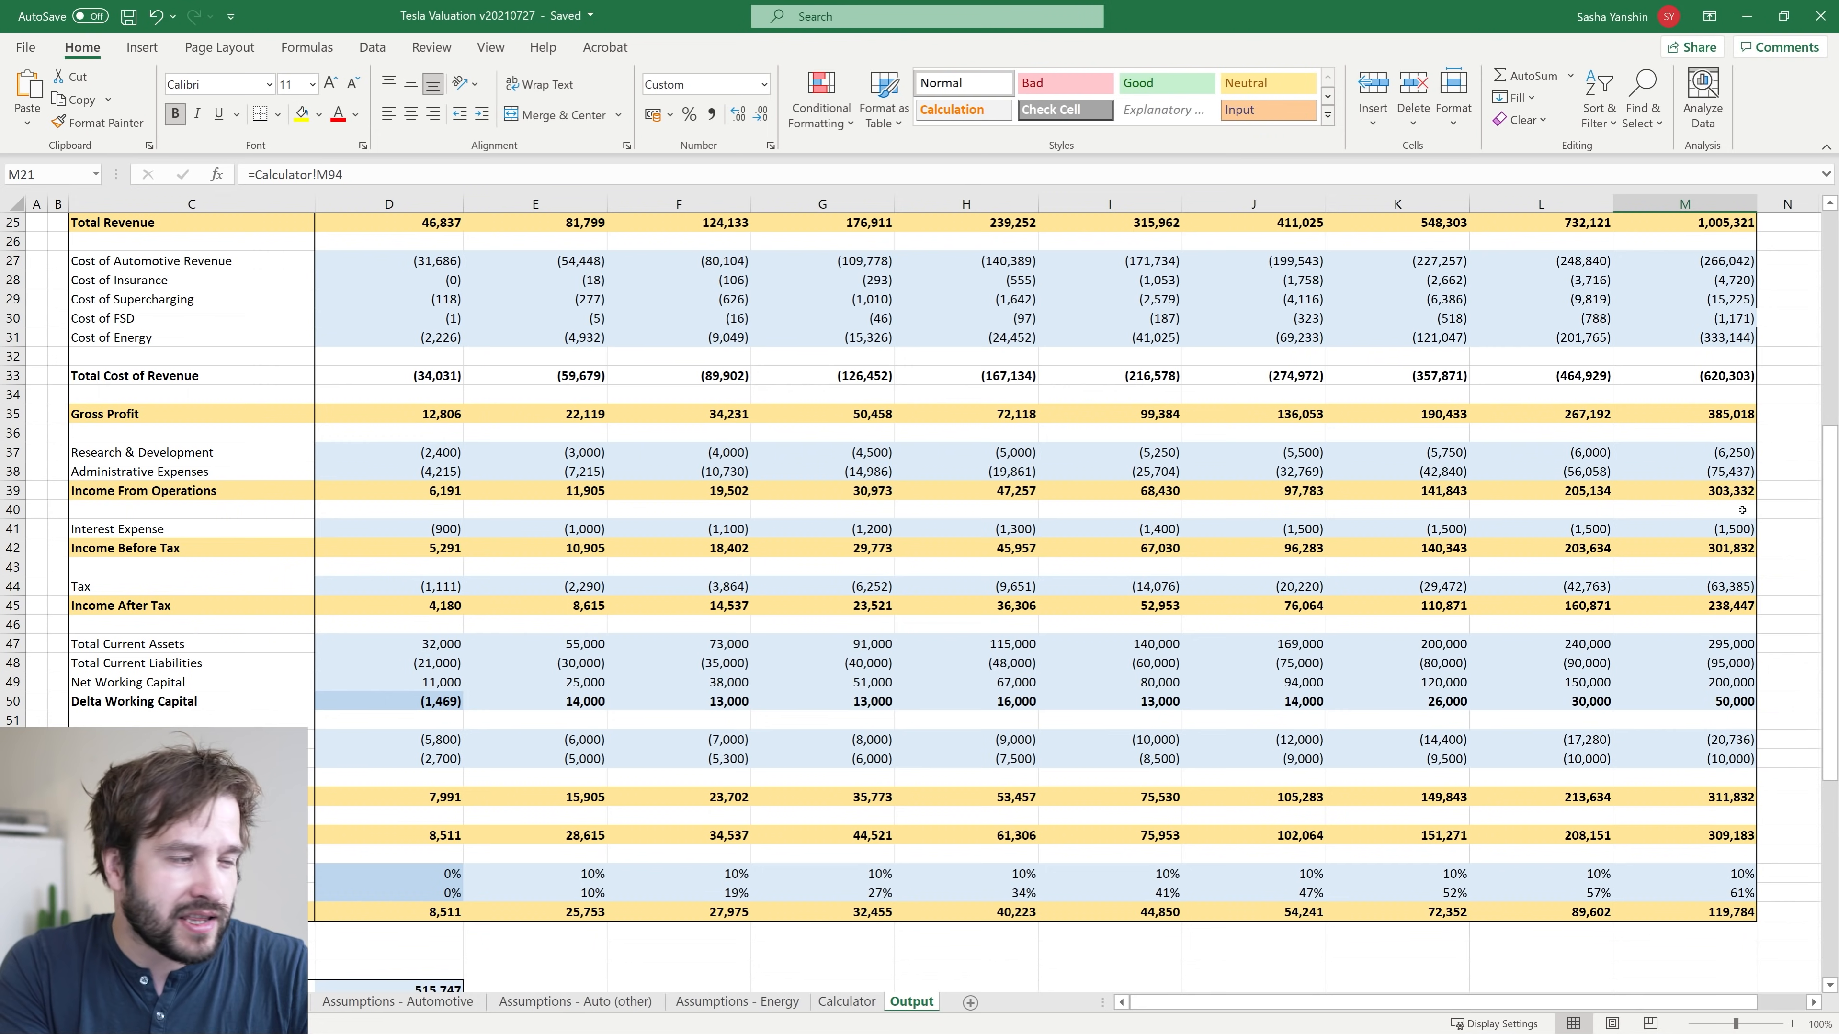
{"action": "left_click", "coordinate": [1688, 548]}
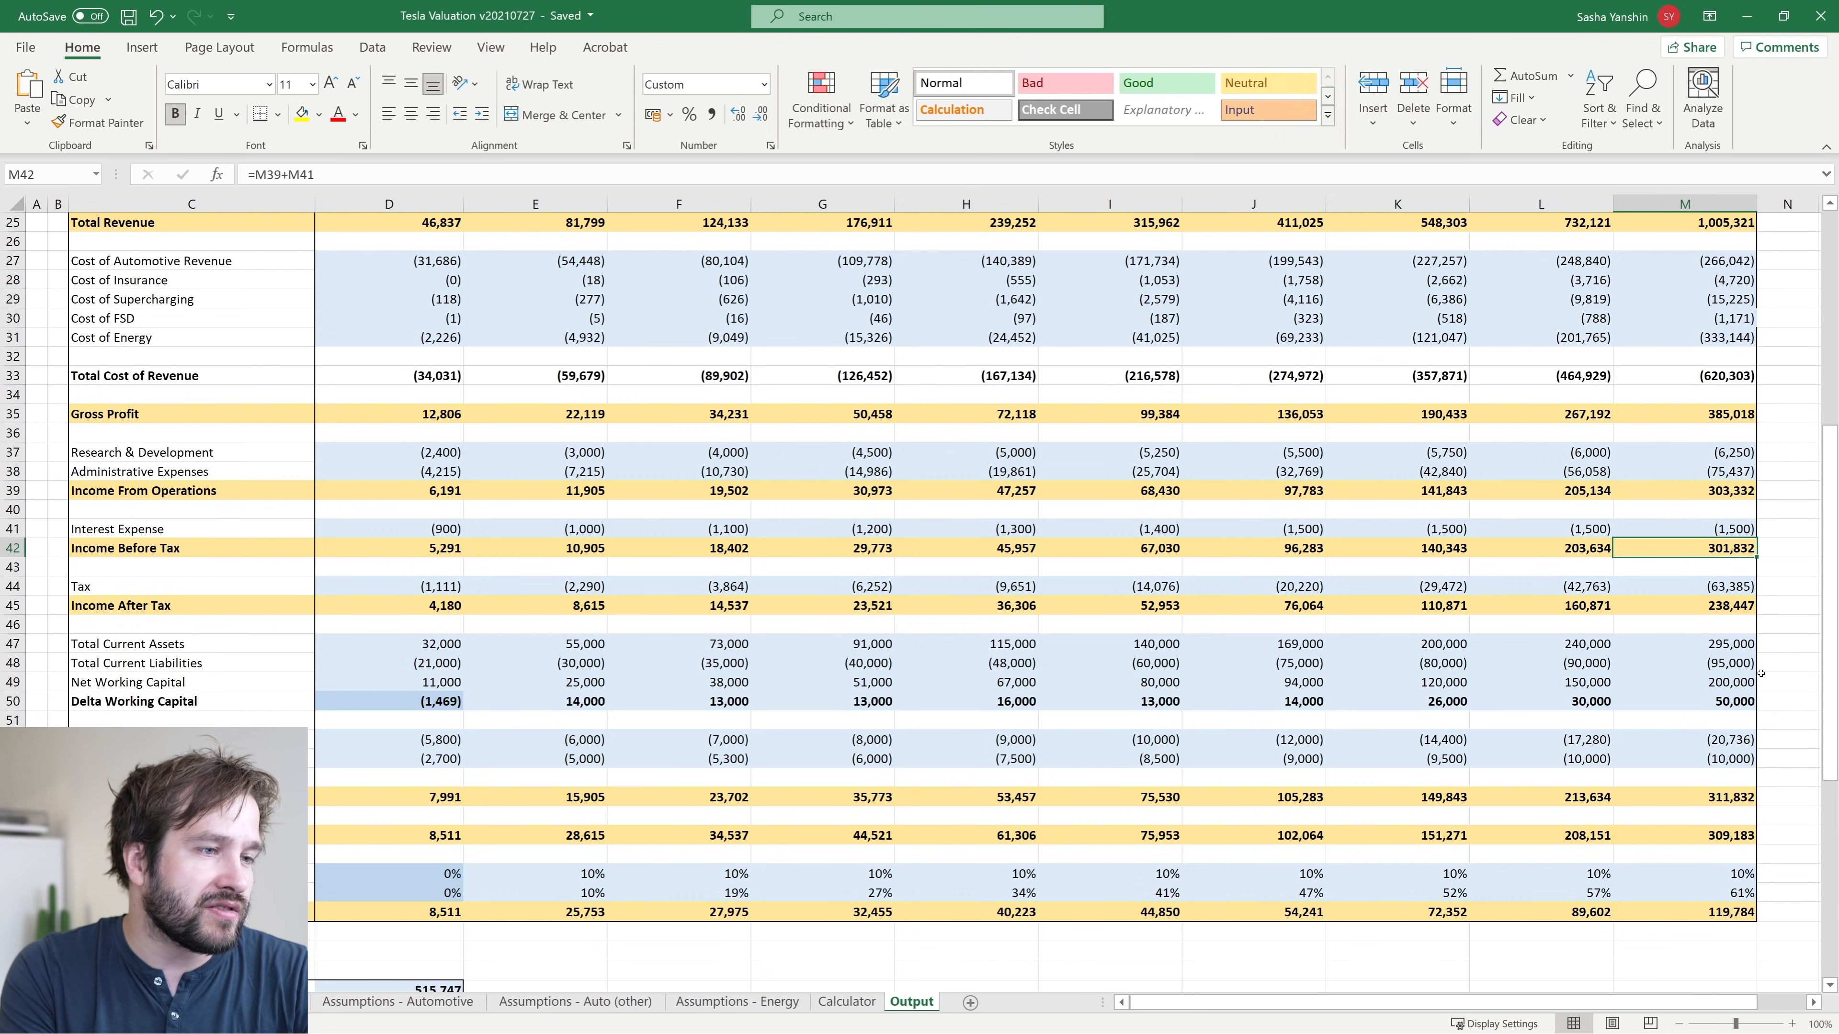
{"action": "left_click", "coordinate": [1731, 835]}
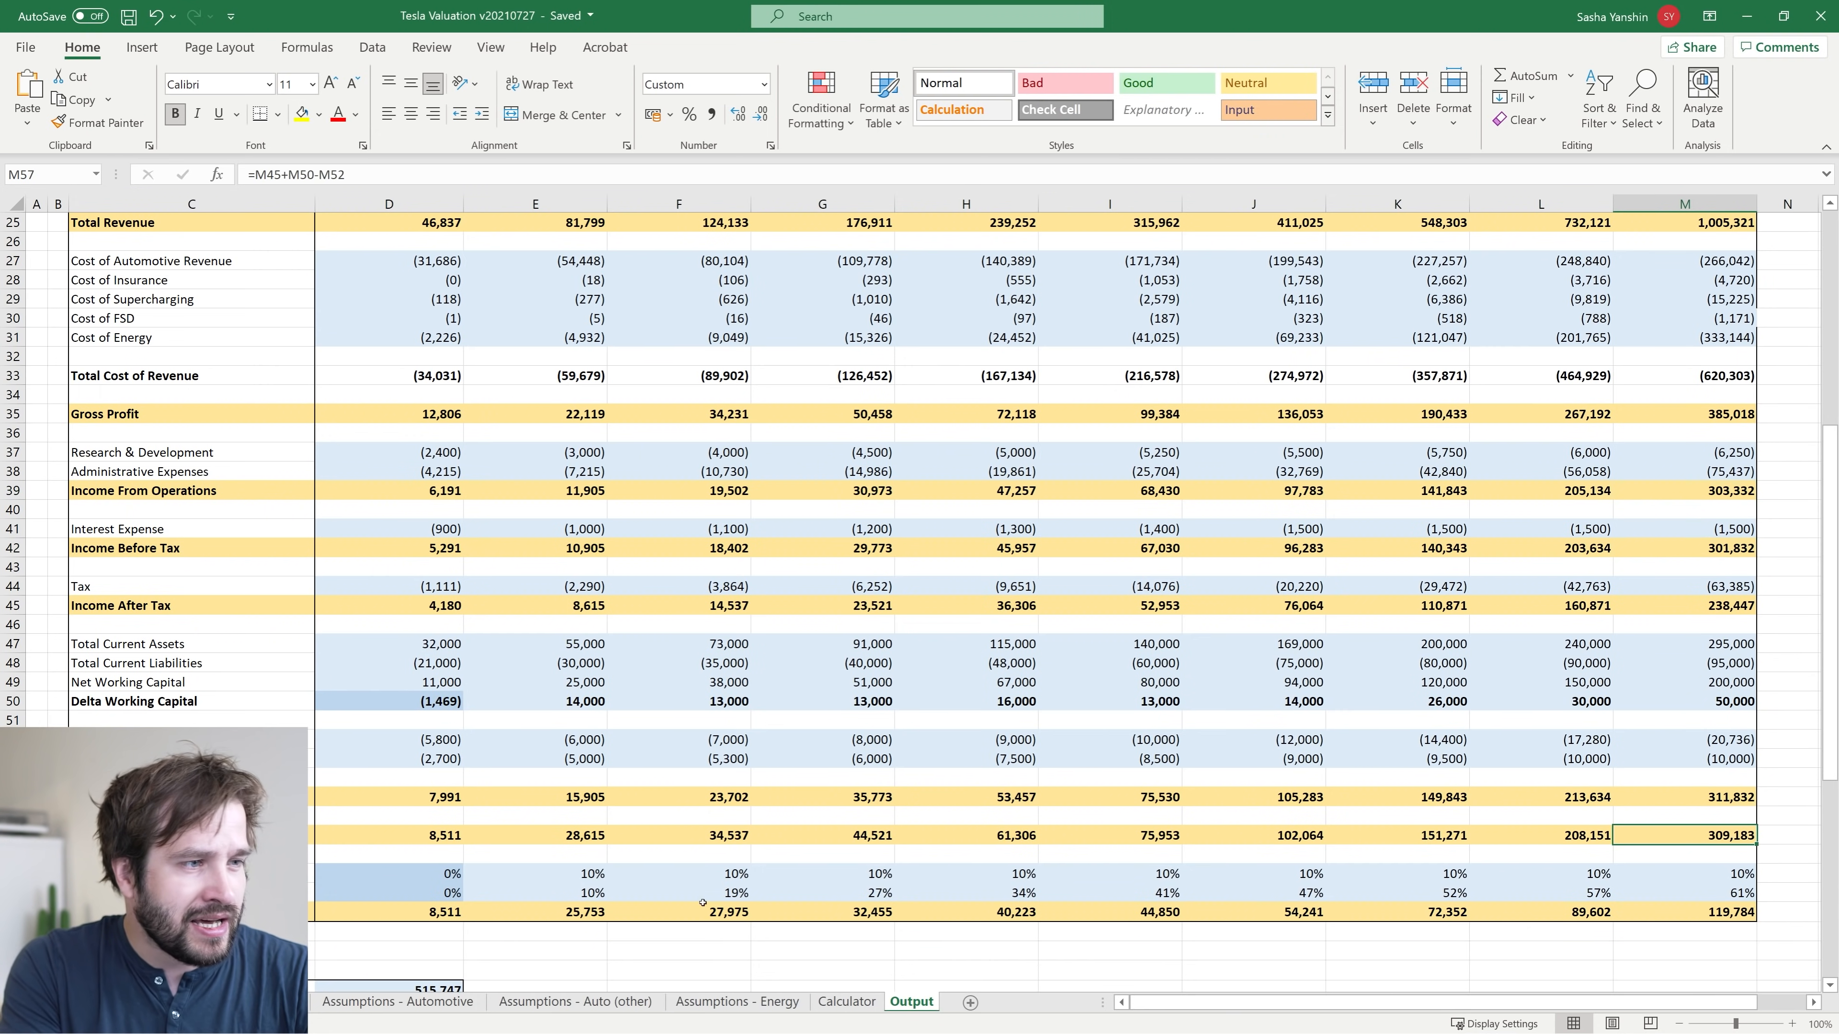
{"action": "scroll", "scroll_direction": "down", "scroll_amount": 3}
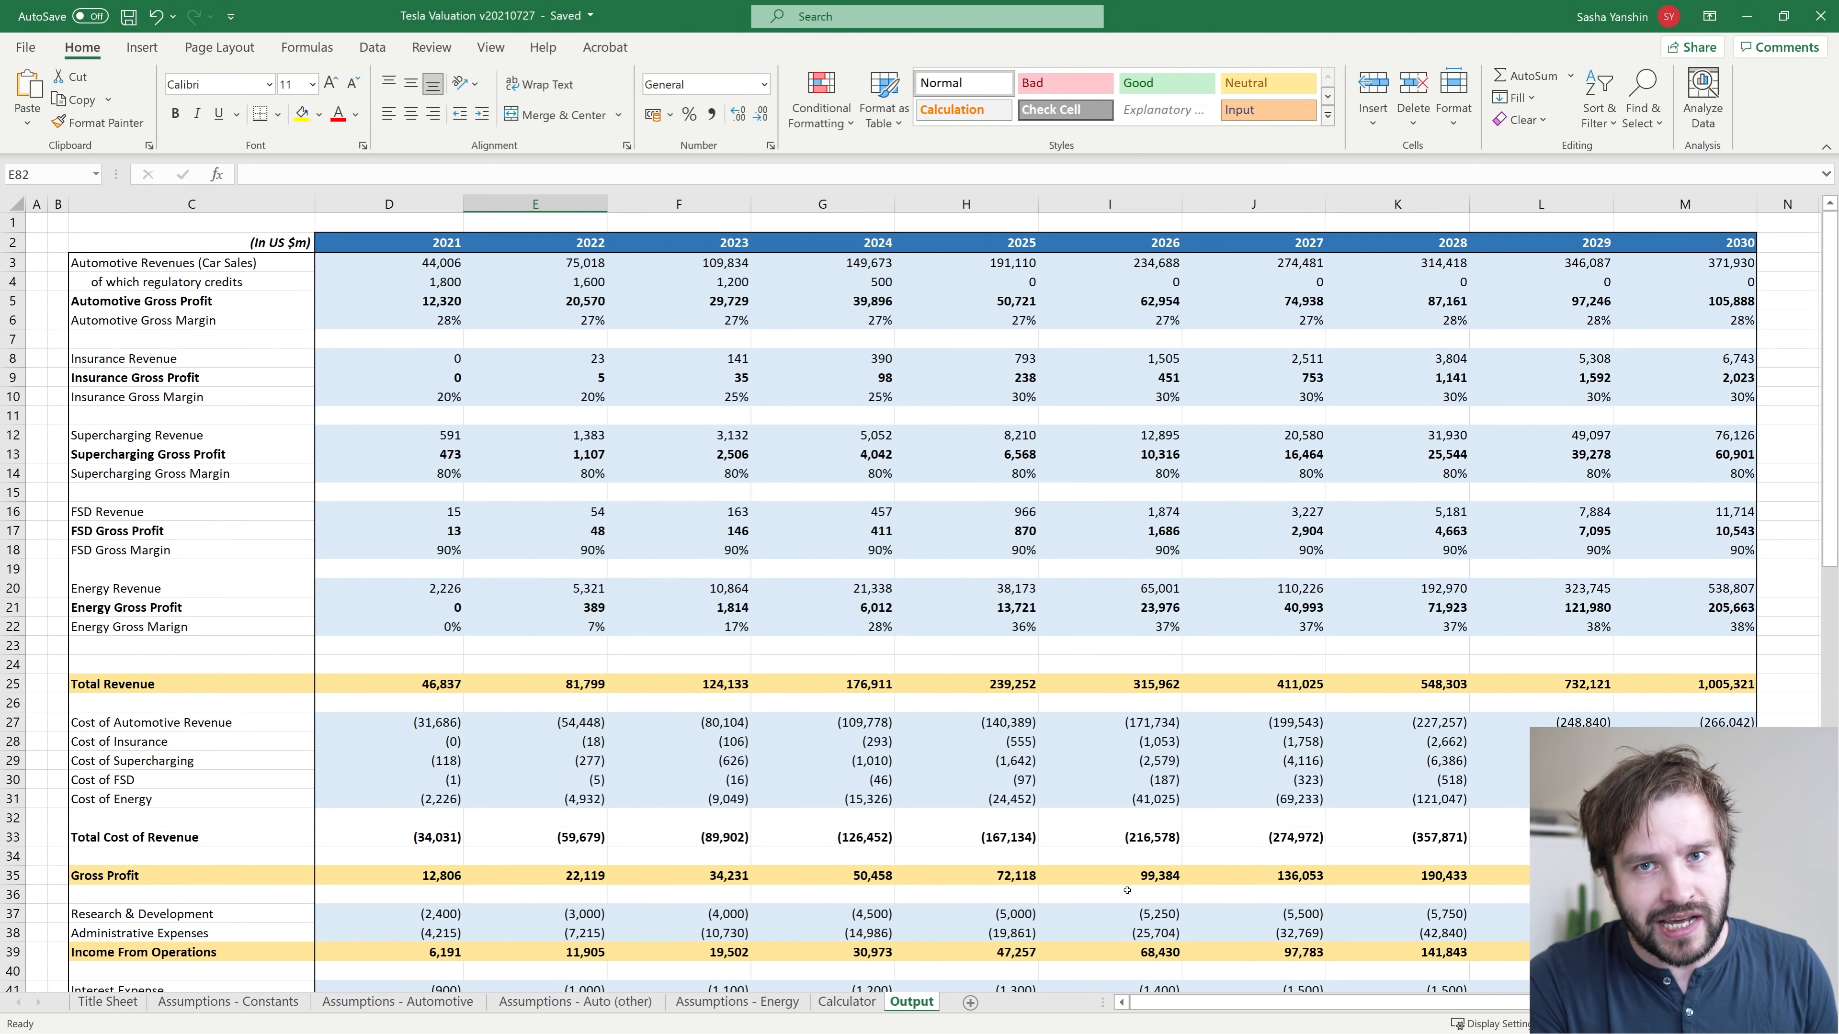
{"action": "mouse_move", "coordinate": [407, 740]}
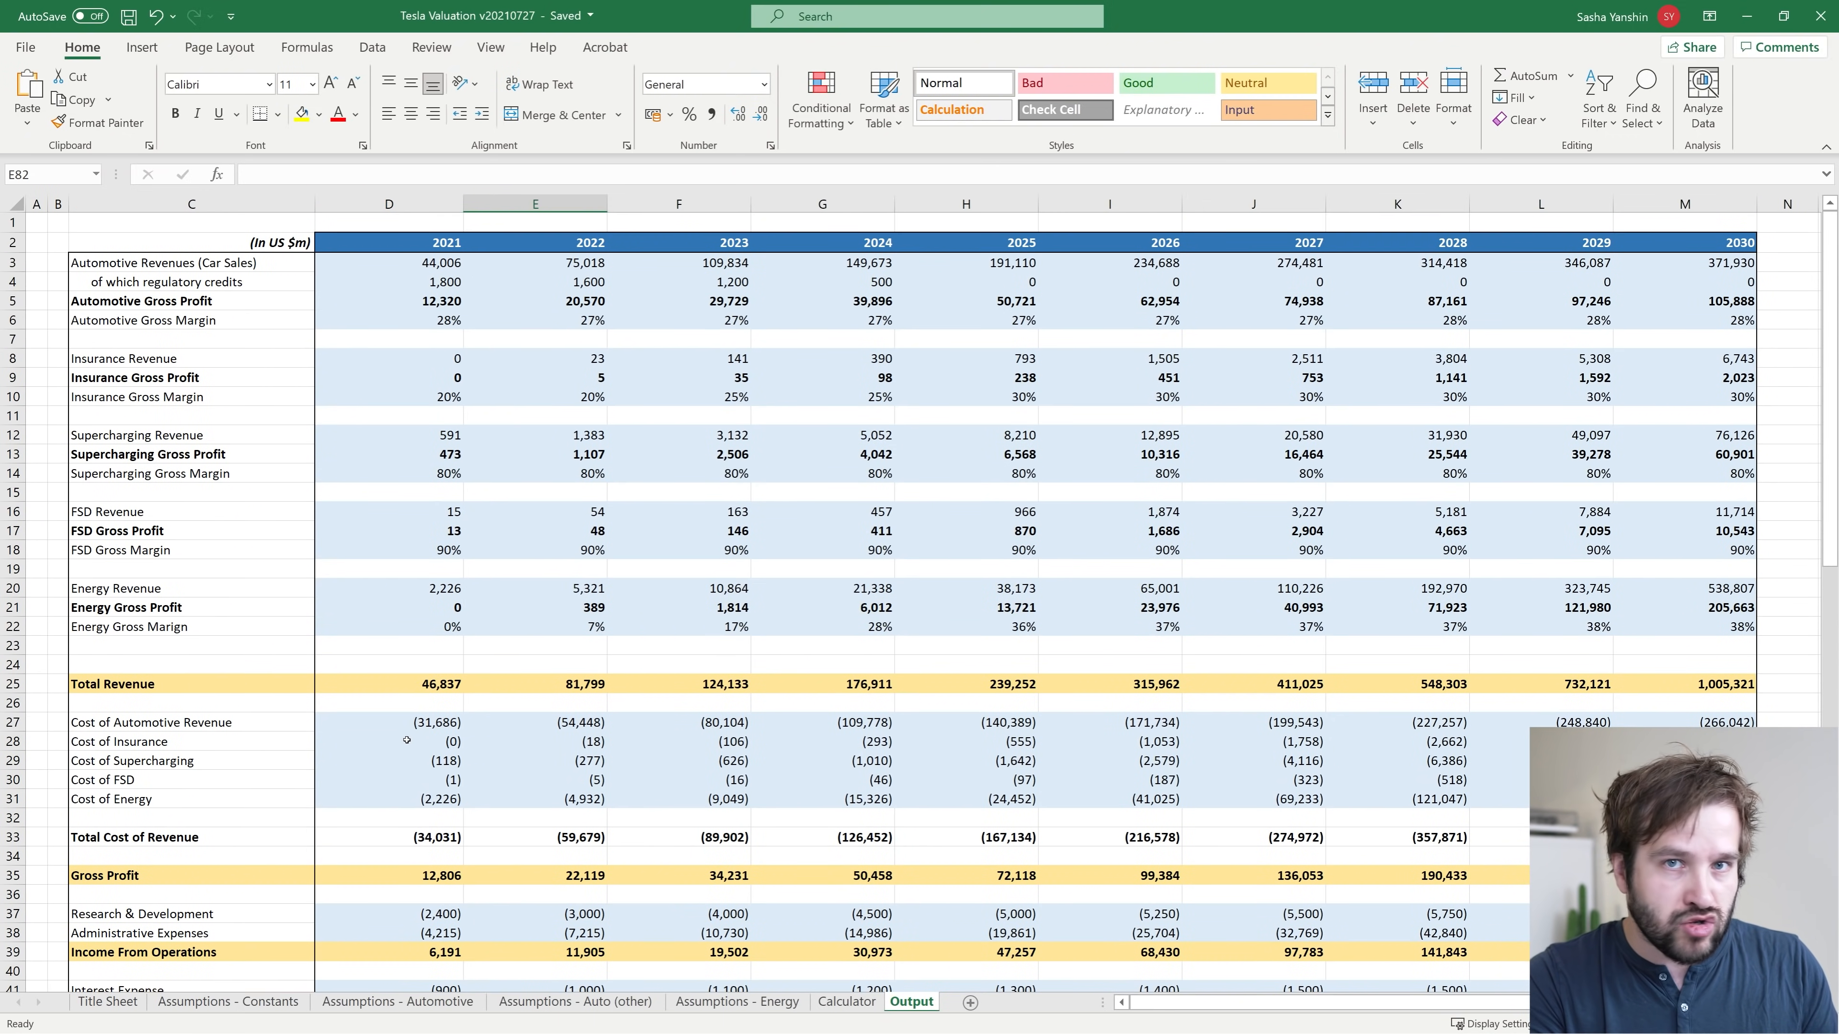
Step: Select the non-automotive business line figures in D8:M22 for clearing
{"action": "left_click_drag", "start_coordinate": [388, 742], "coordinate": [535, 759]}
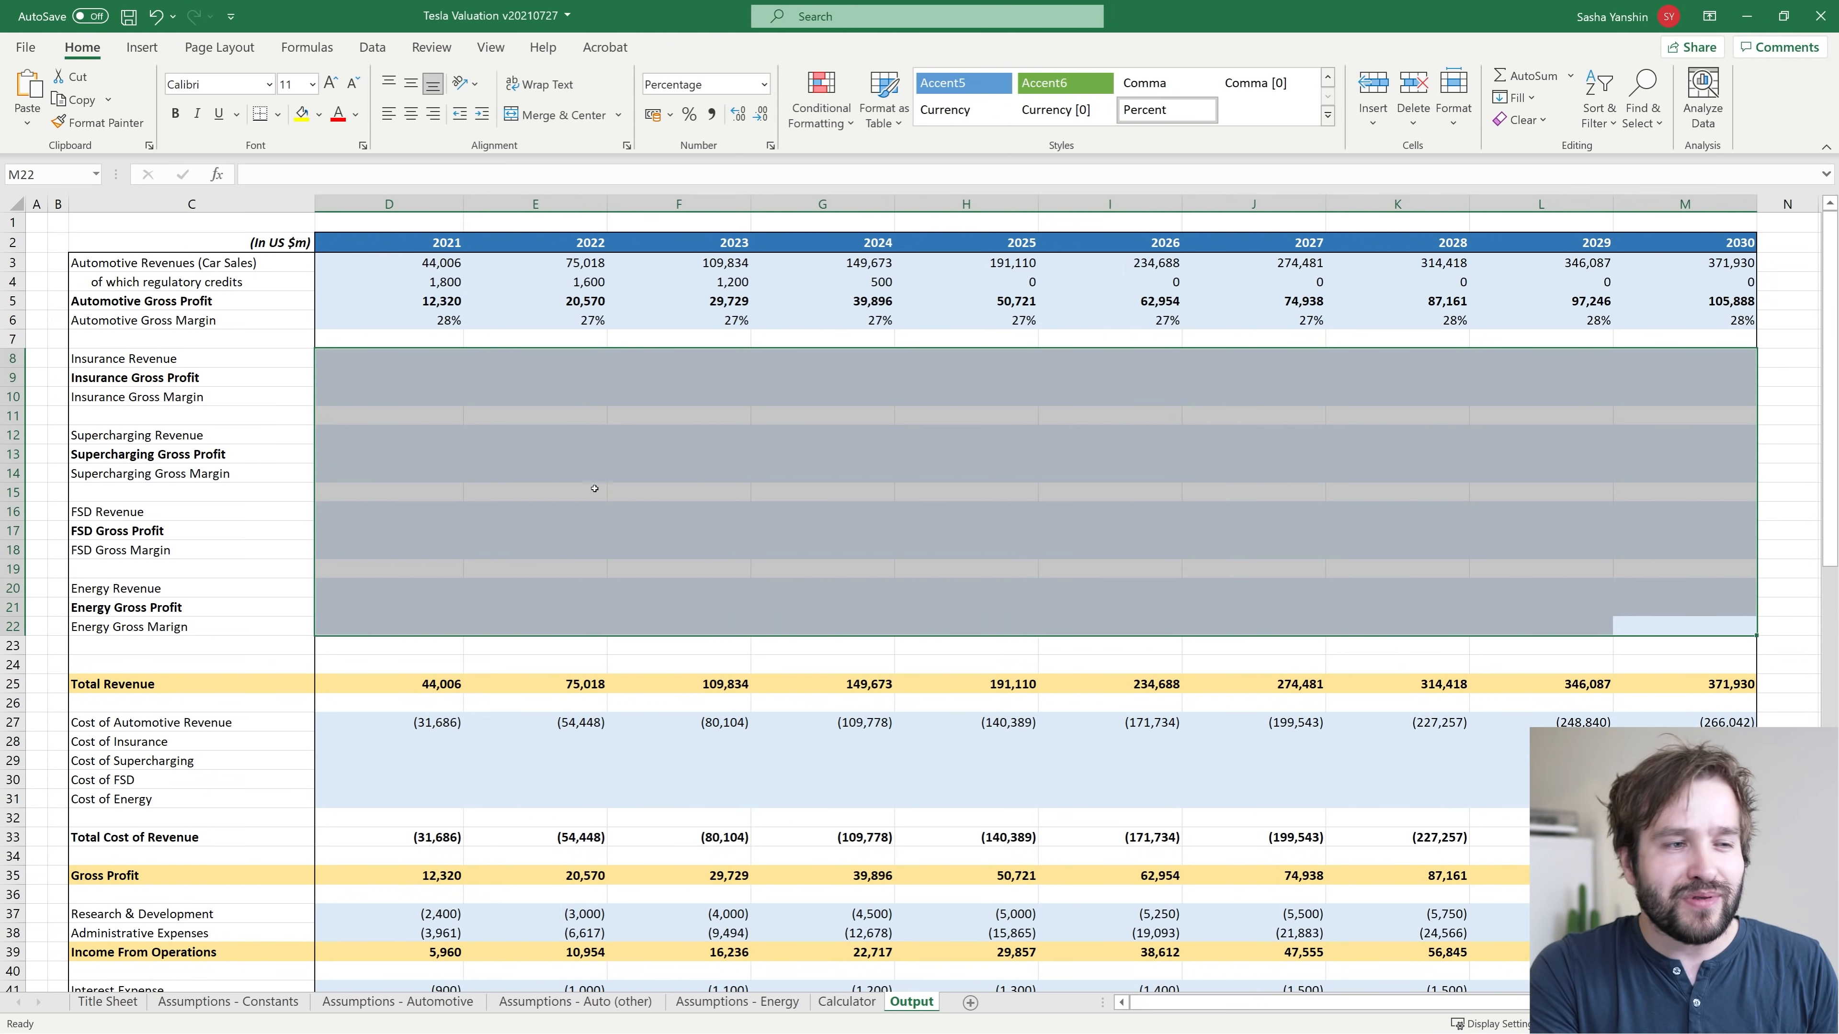
Step: Undo the deletion so target share prices return to 3,022 and 3,044
{"action": "scroll", "scroll_direction": "down", "scroll_amount": 3}
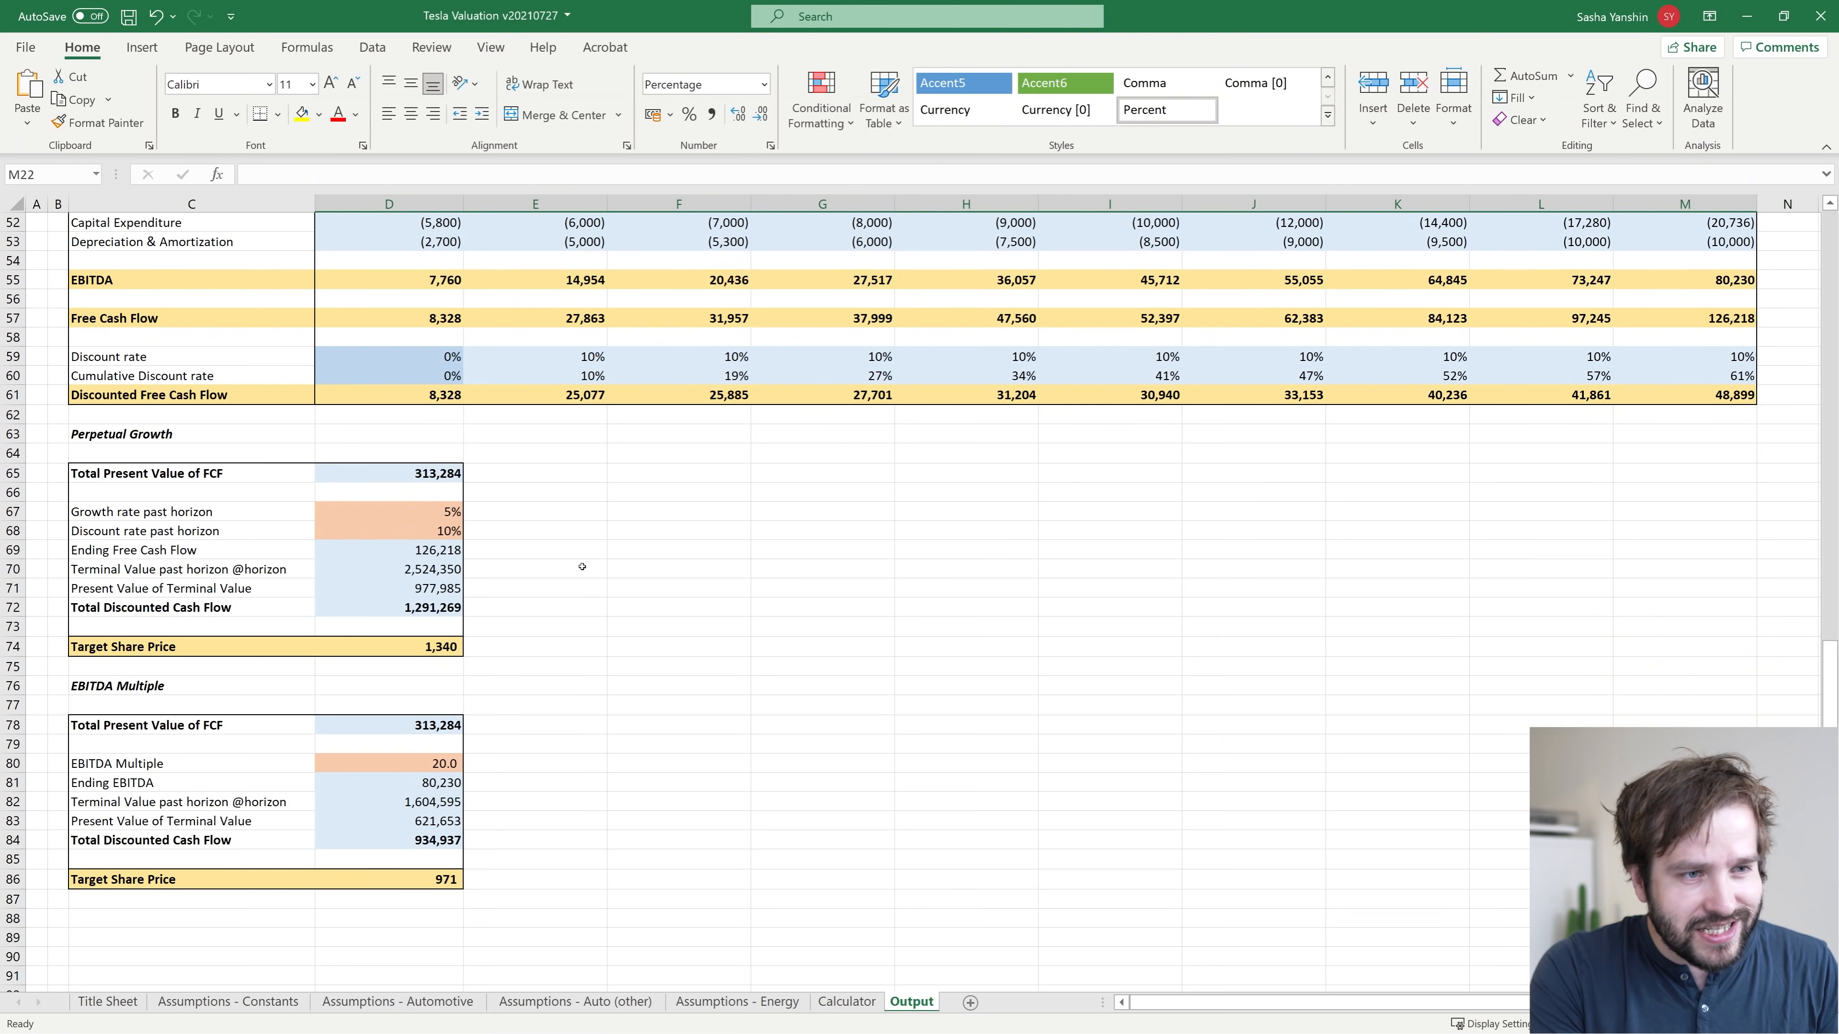
{"action": "left_click", "coordinate": [535, 743]}
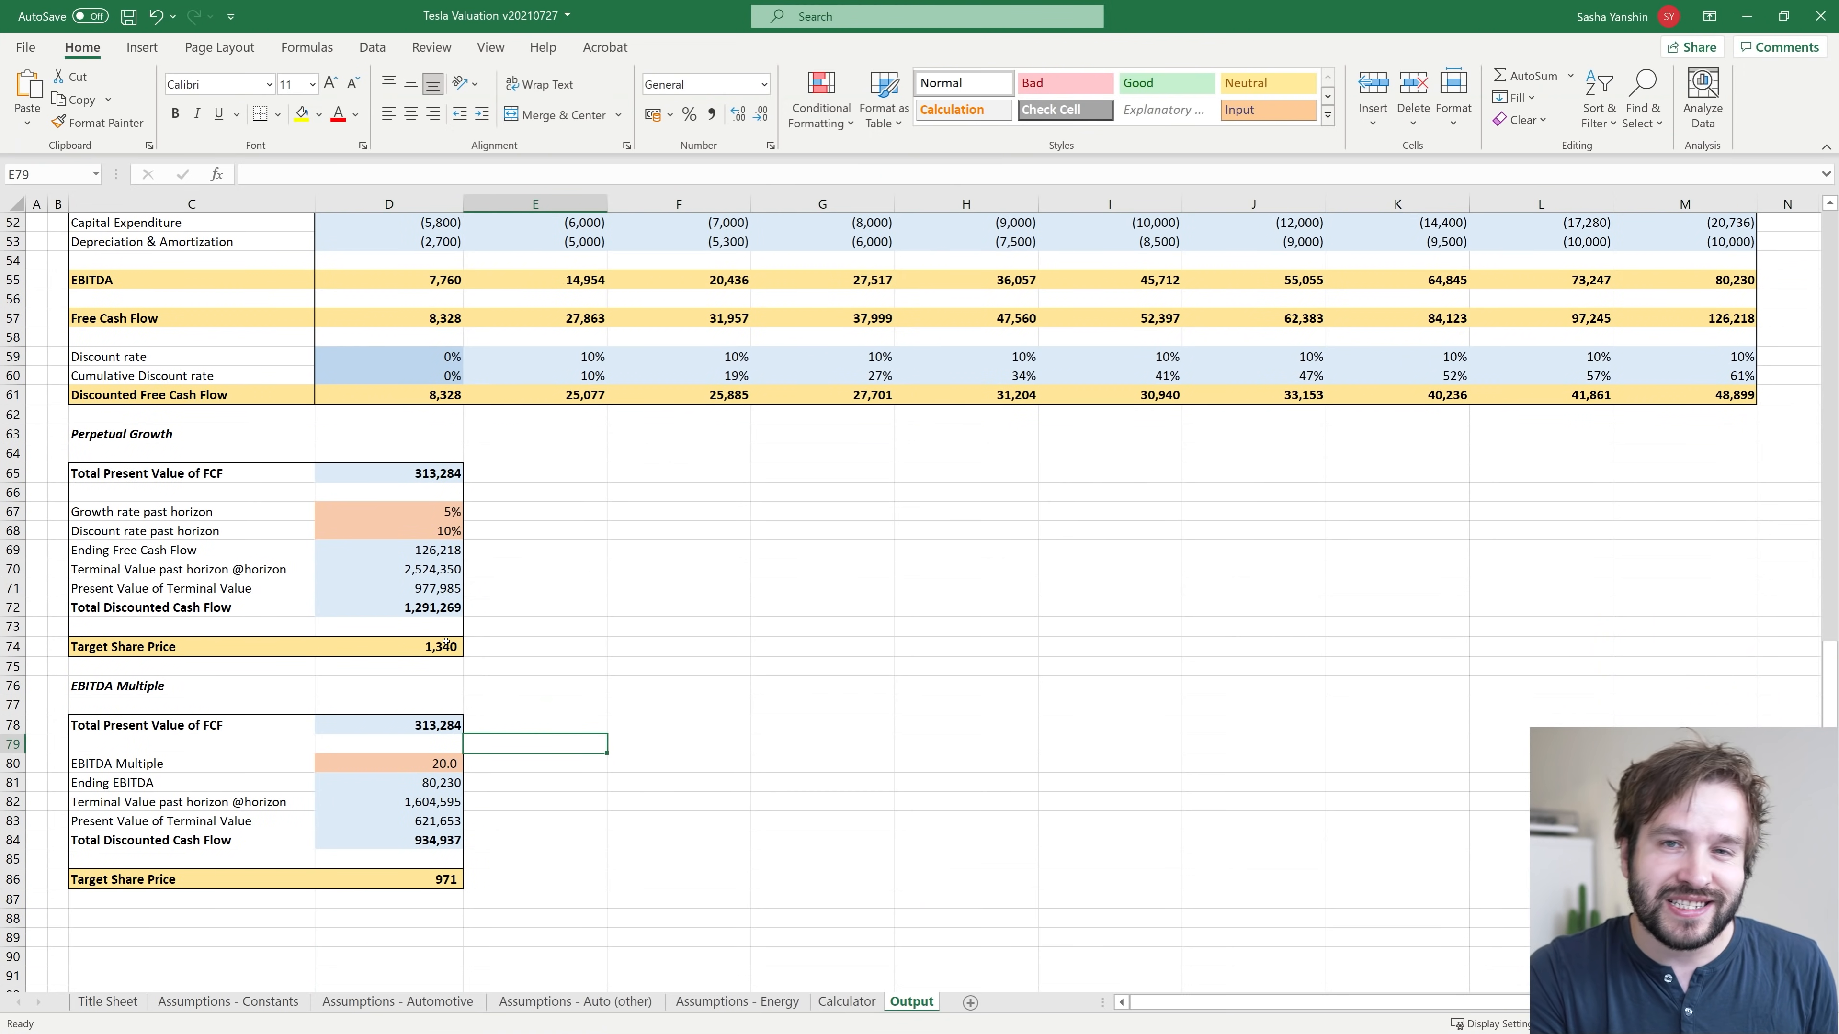
{"action": "left_click", "coordinate": [504, 878]}
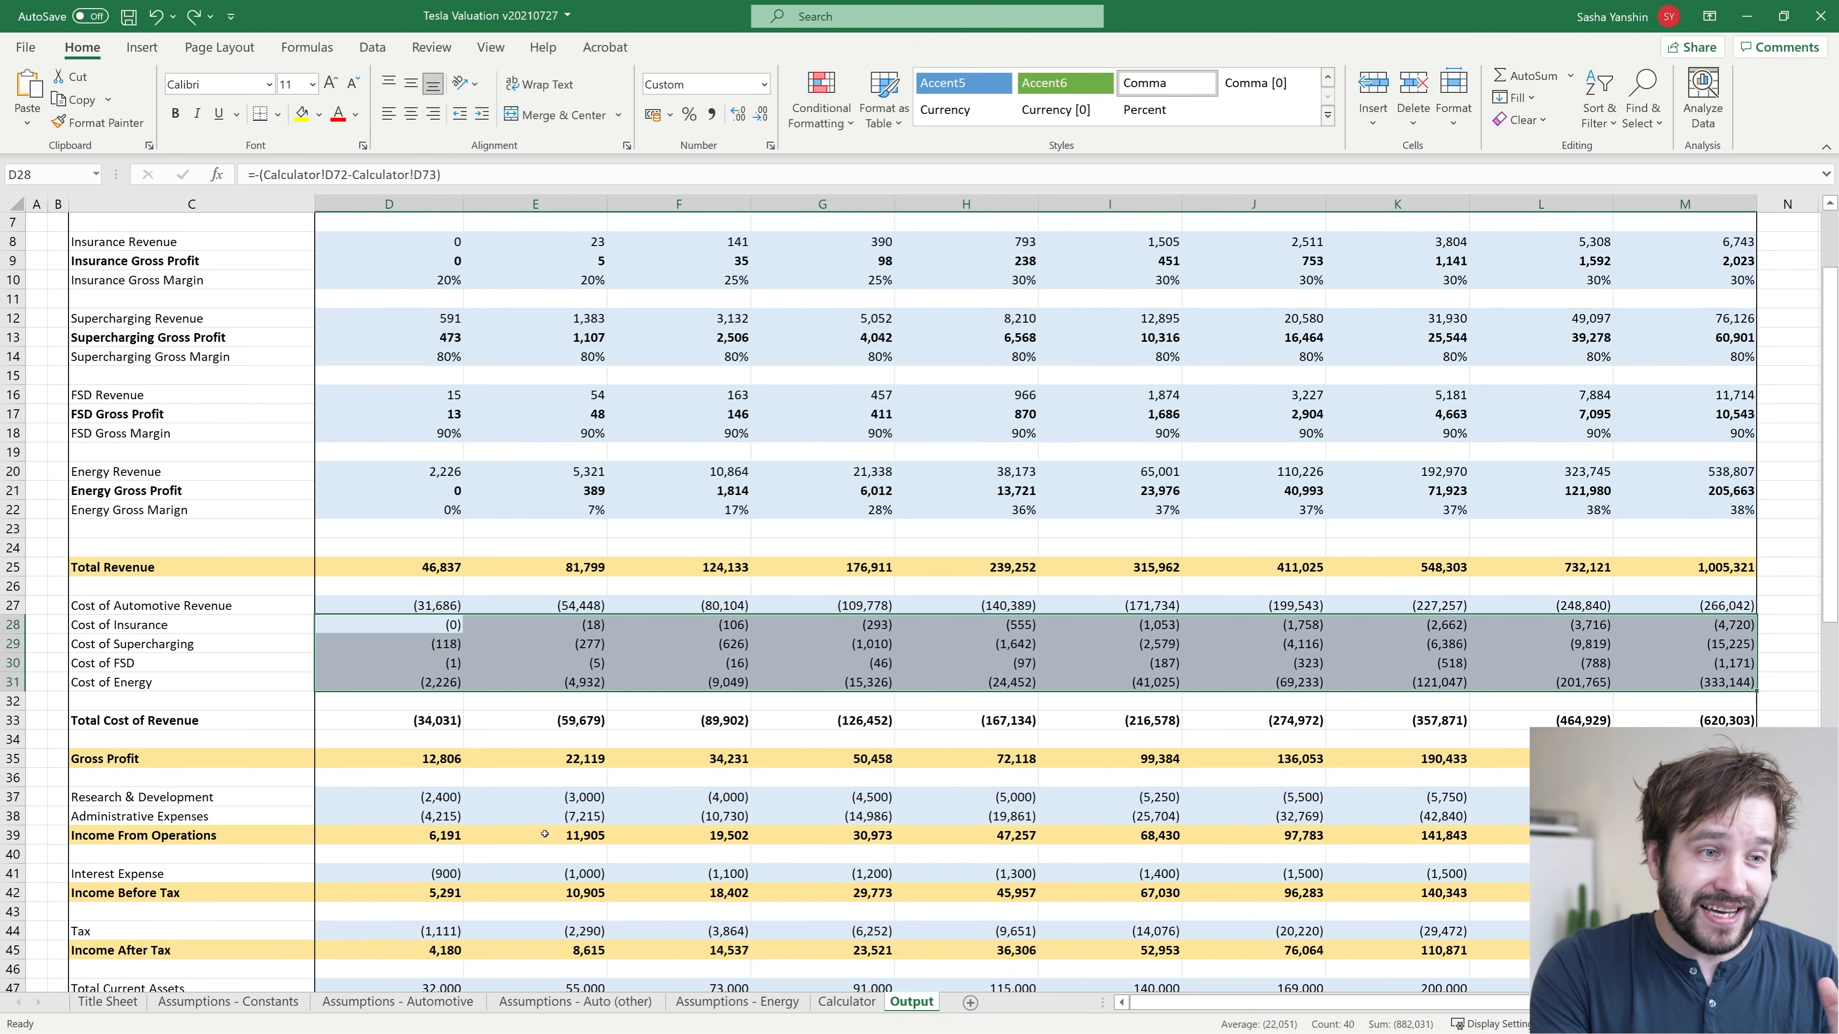
{"action": "scroll", "scroll_direction": "down", "scroll_amount": 3}
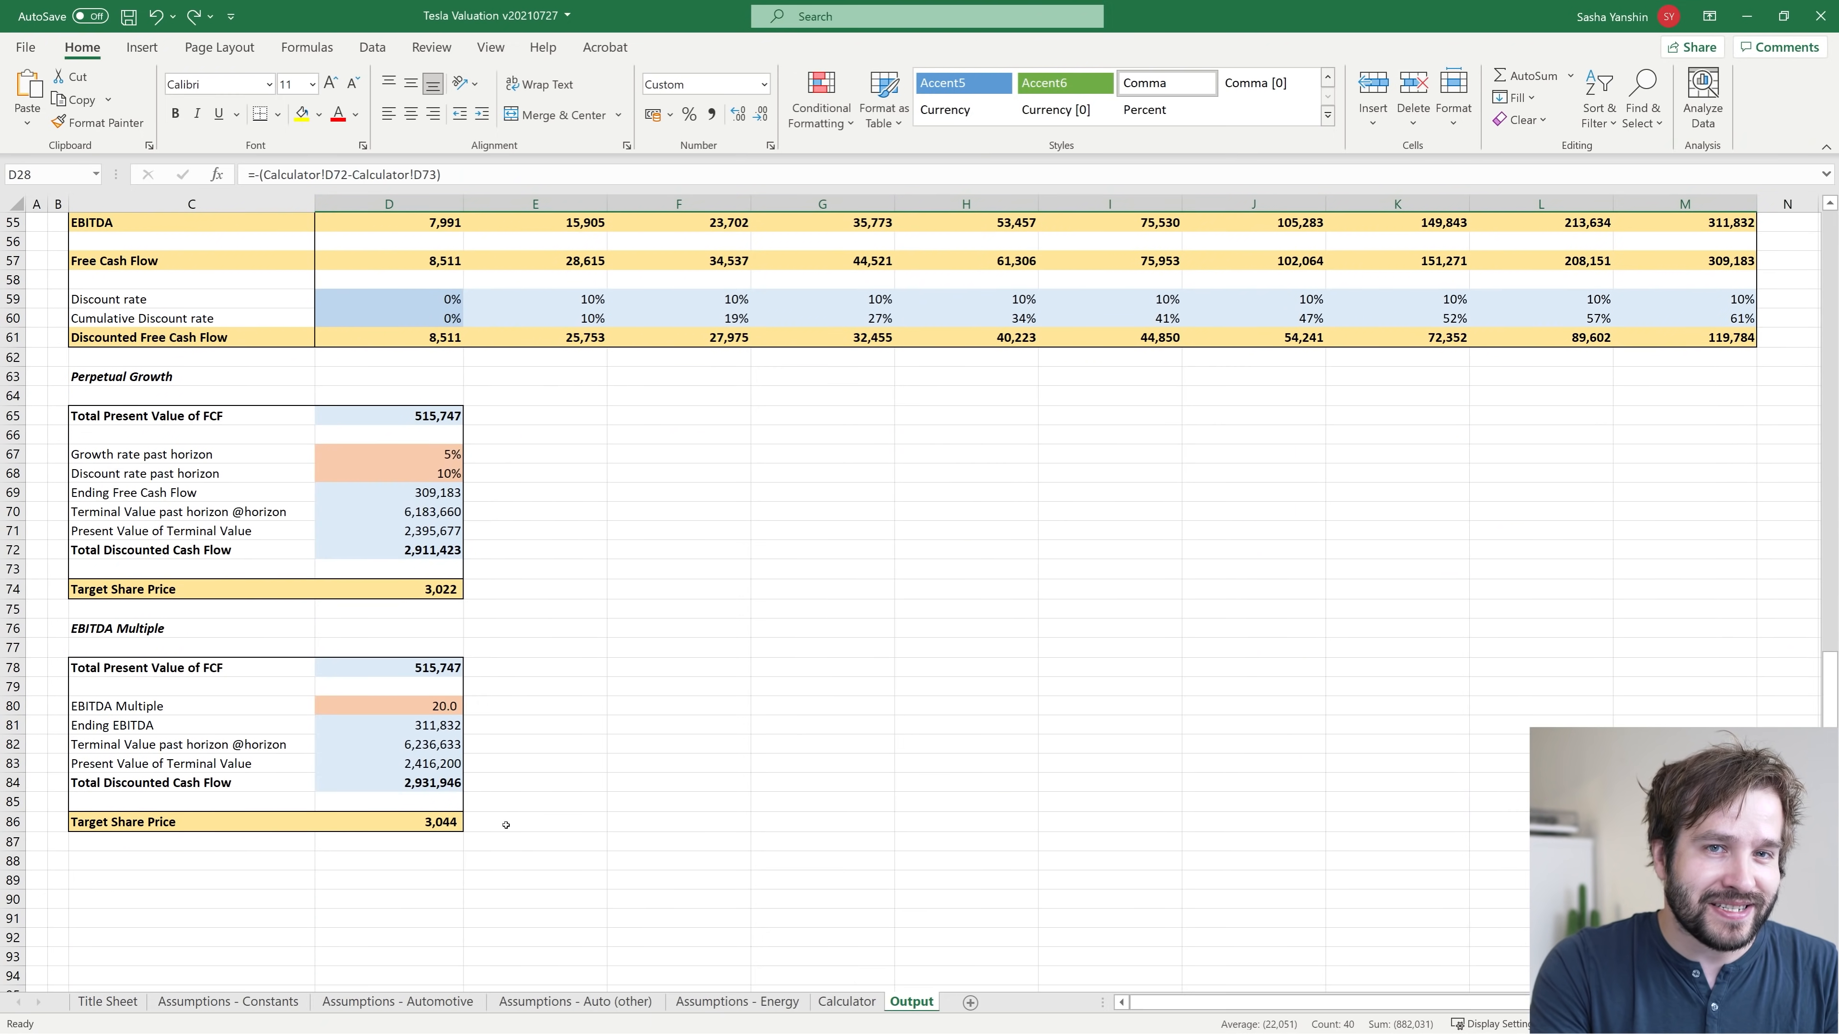